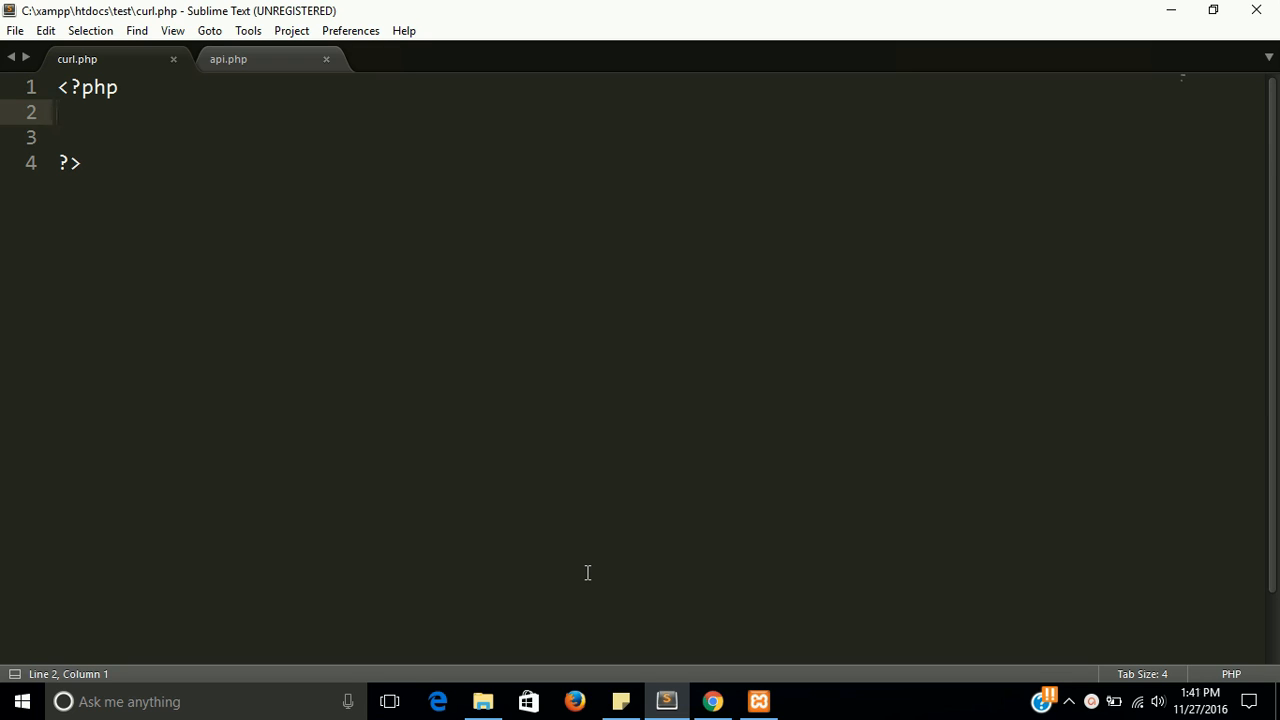
mouse_move(250, 80)
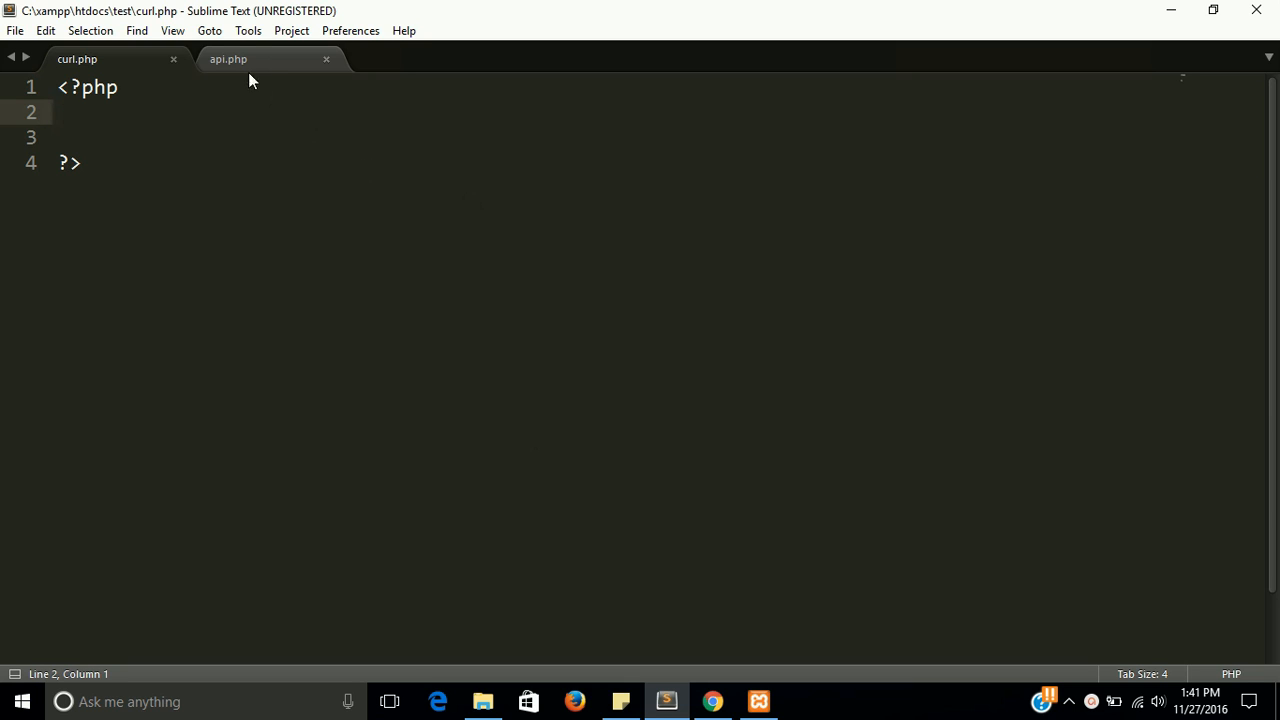
mouse_move(248, 76)
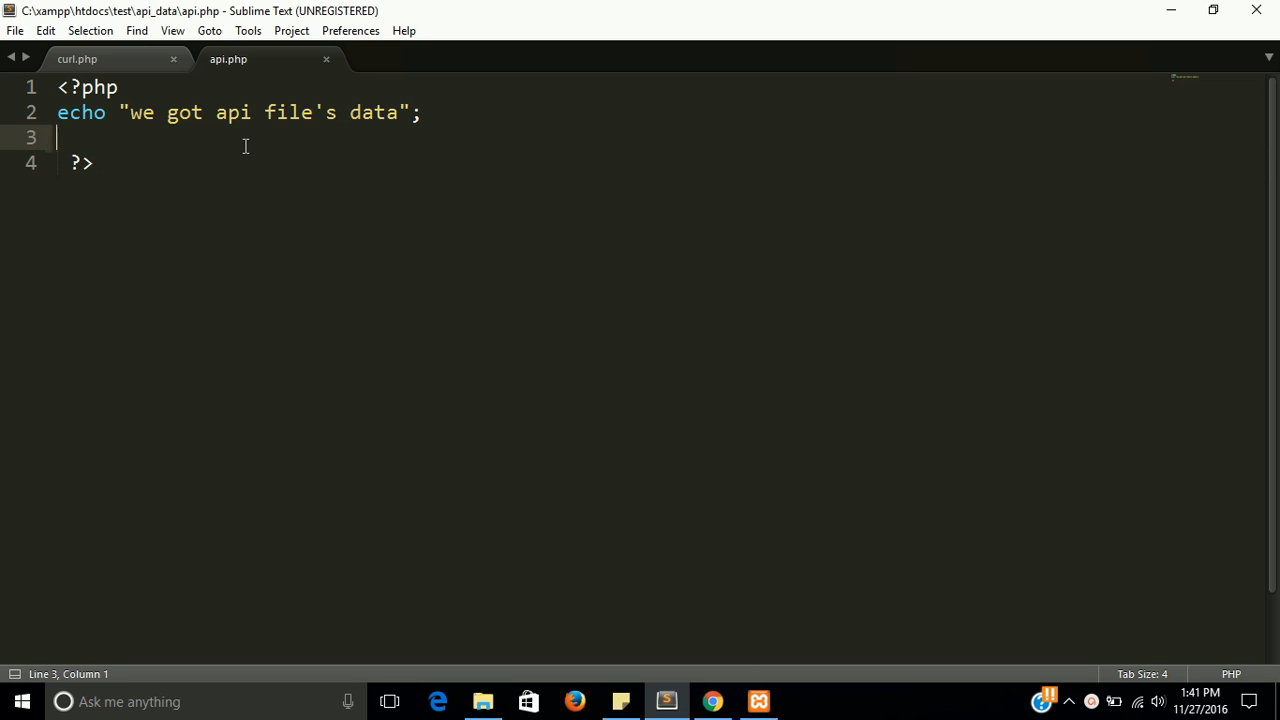
mouse_move(100, 62)
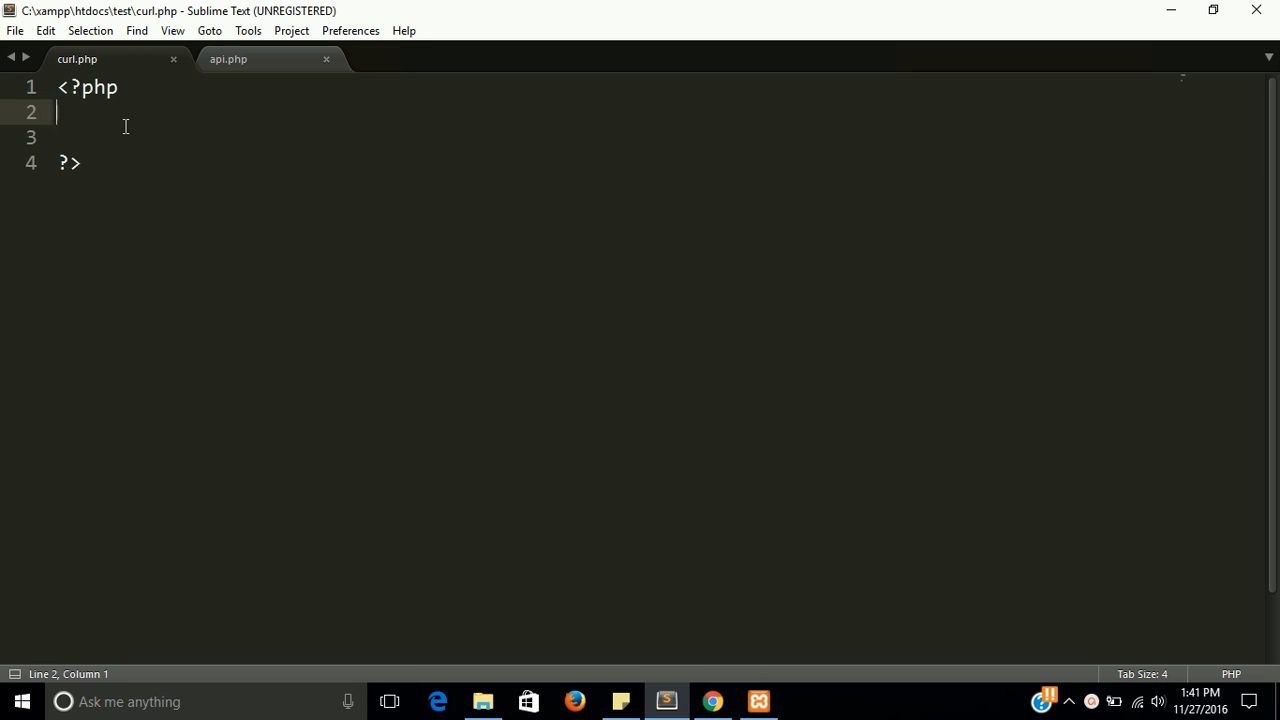
Add $url="" on line 2 of curl.php and save the file
key("ctrl+s")
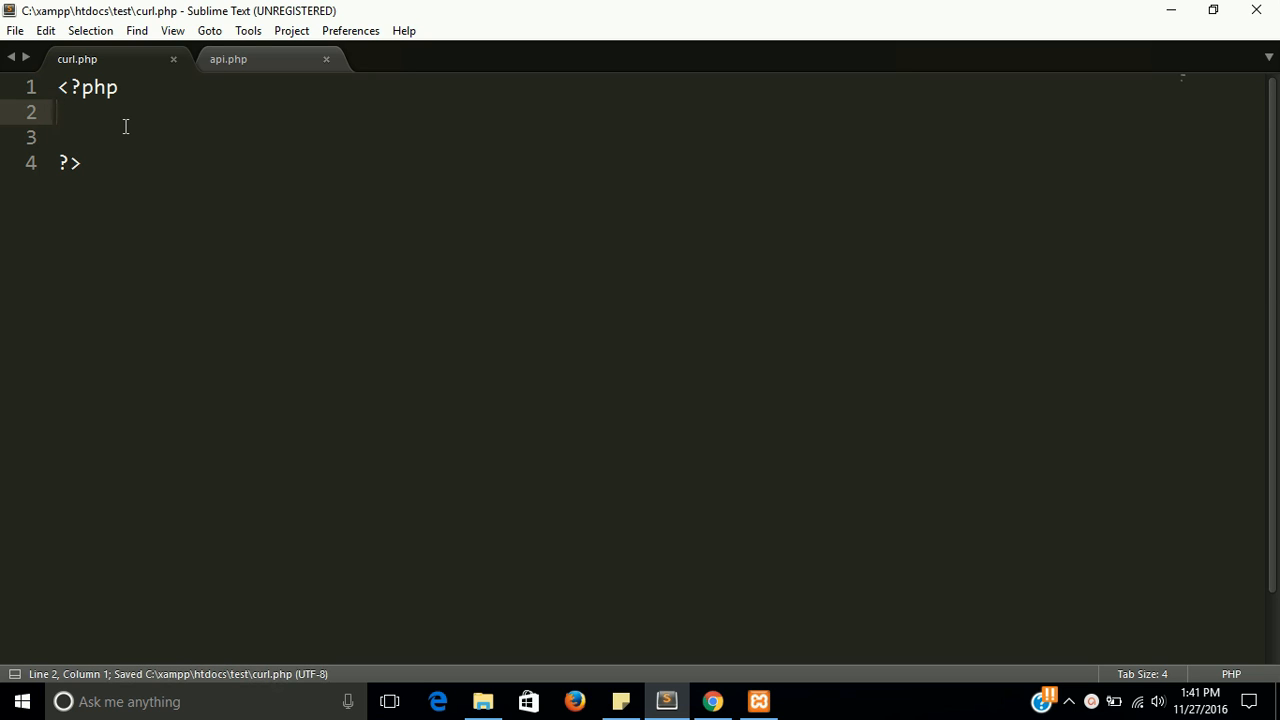
type("$u")
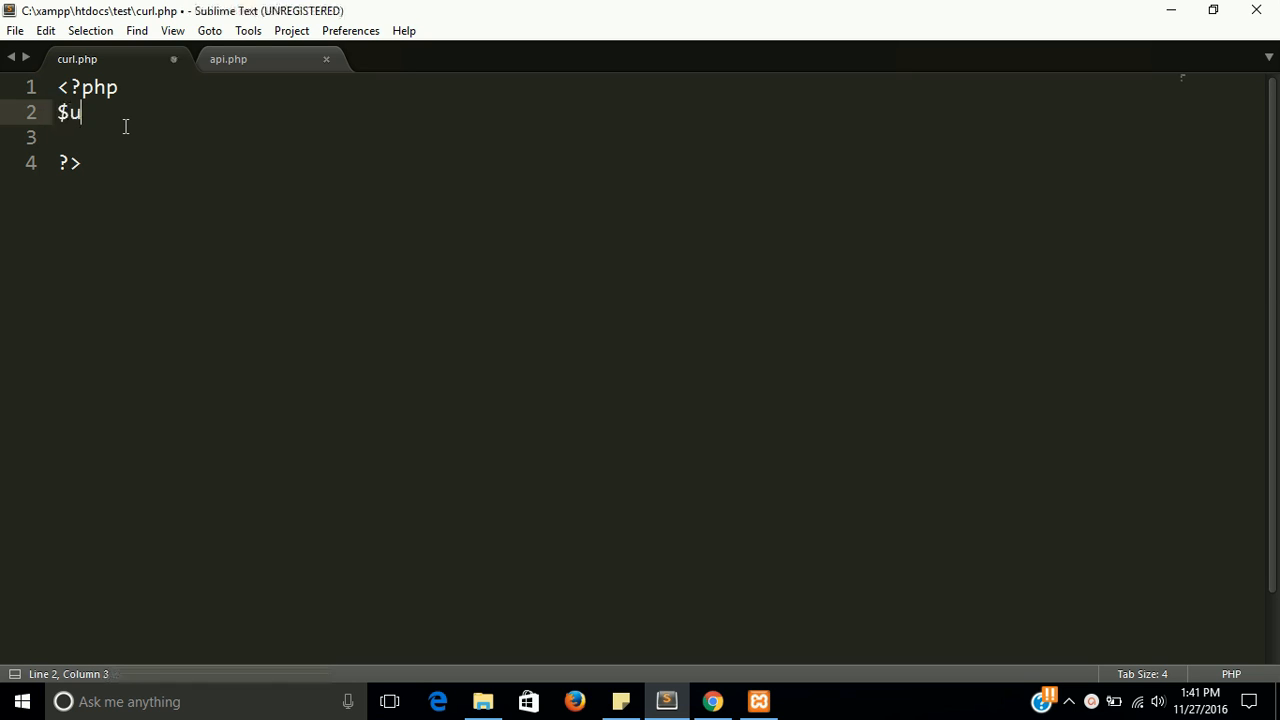
type("rl=\"\"")
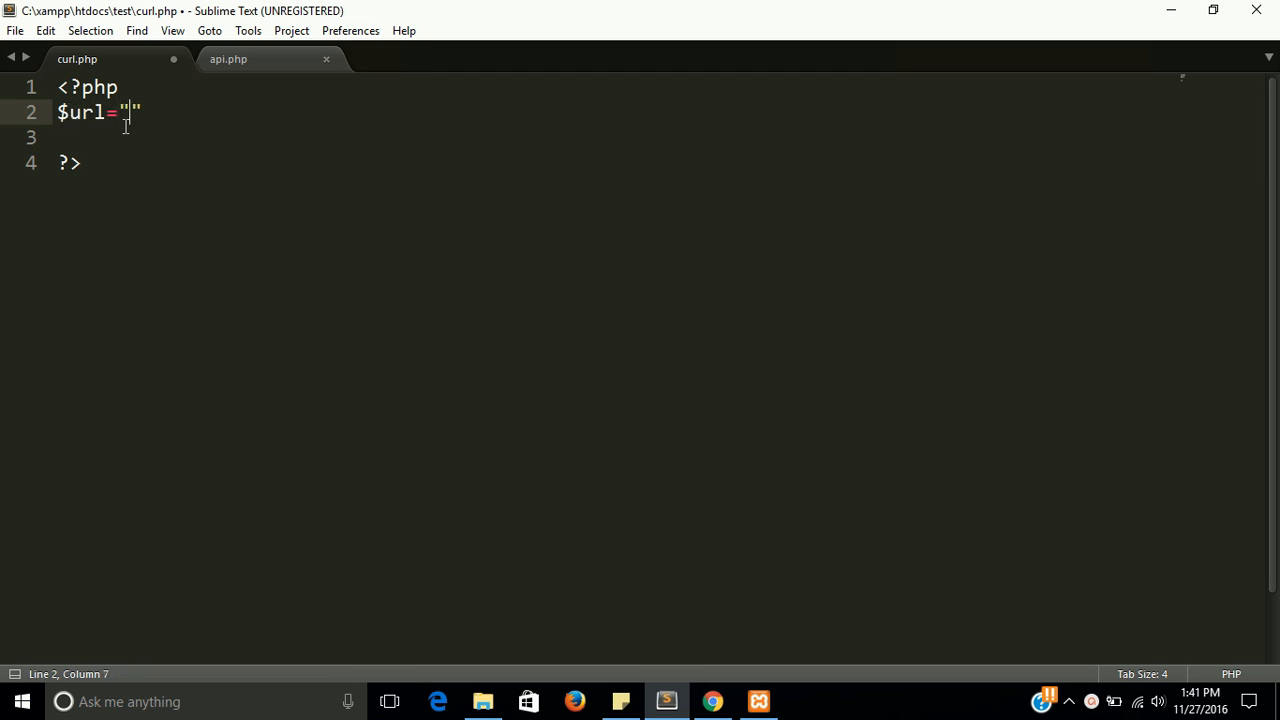
key("ctrl+s")
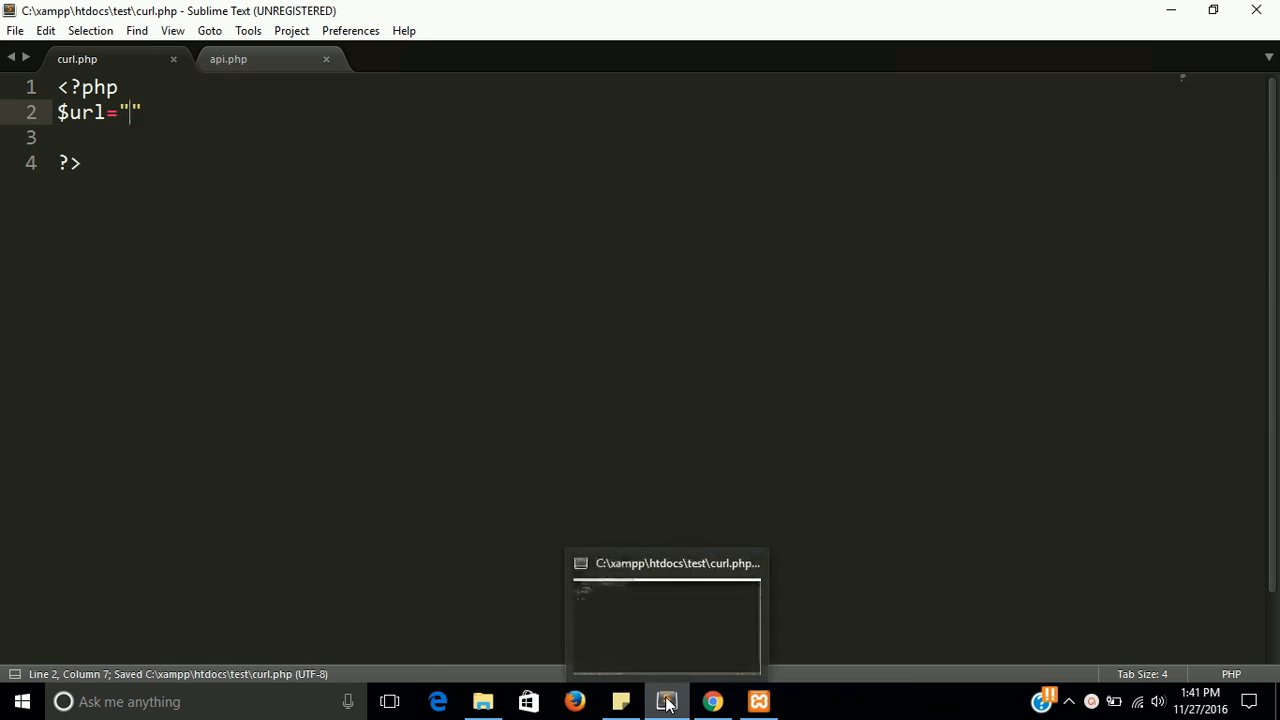
Switch to Chrome's api.php page at localhost/test/api_data/api.php and copy its address
left_click(712, 700)
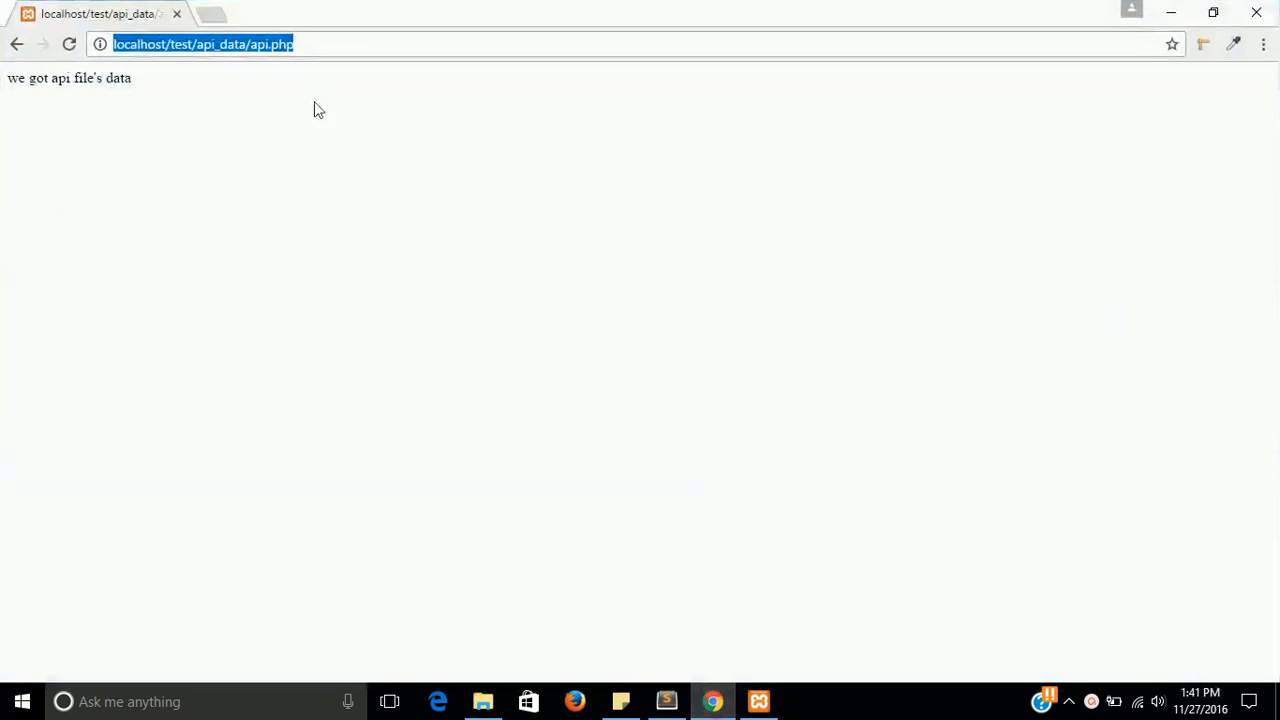
left_click(312, 44)
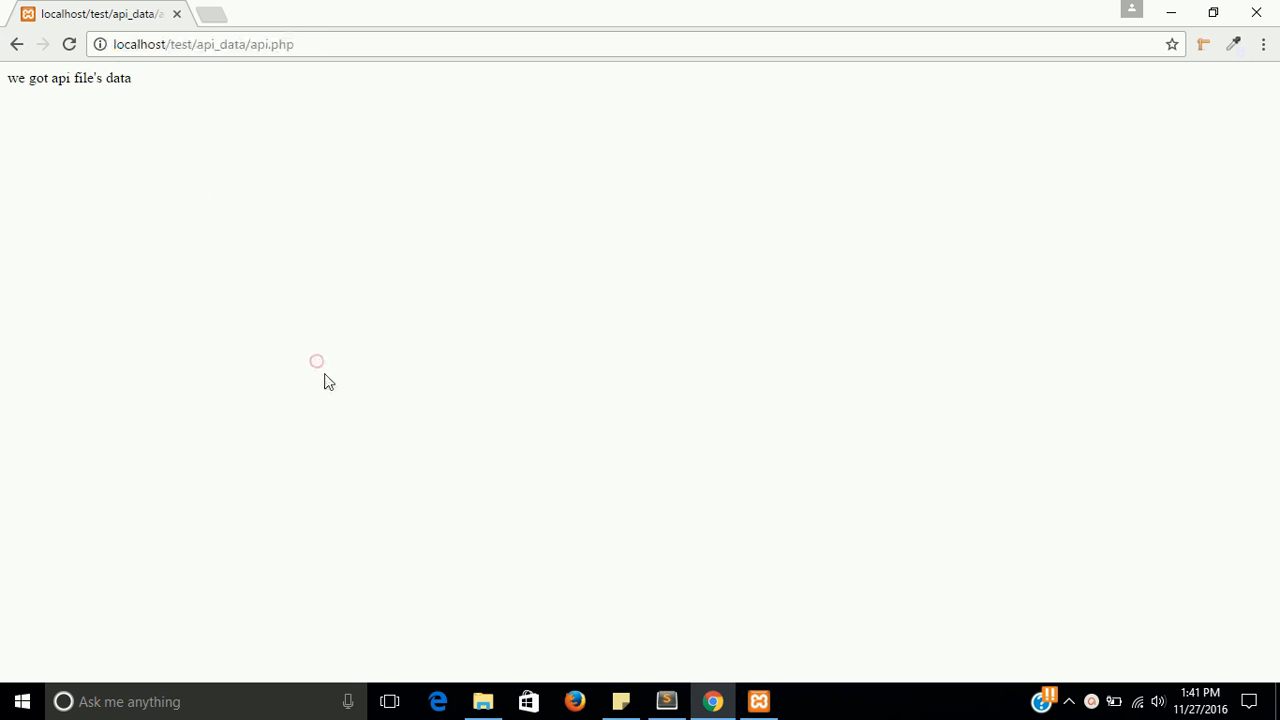
left_click(666, 700)
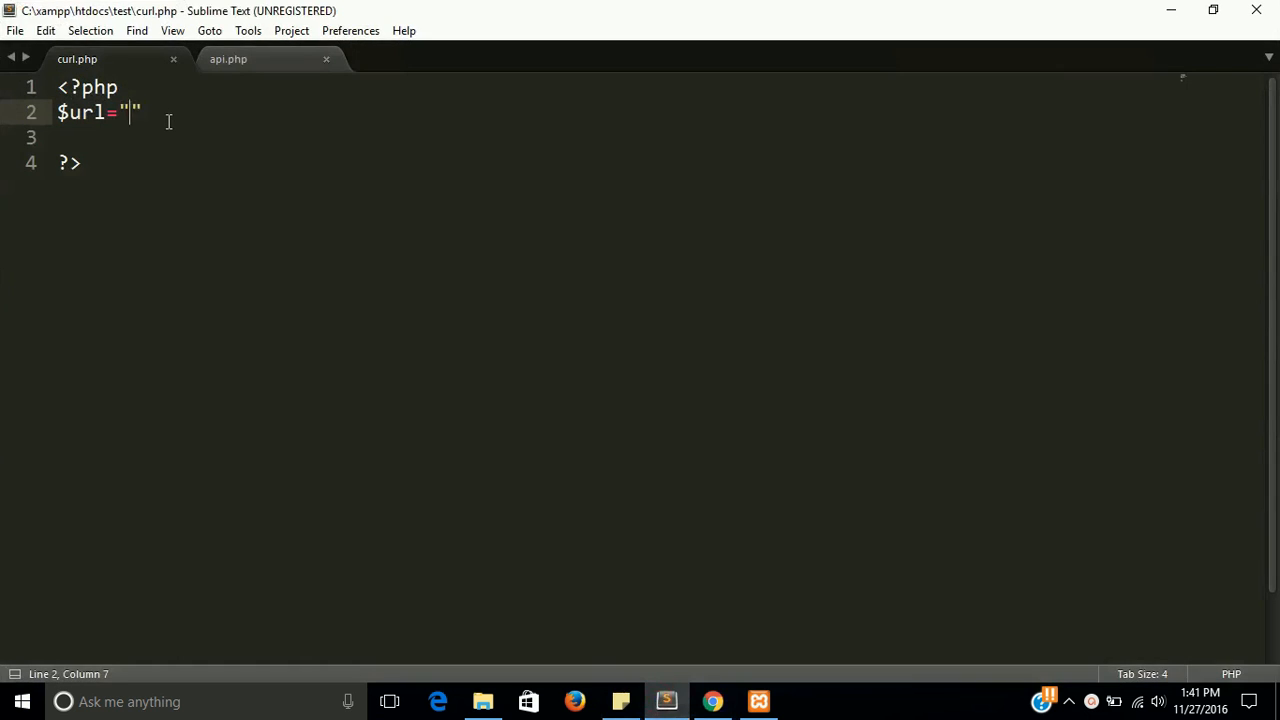
type("http://localhost/test/api_data/api.php")
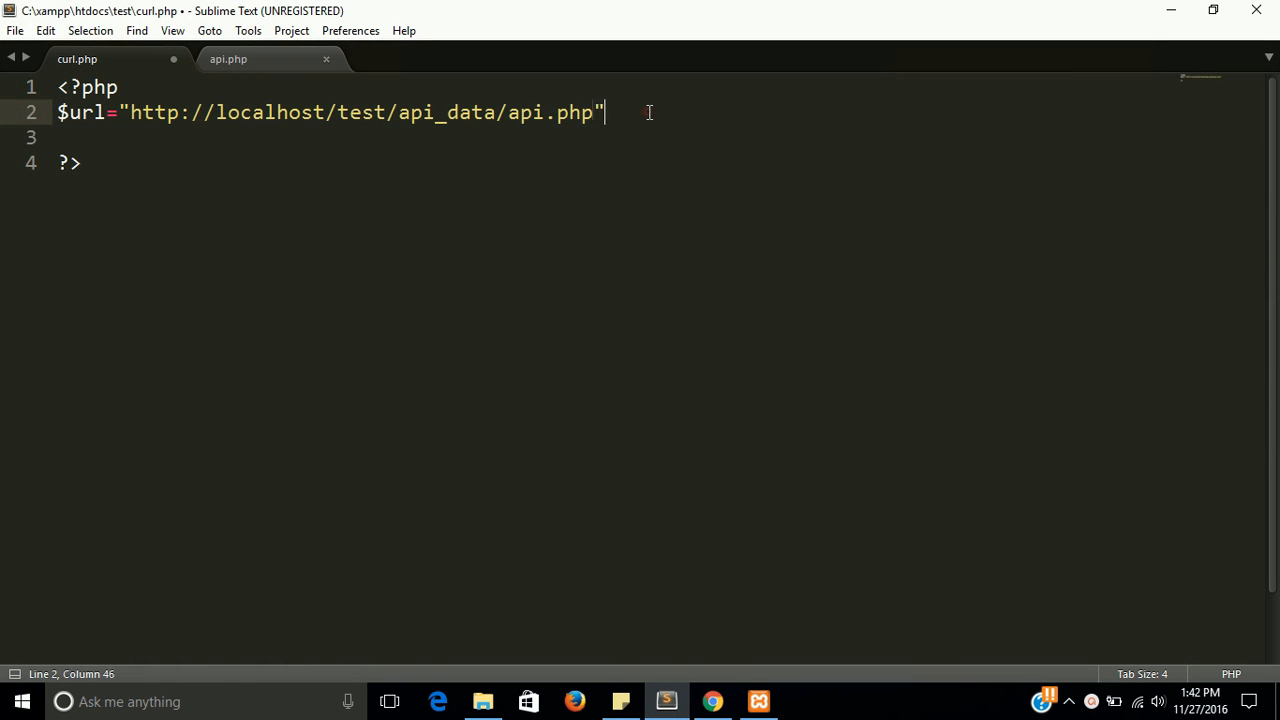
type("'")
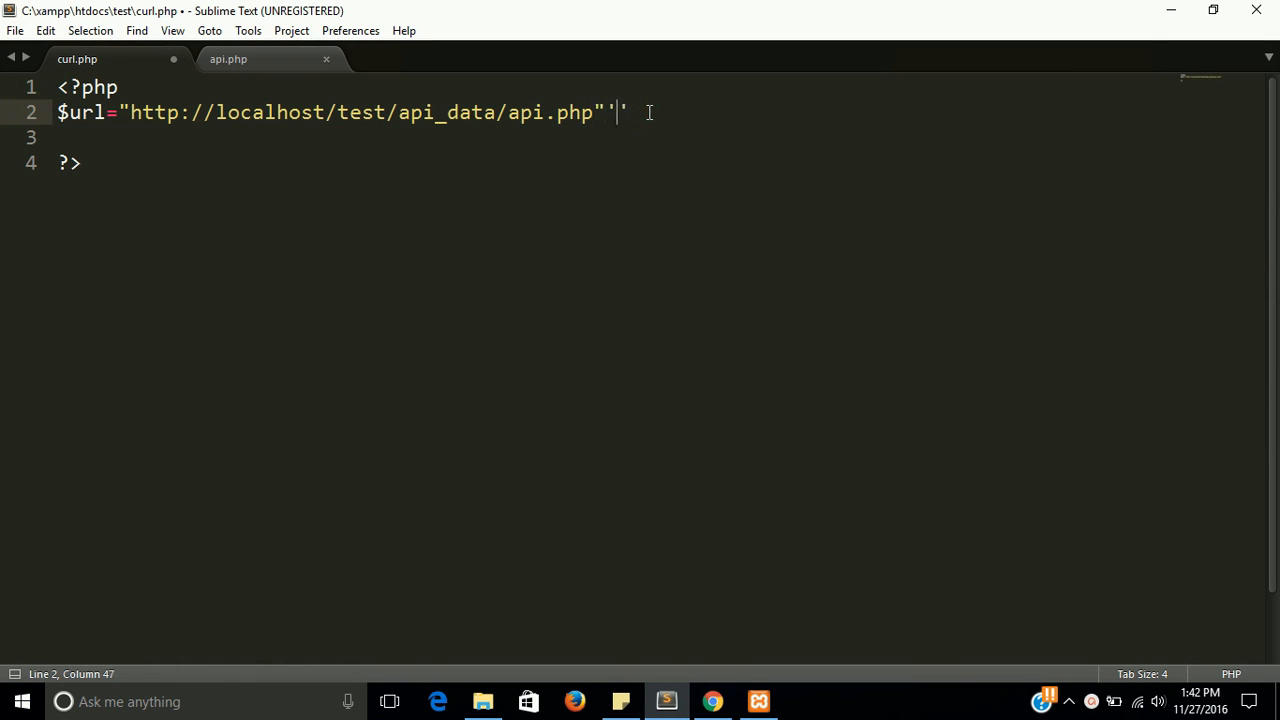
key("ctrl+s")
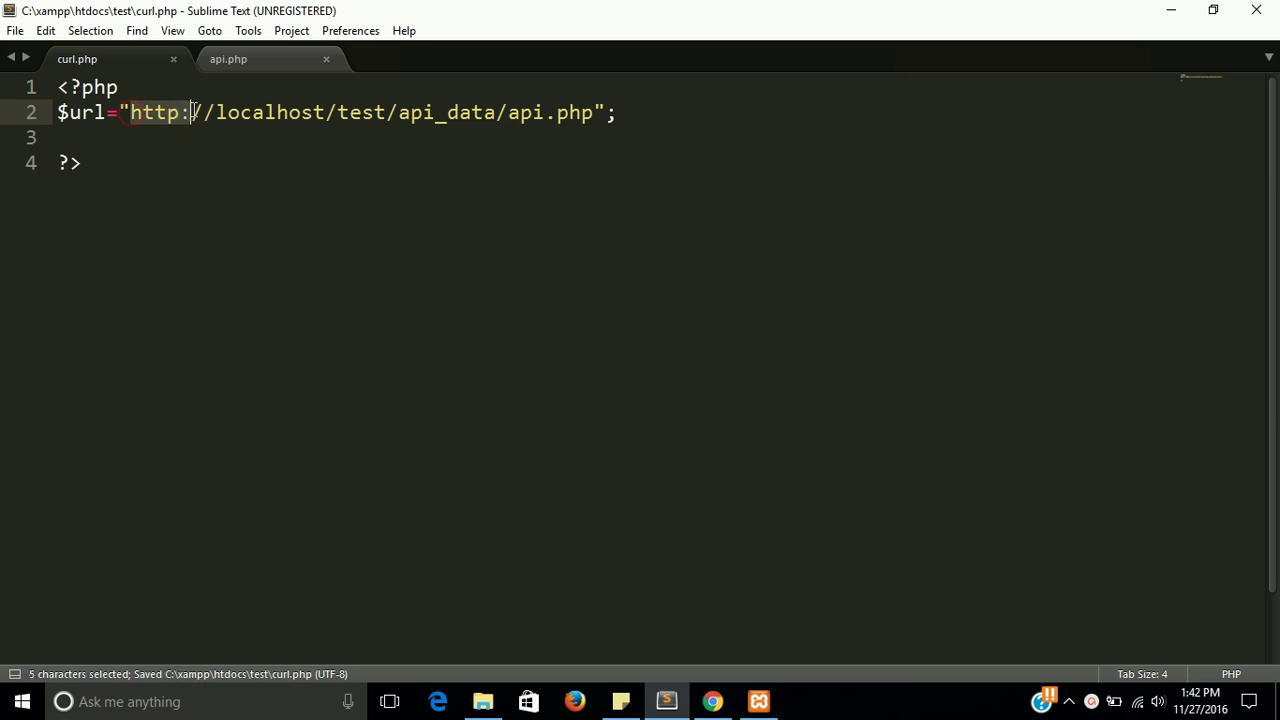
left_click(228, 60)
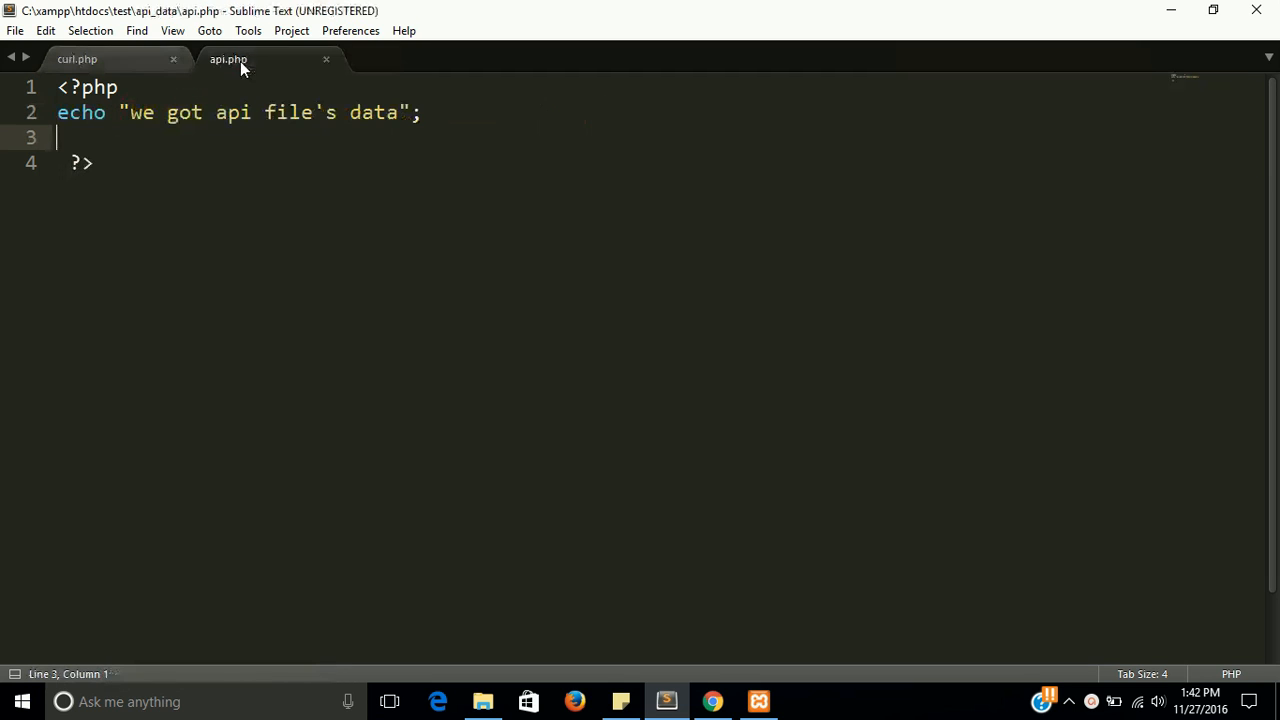
mouse_move(100, 64)
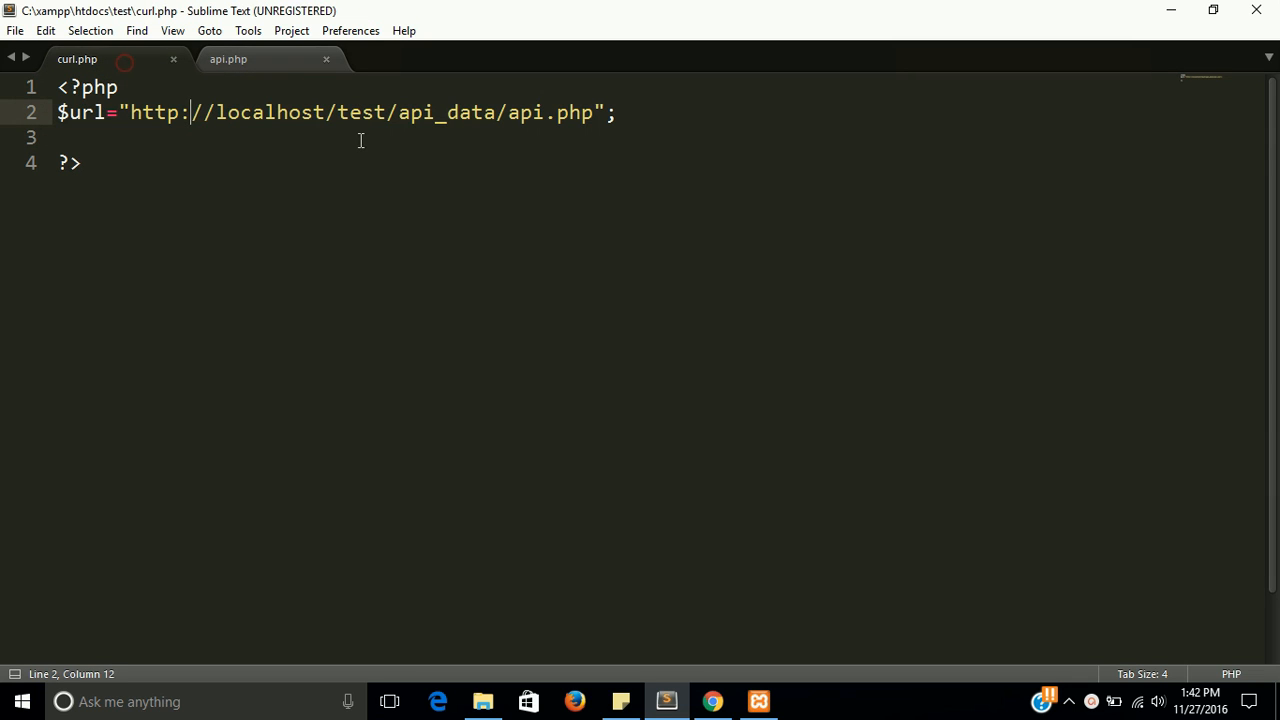
left_click(634, 114)
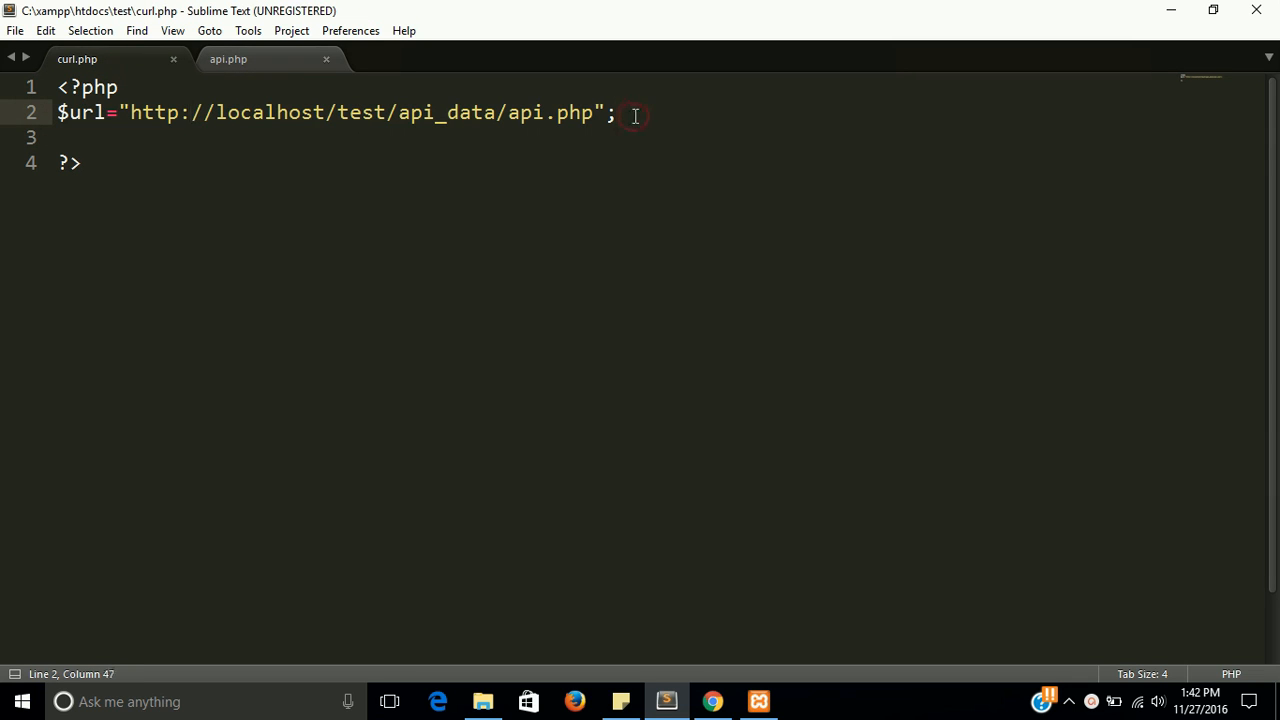
Add $ch=curl_init(); on line 3 below the $url statement
key("Enter")
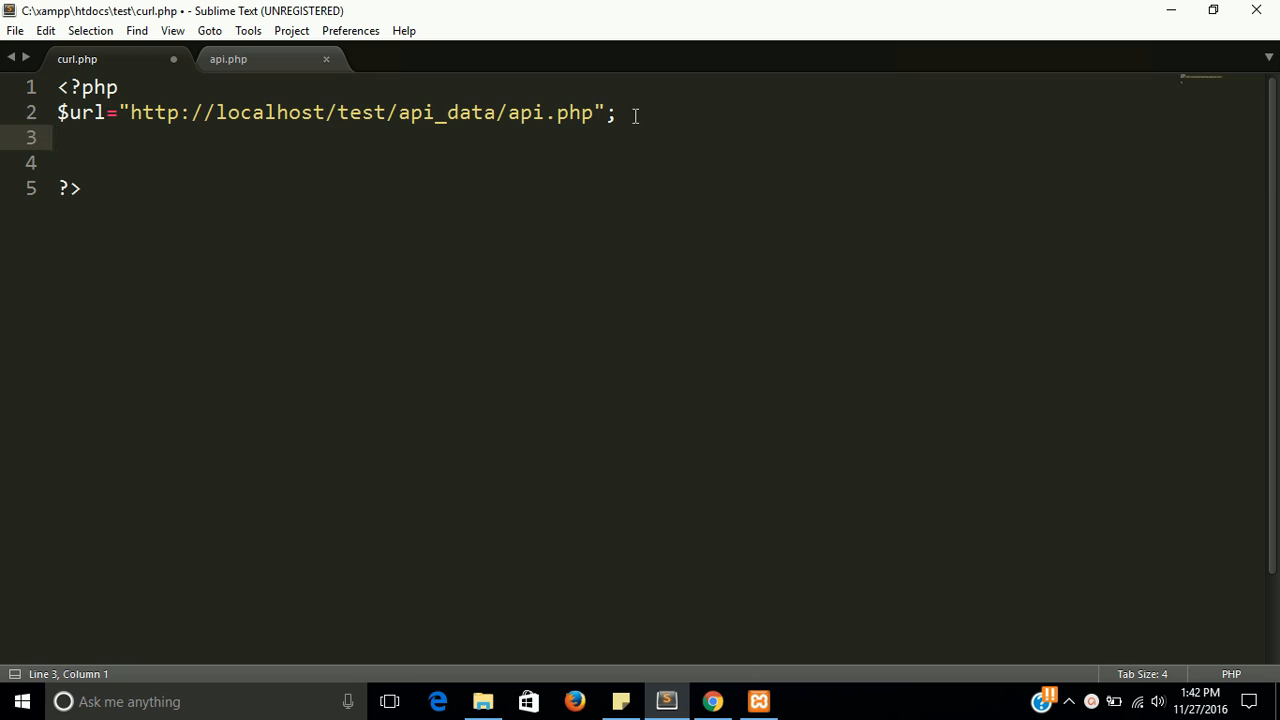
type("$ch")
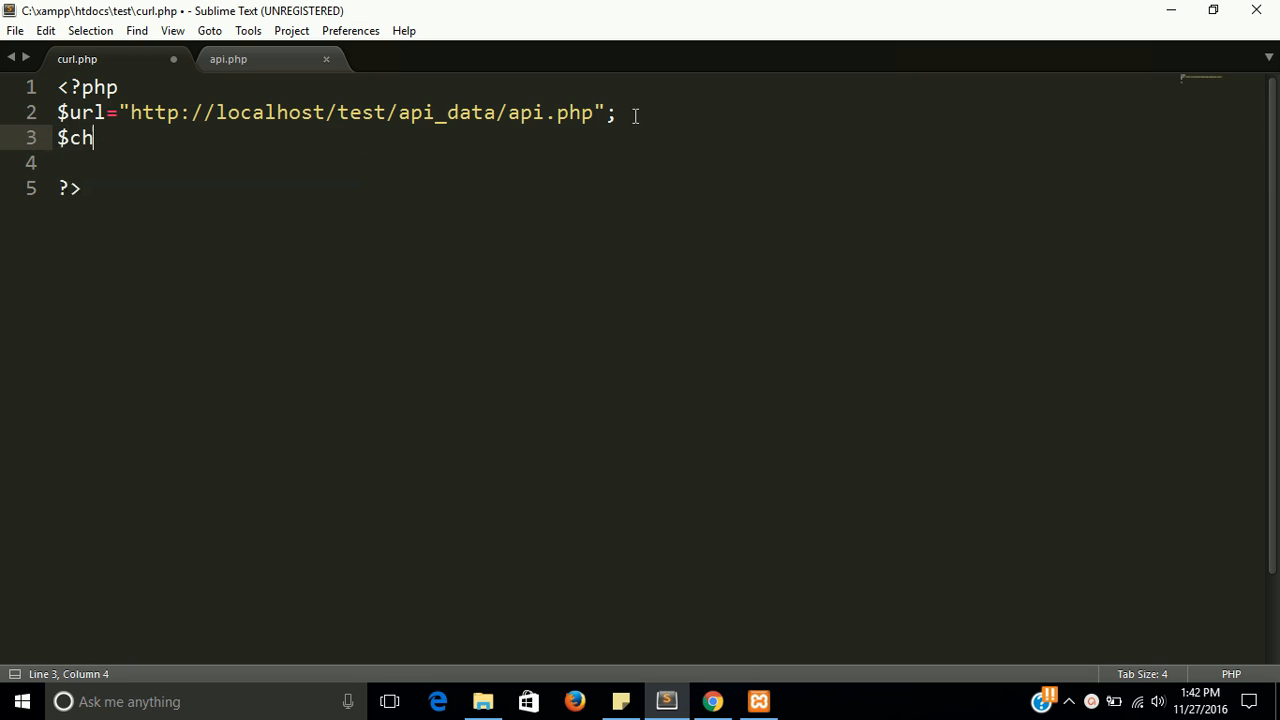
type("=")
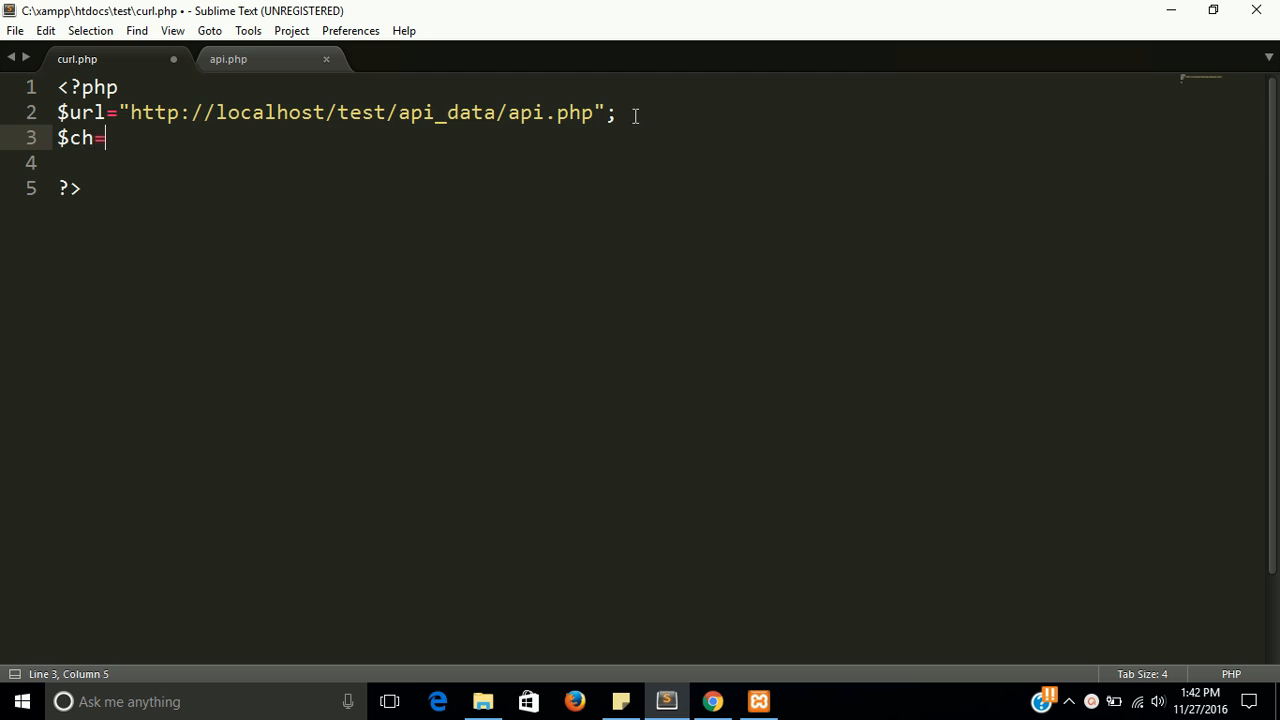
type("c")
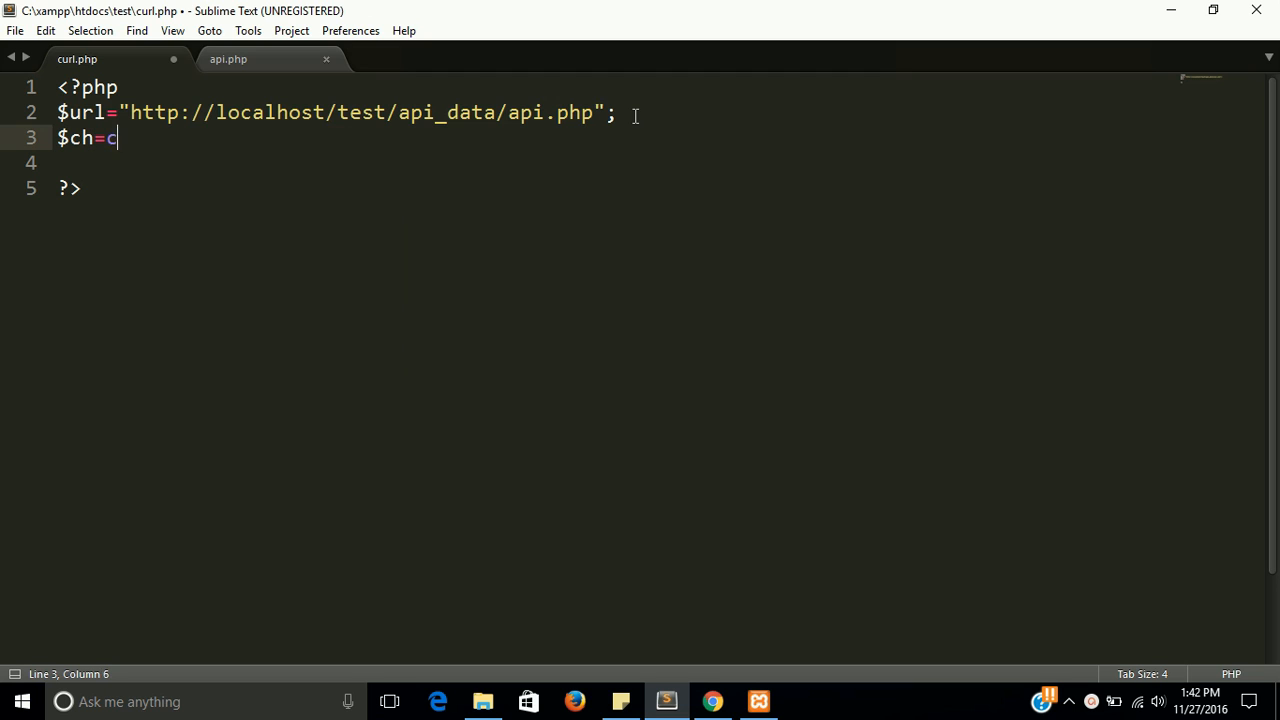
type("url")
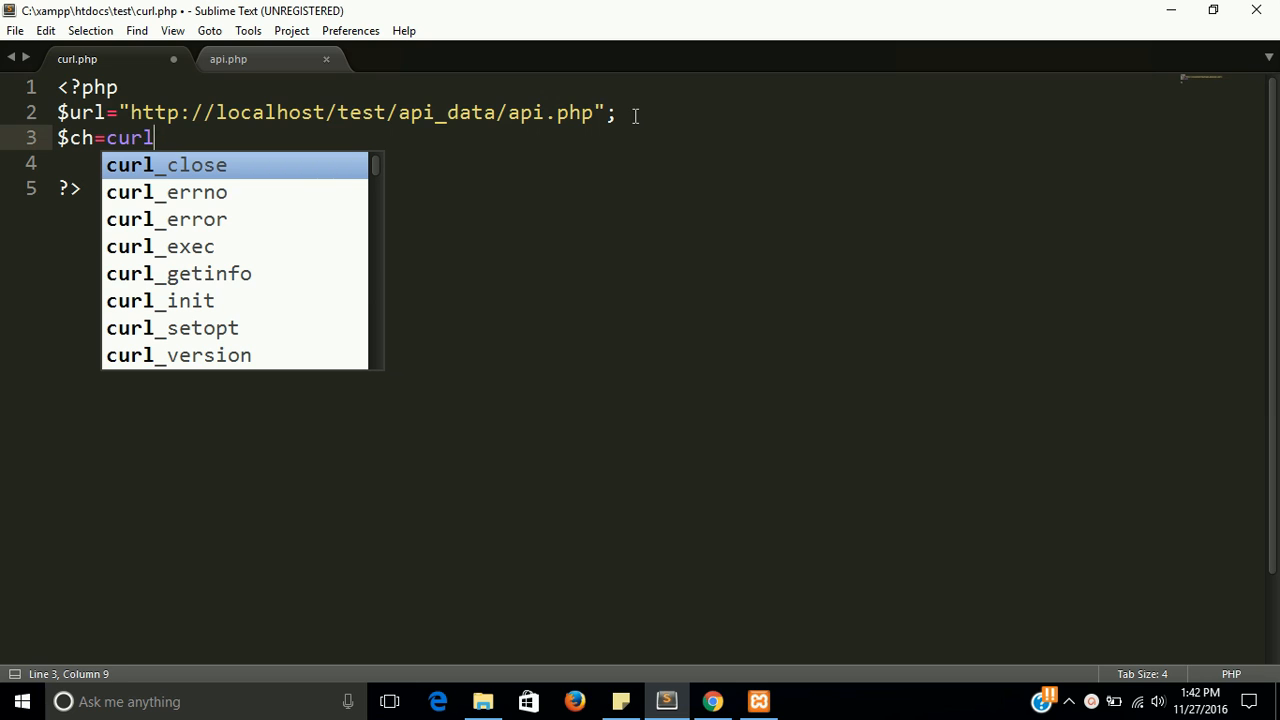
type("_init();")
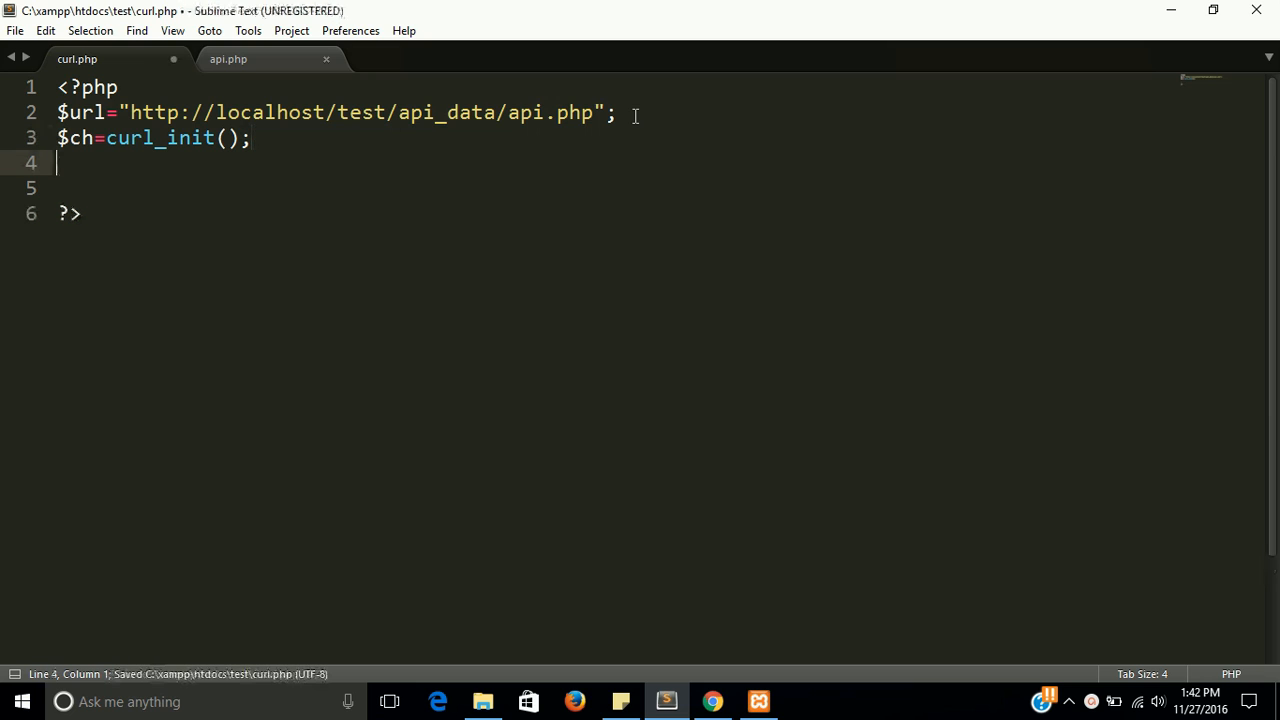
type("$")
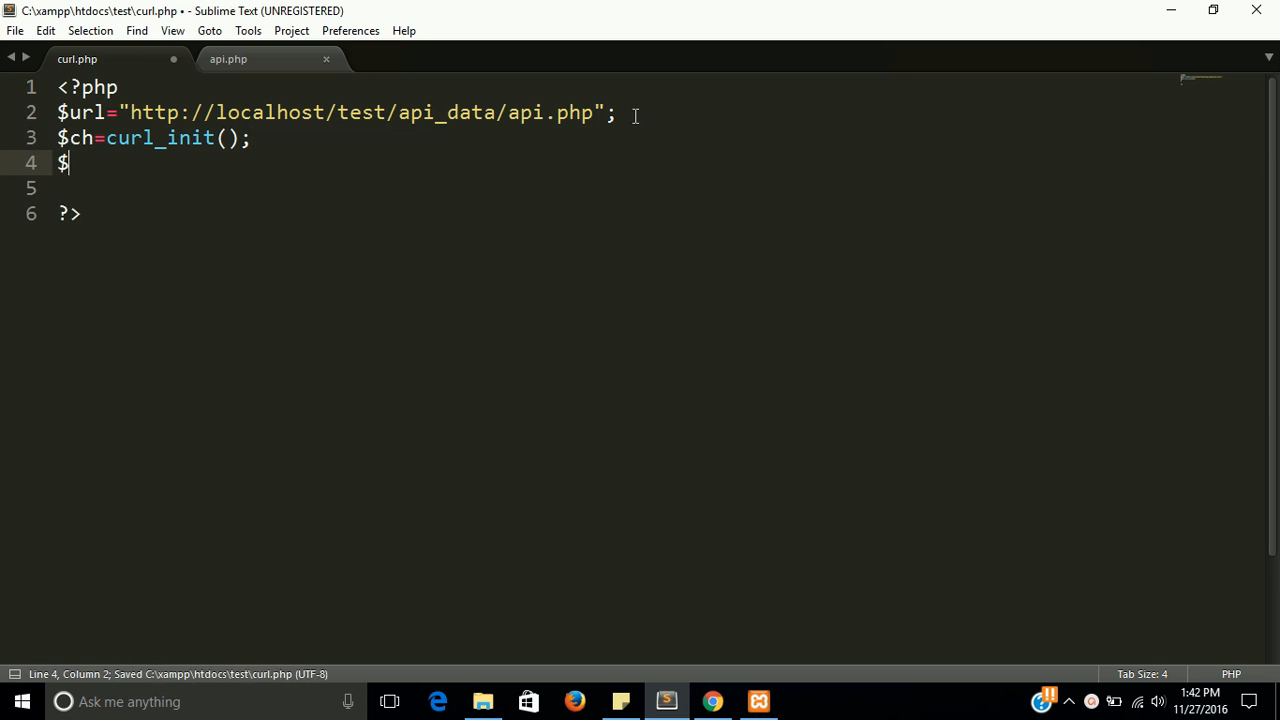
key("BackSpace")
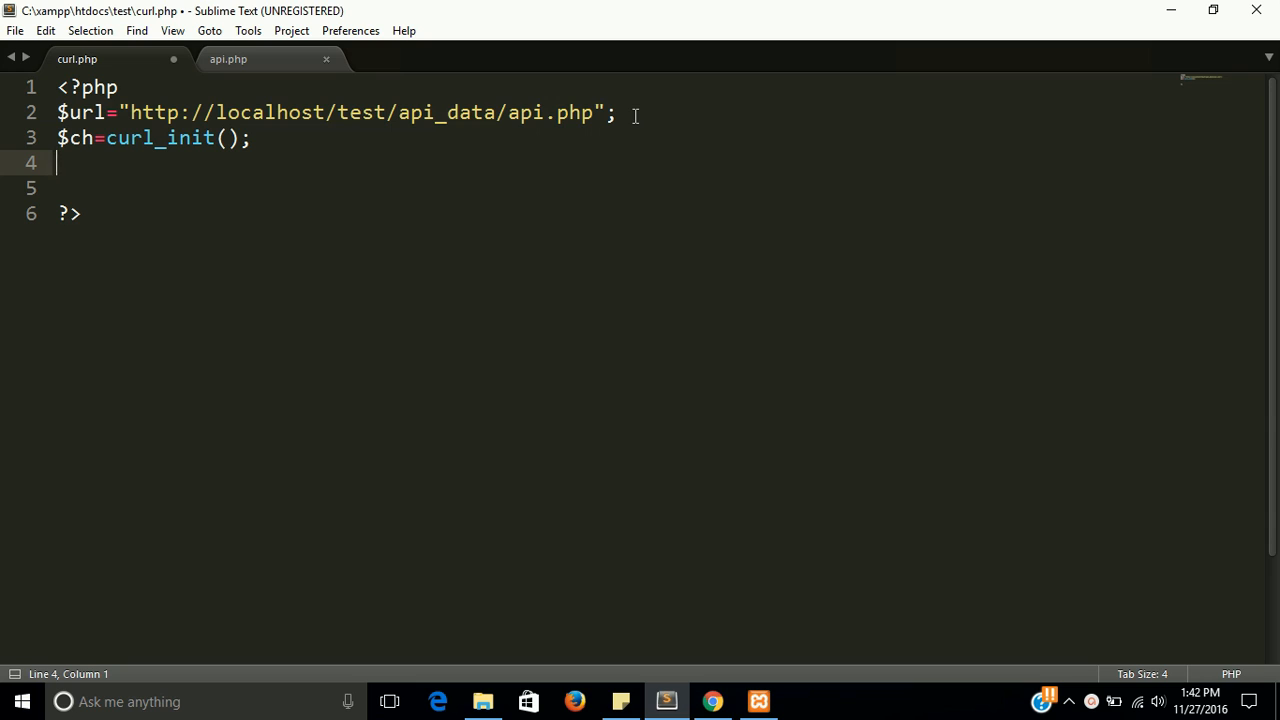
Begin line 4 with curl_setopt($ch, fixing a typo in the function name
type("c")
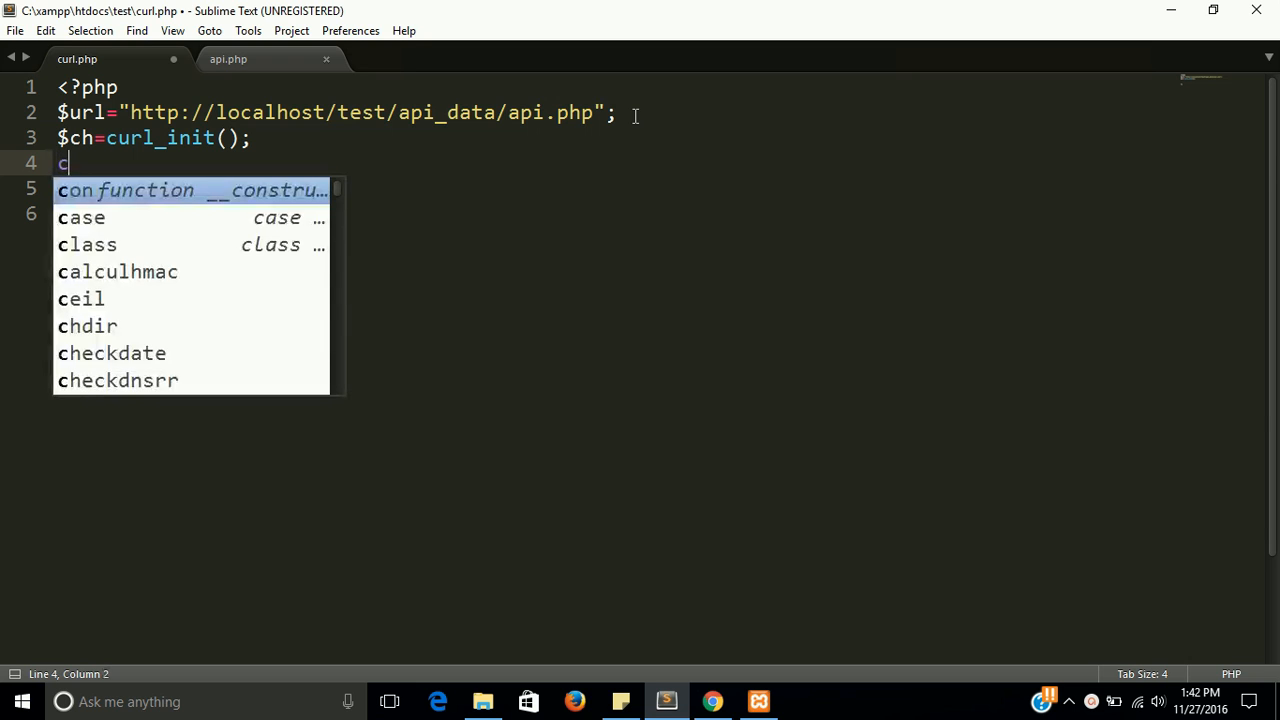
type("ru")
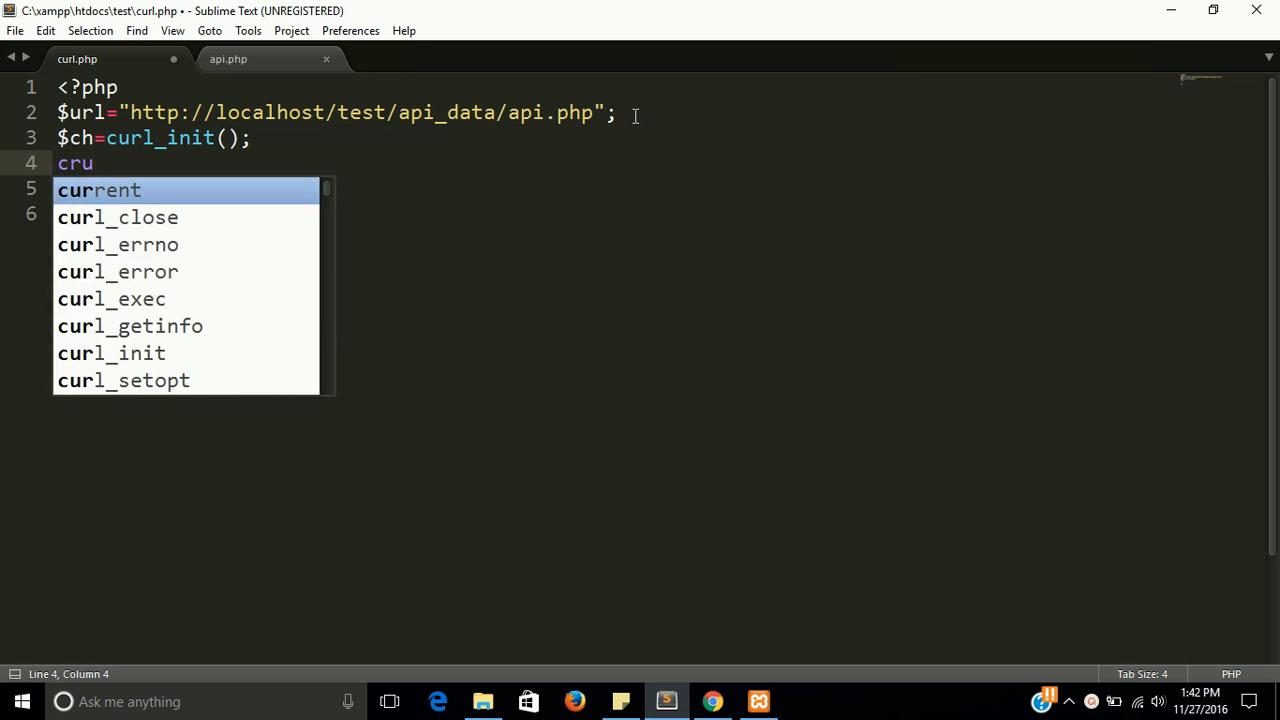
key("BackSpace")
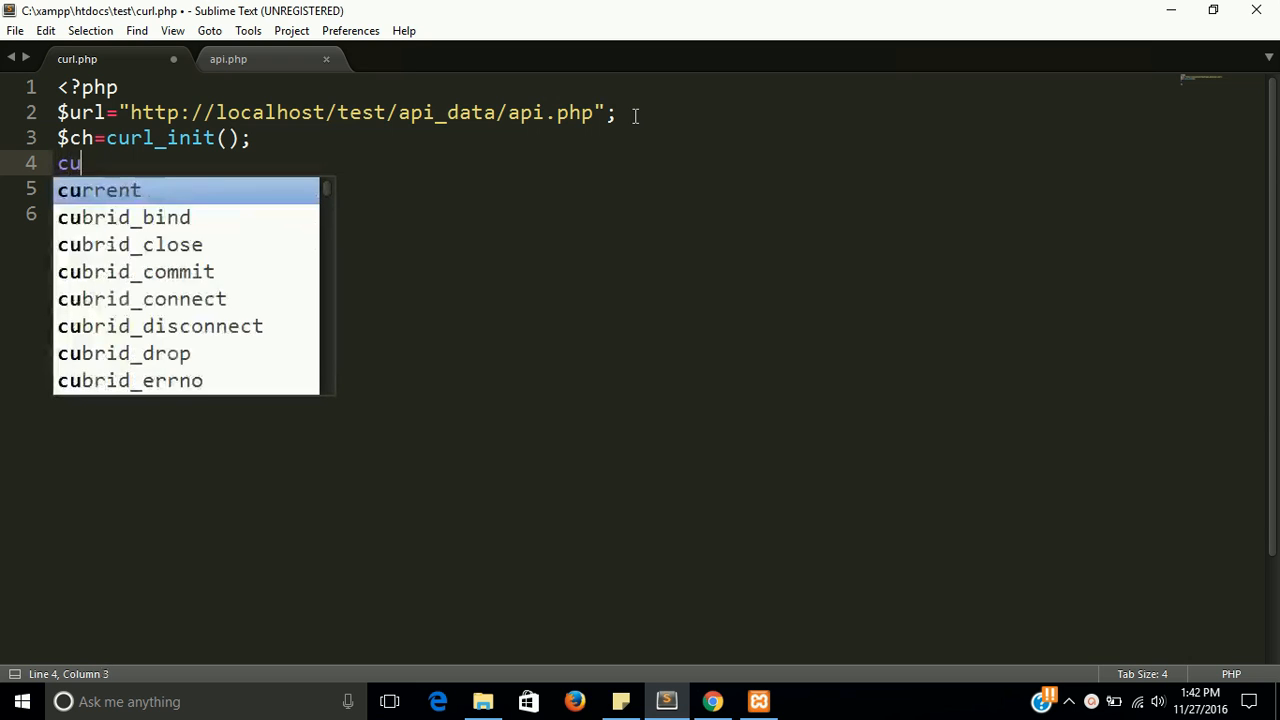
type("rl")
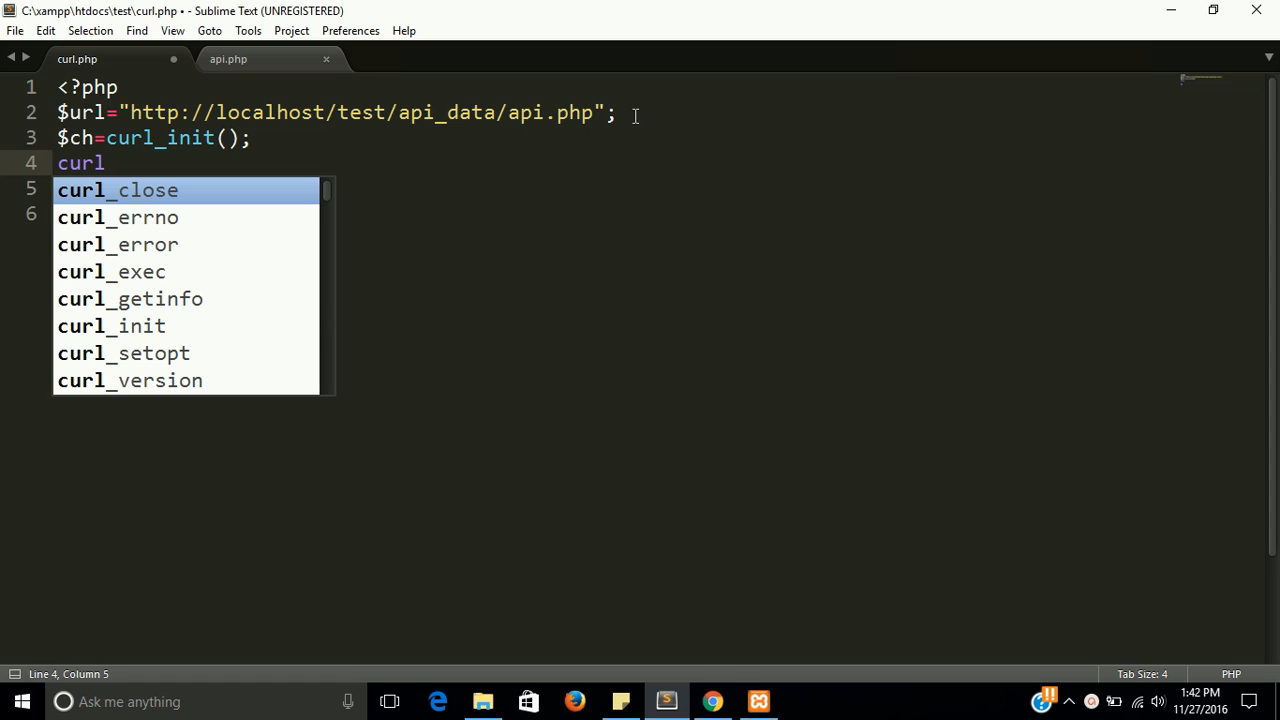
type("_s")
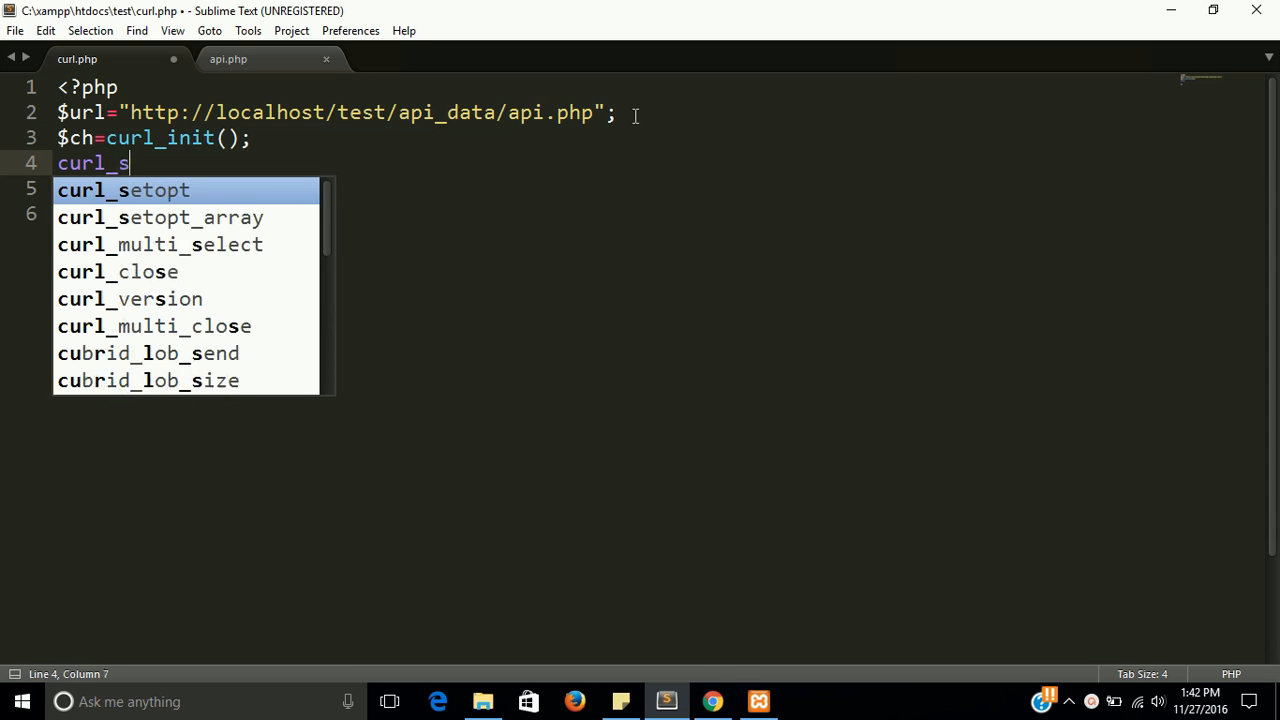
type("e")
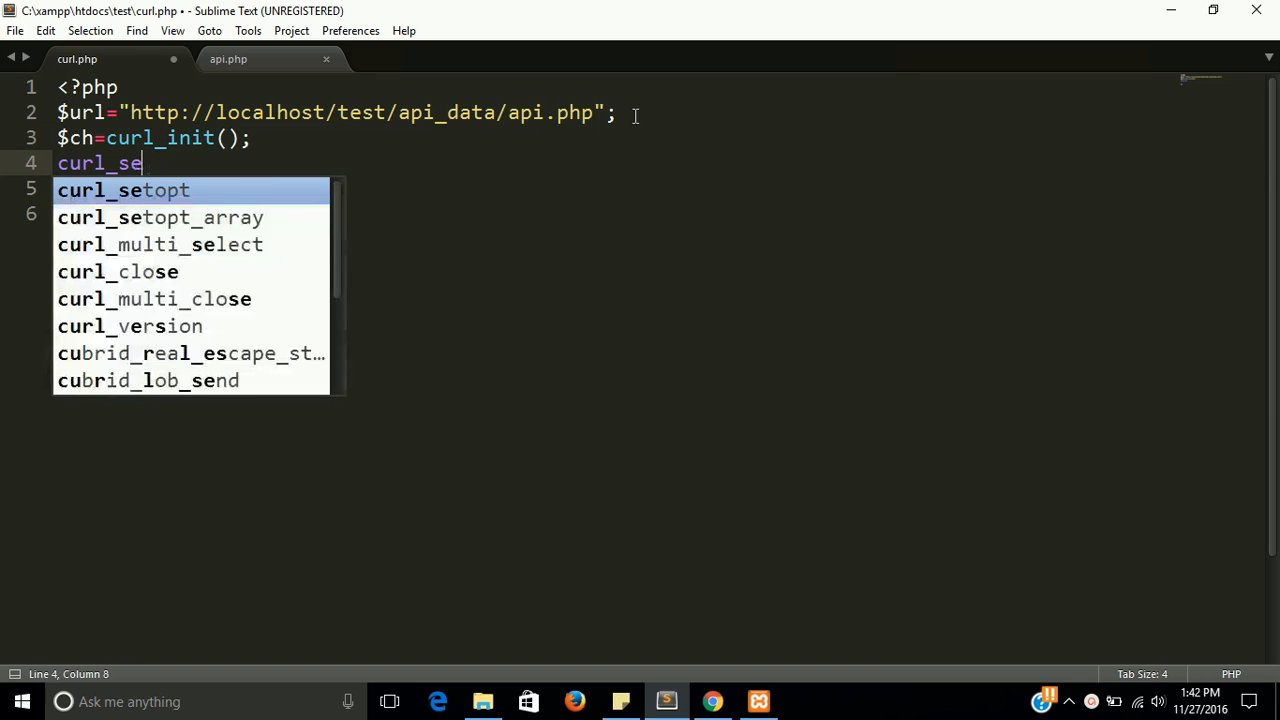
type("o")
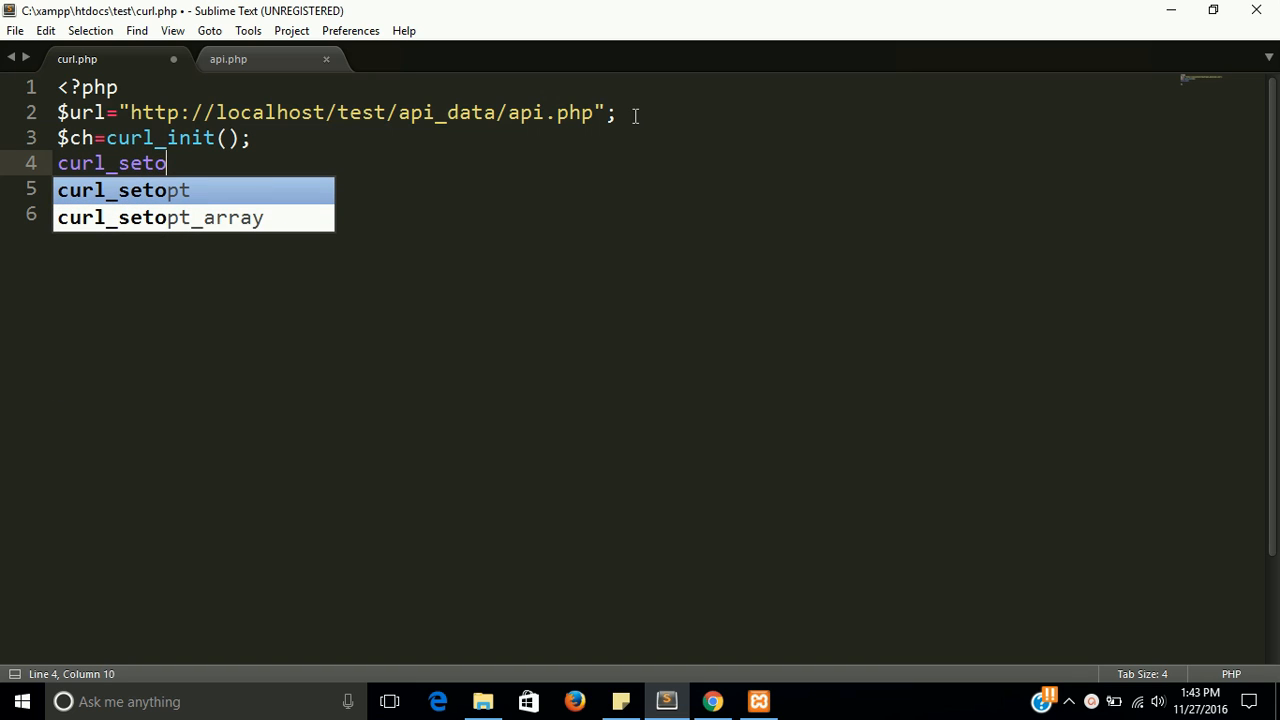
type("pt")
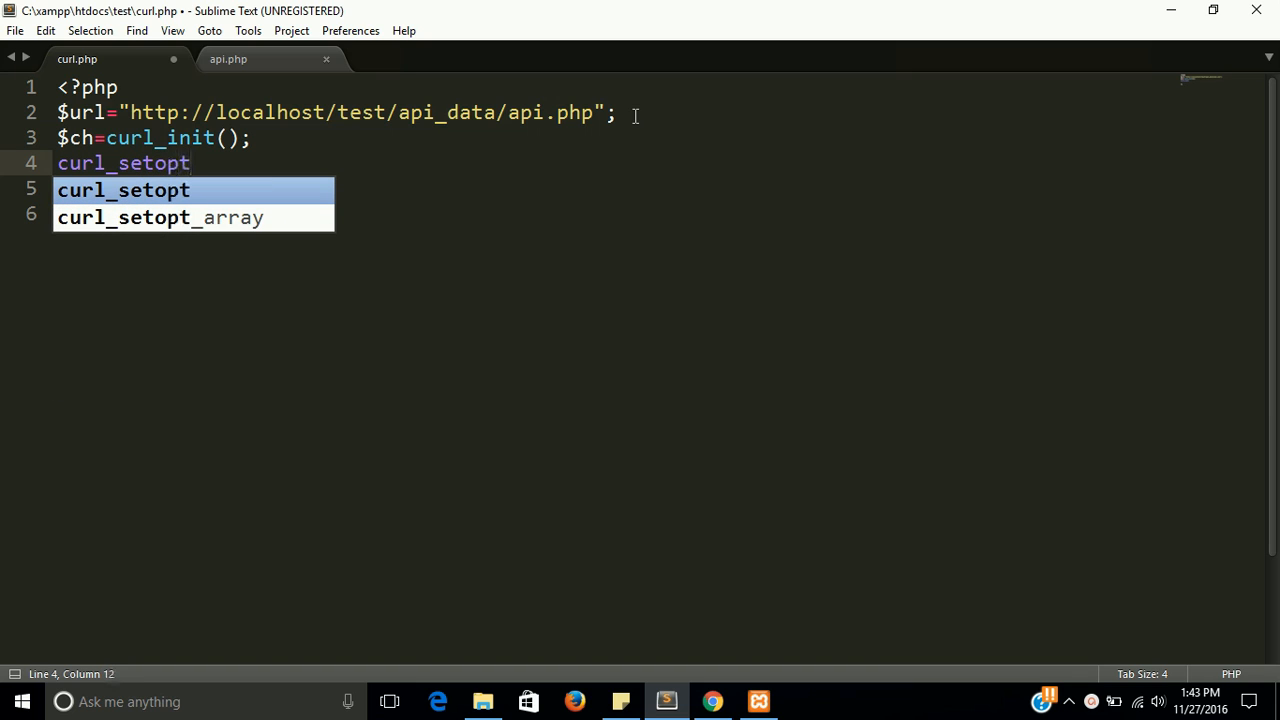
type("(")
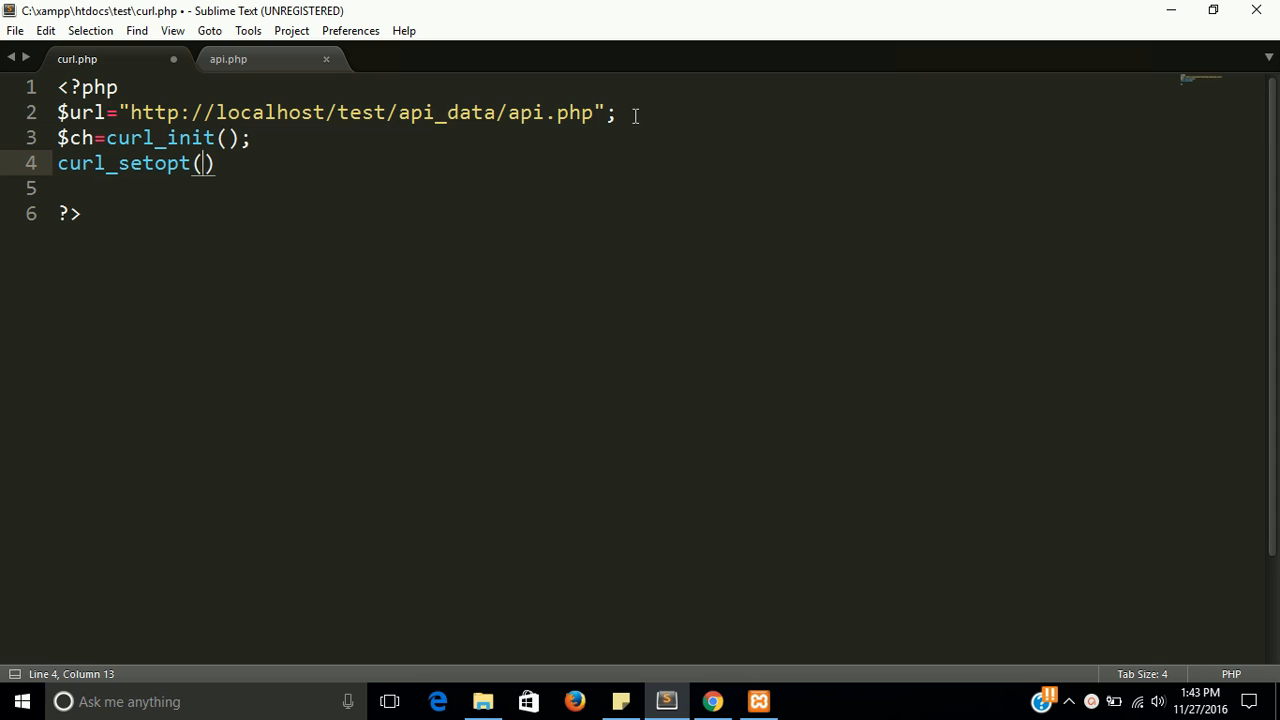
type("$")
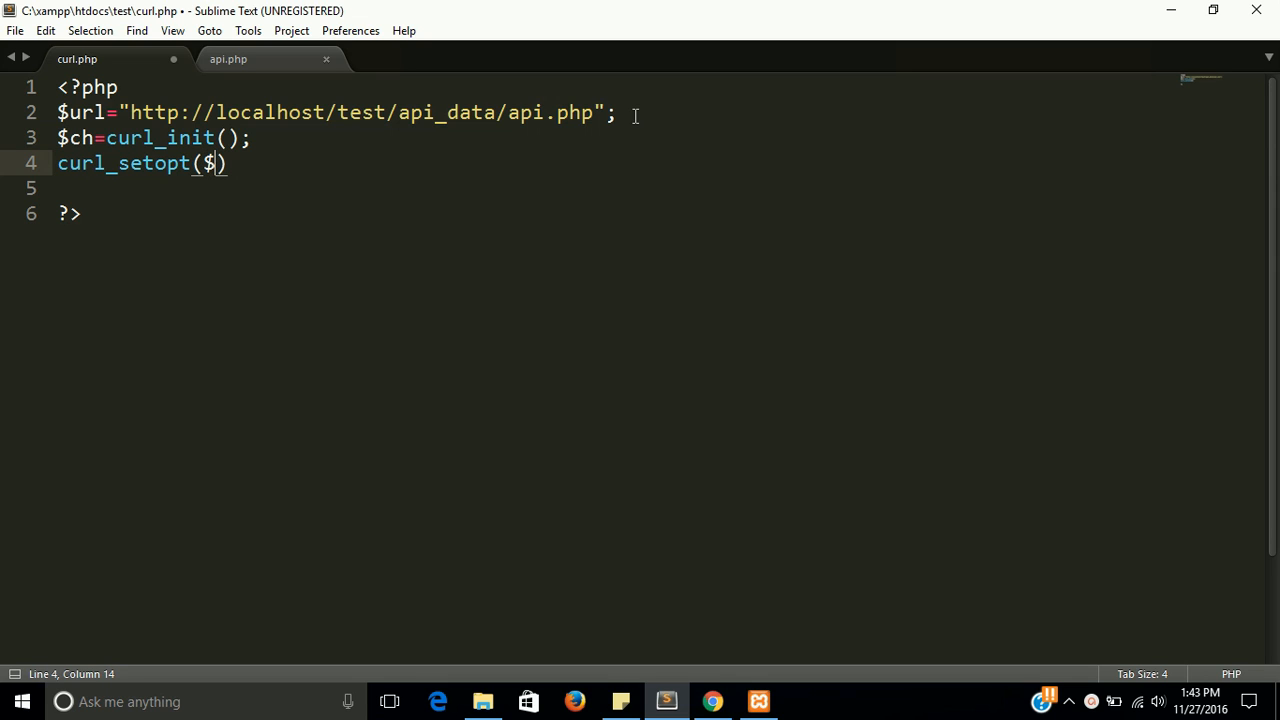
type("ch")
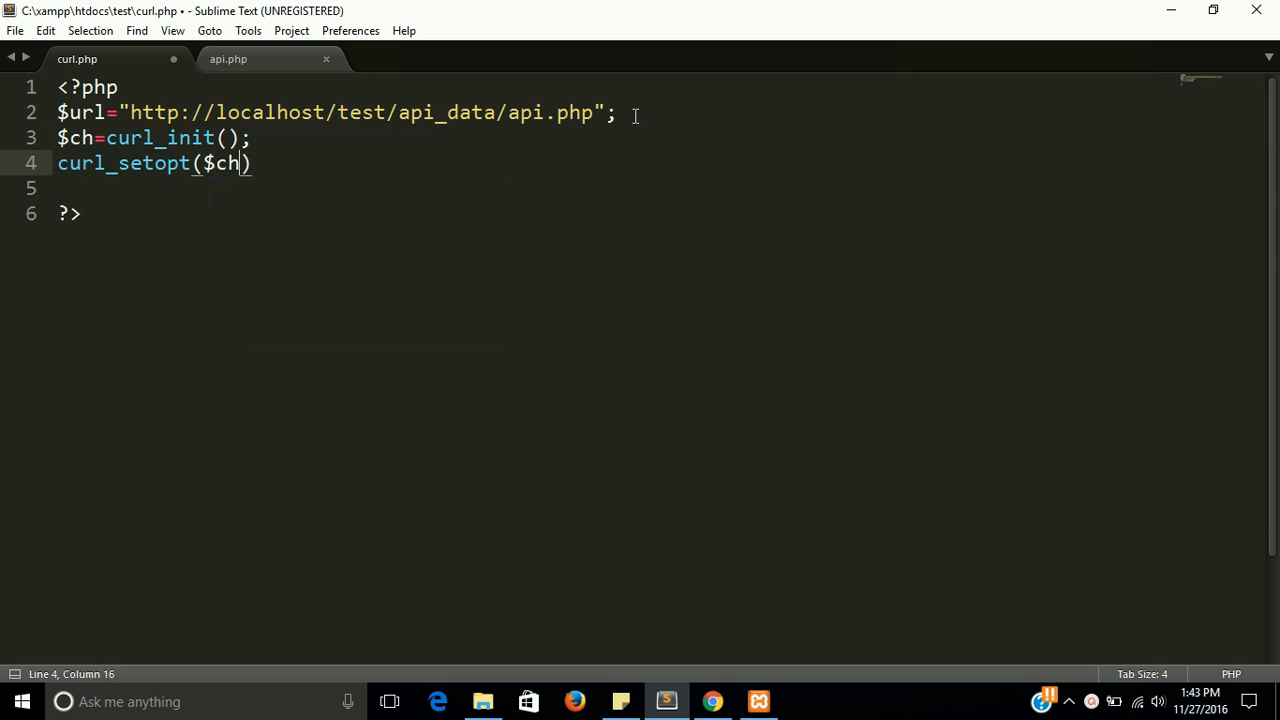
type(",")
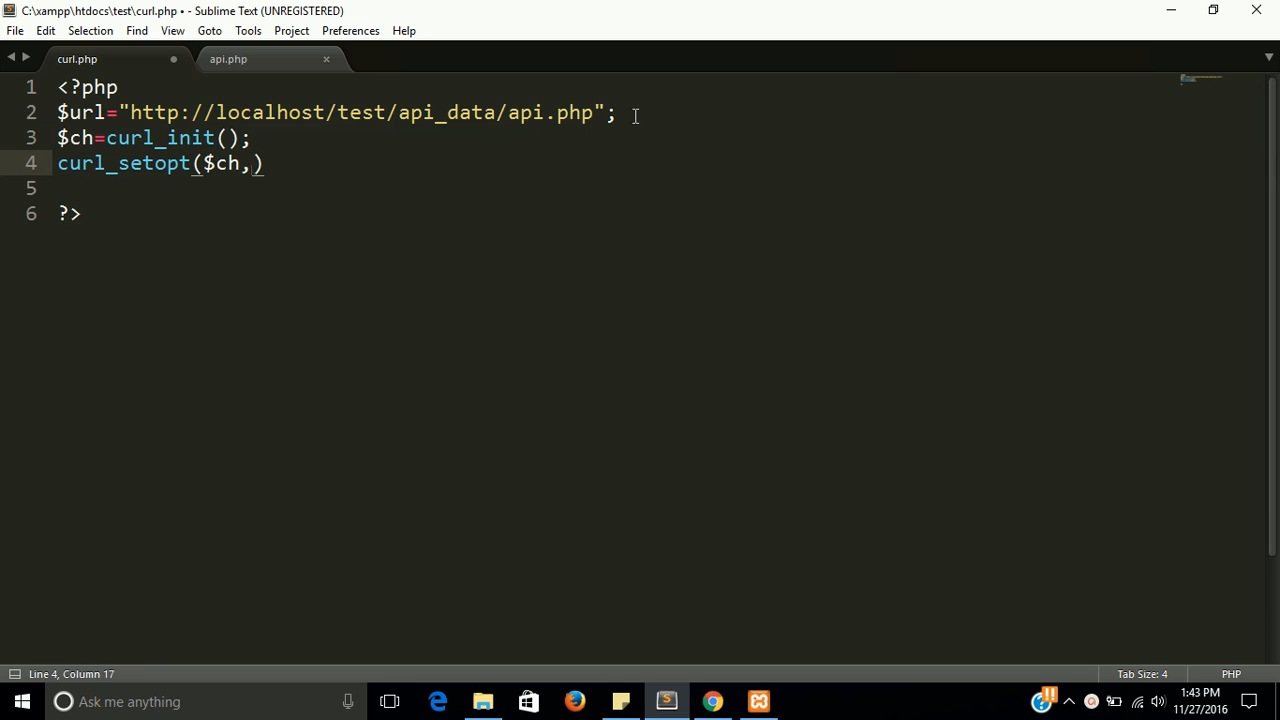
Complete the call as curl_setopt($ch,CURL_RETURNTRANSFER,true); and start a new line
type("CURL")
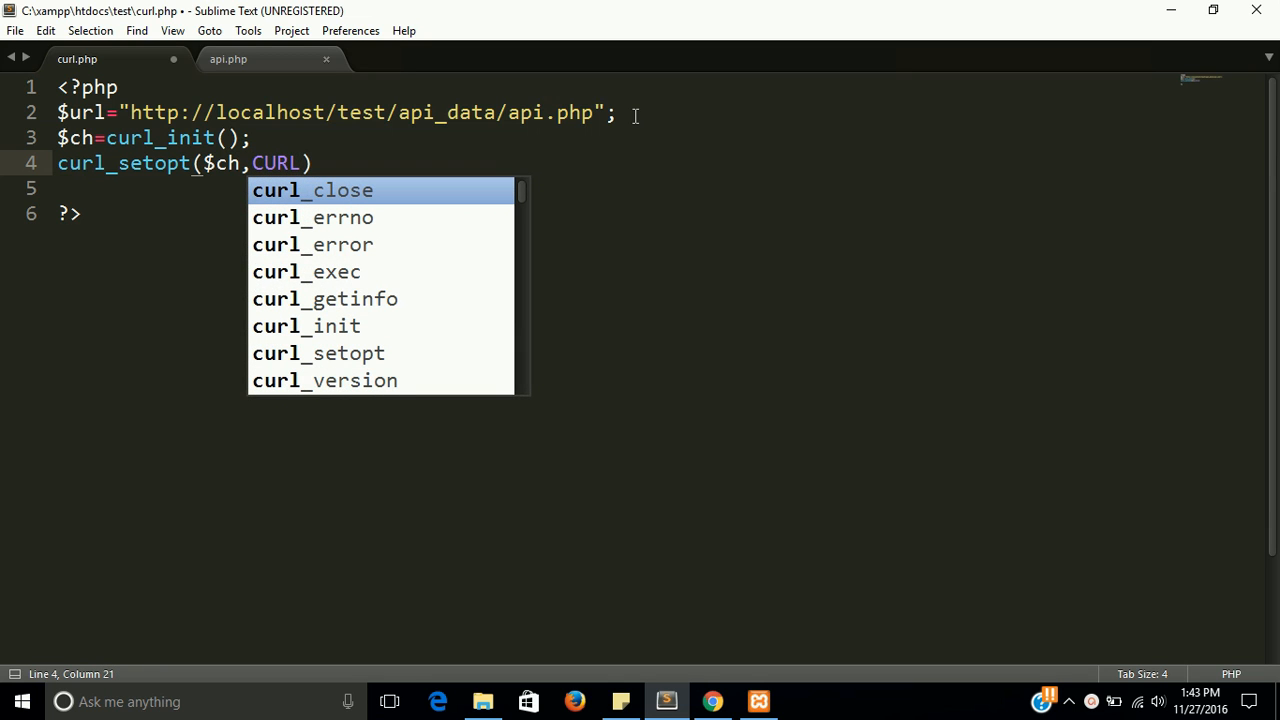
type("_RE")
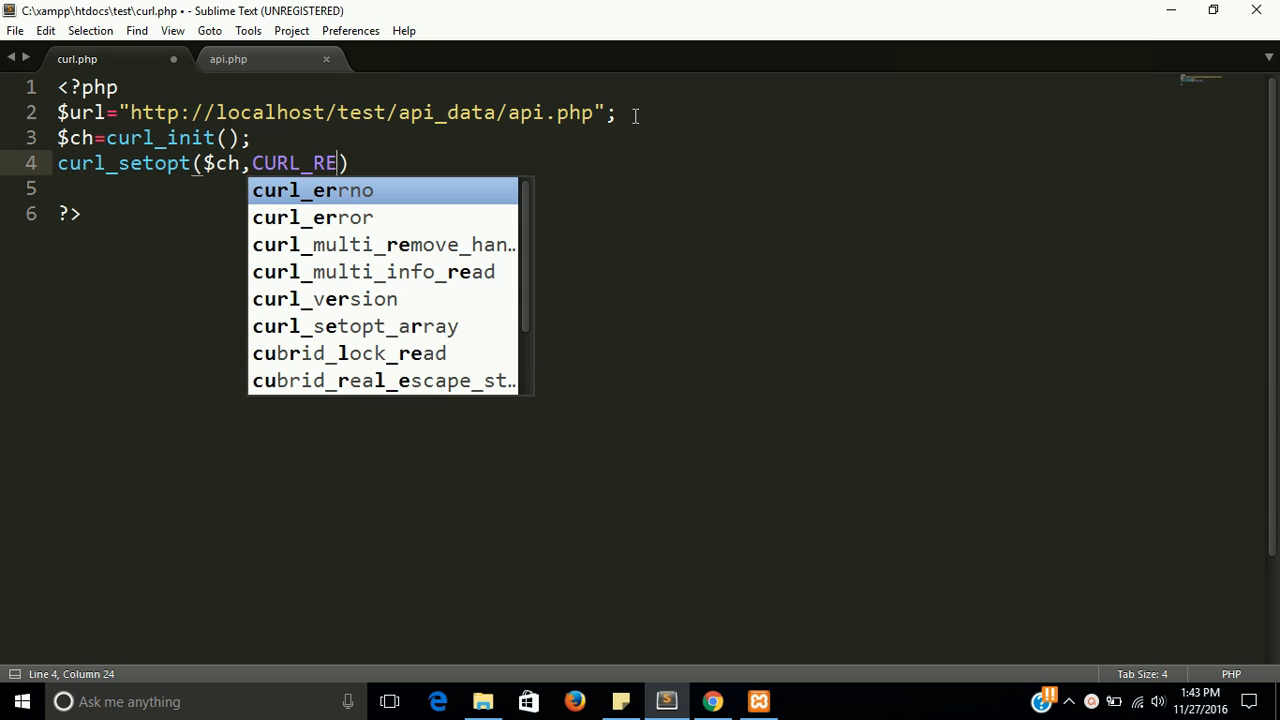
type("TURN")
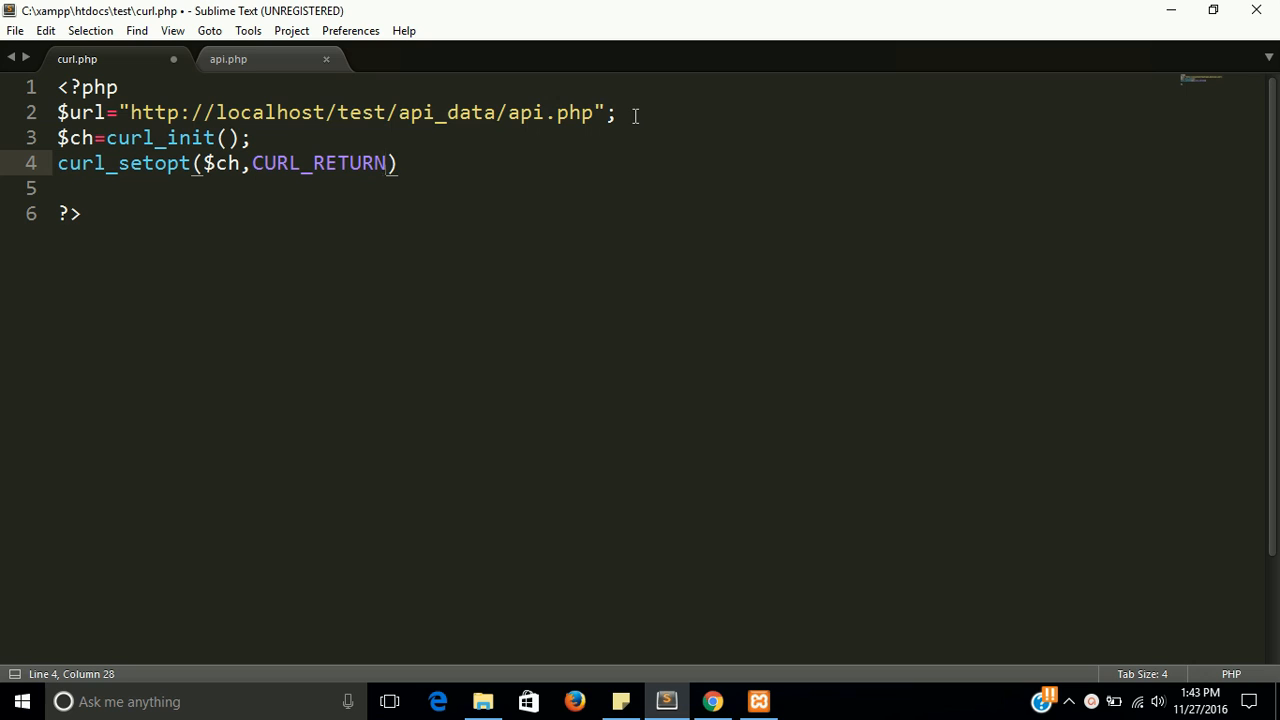
type("T")
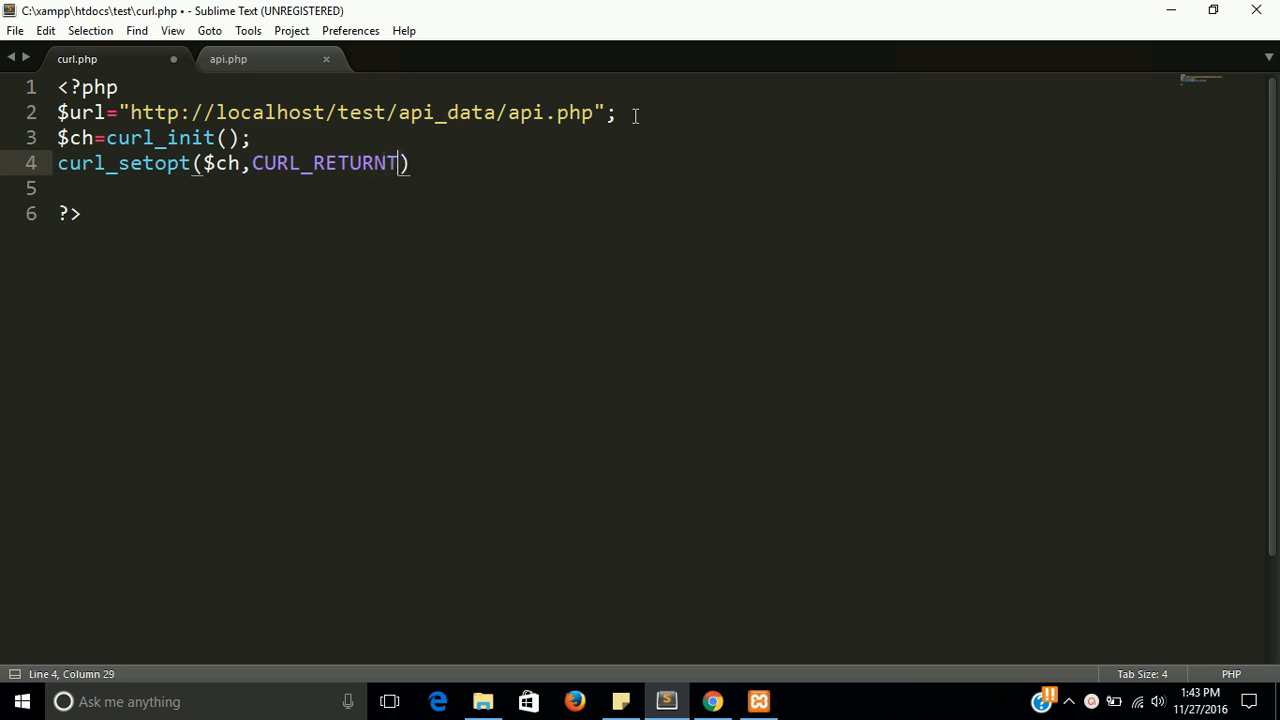
type("RANS")
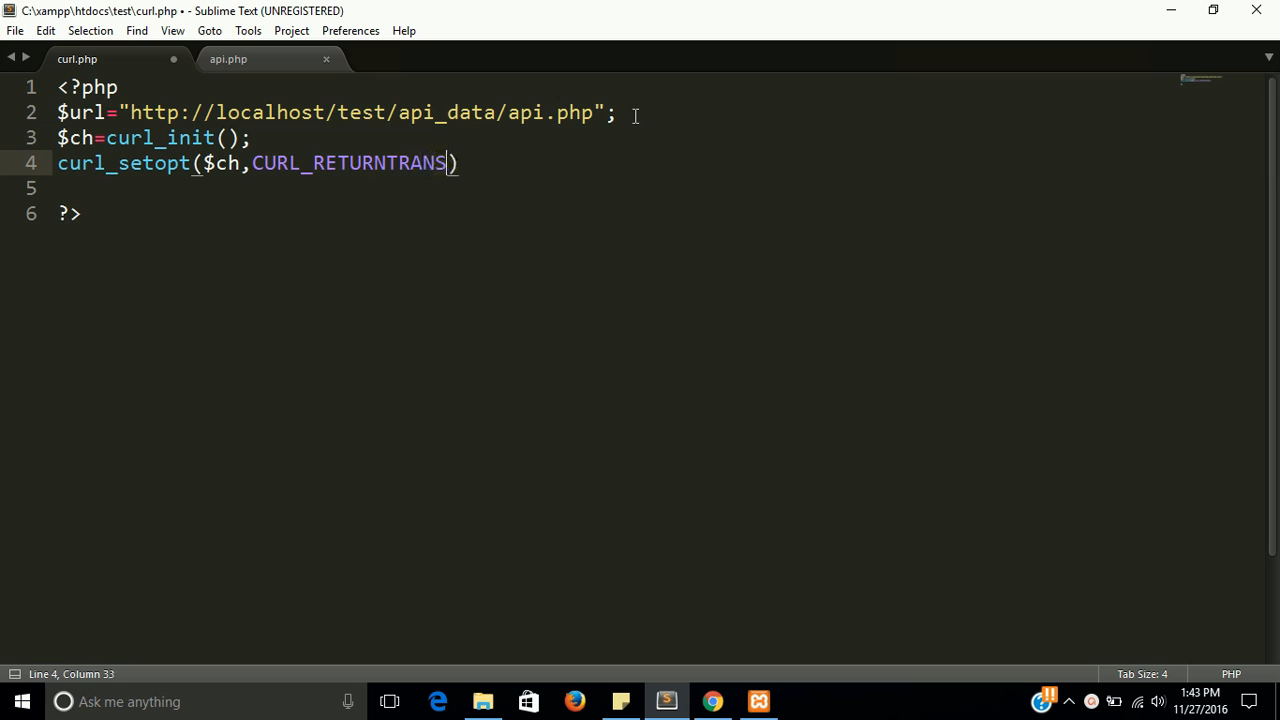
type("FER")
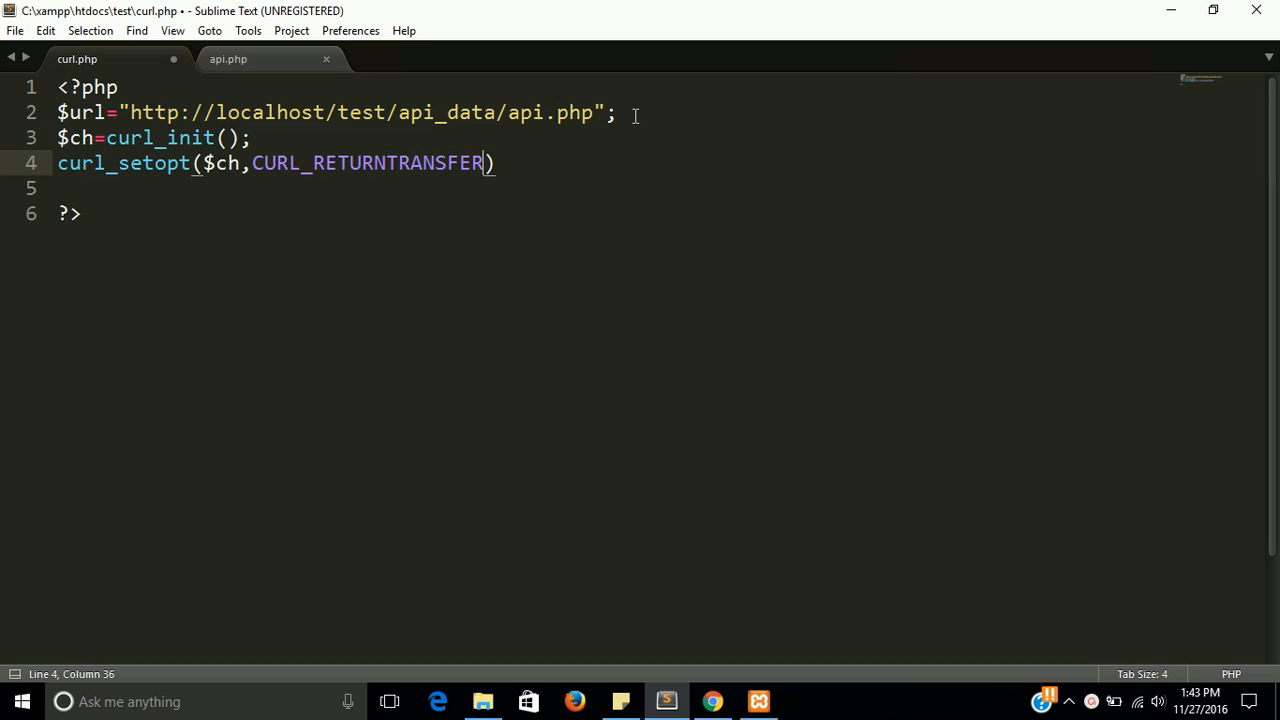
type(",")
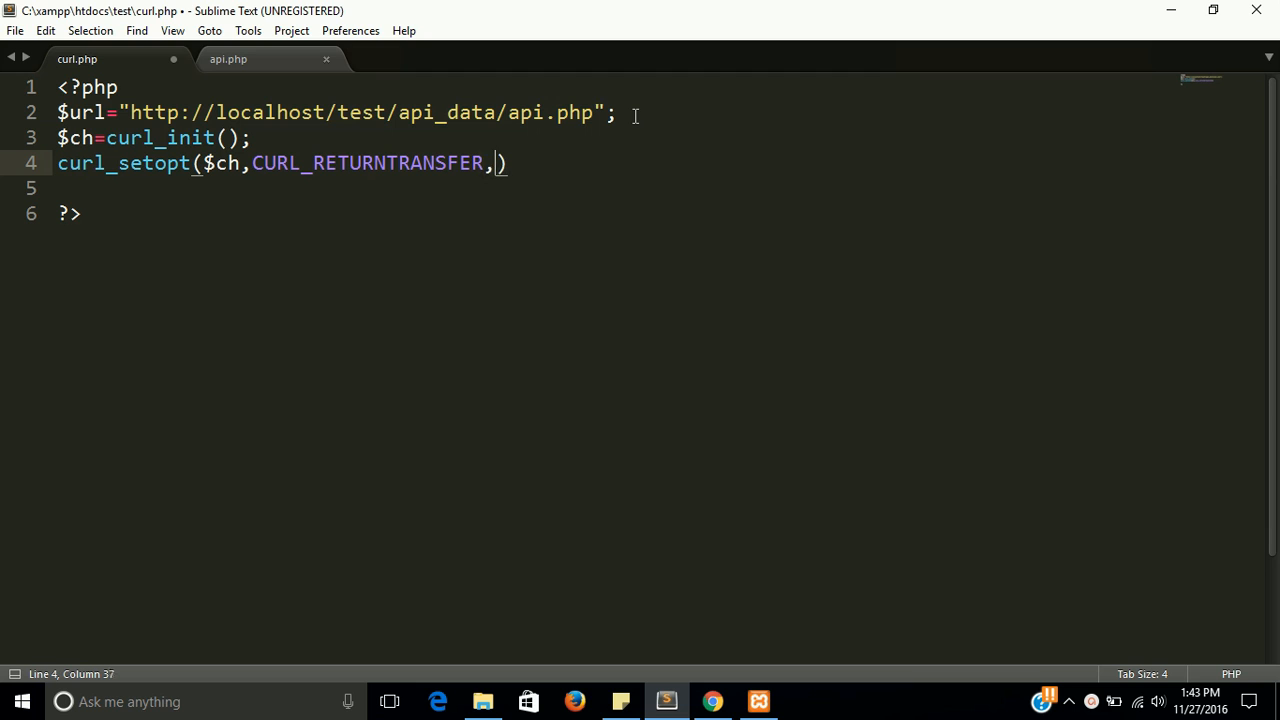
type("t")
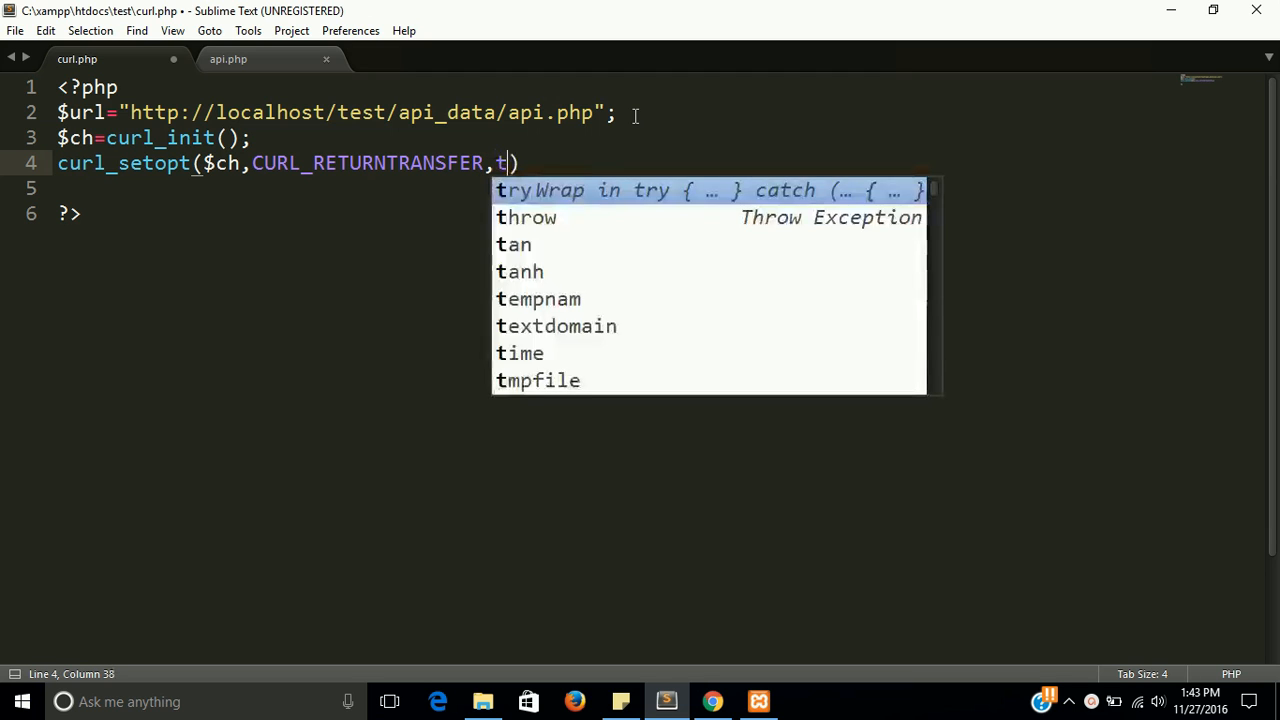
type("rue")
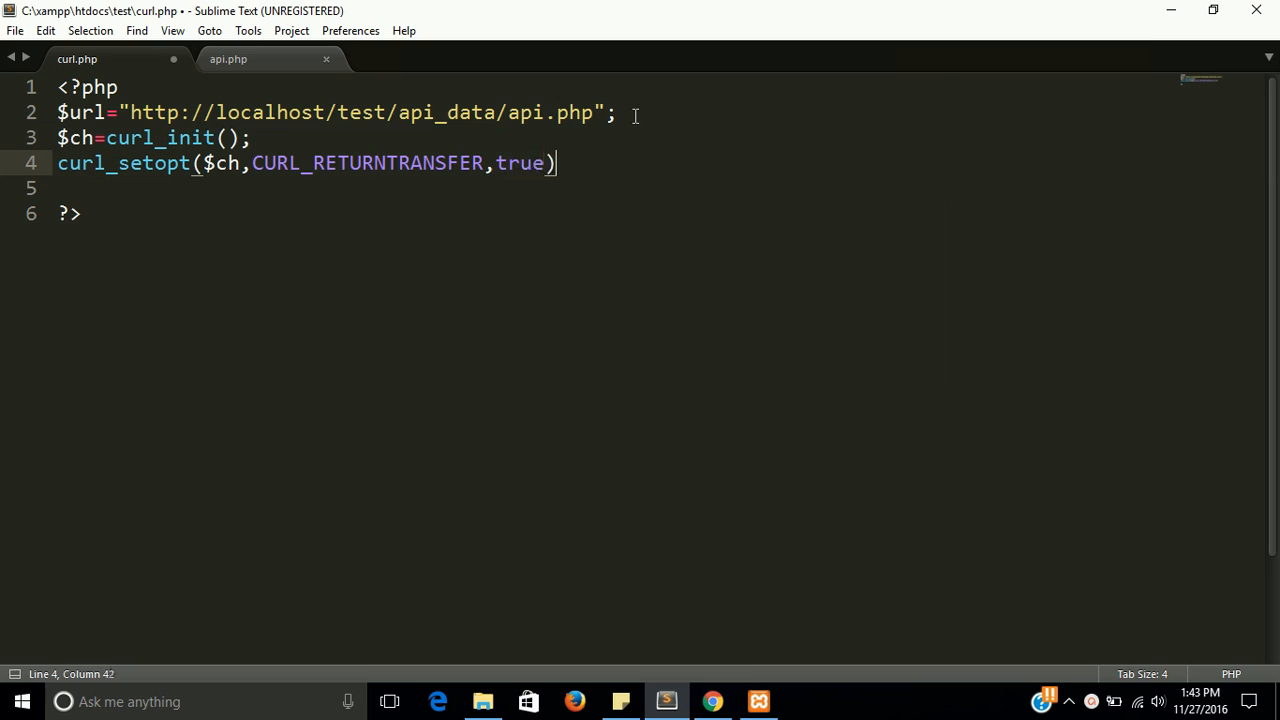
type(";")
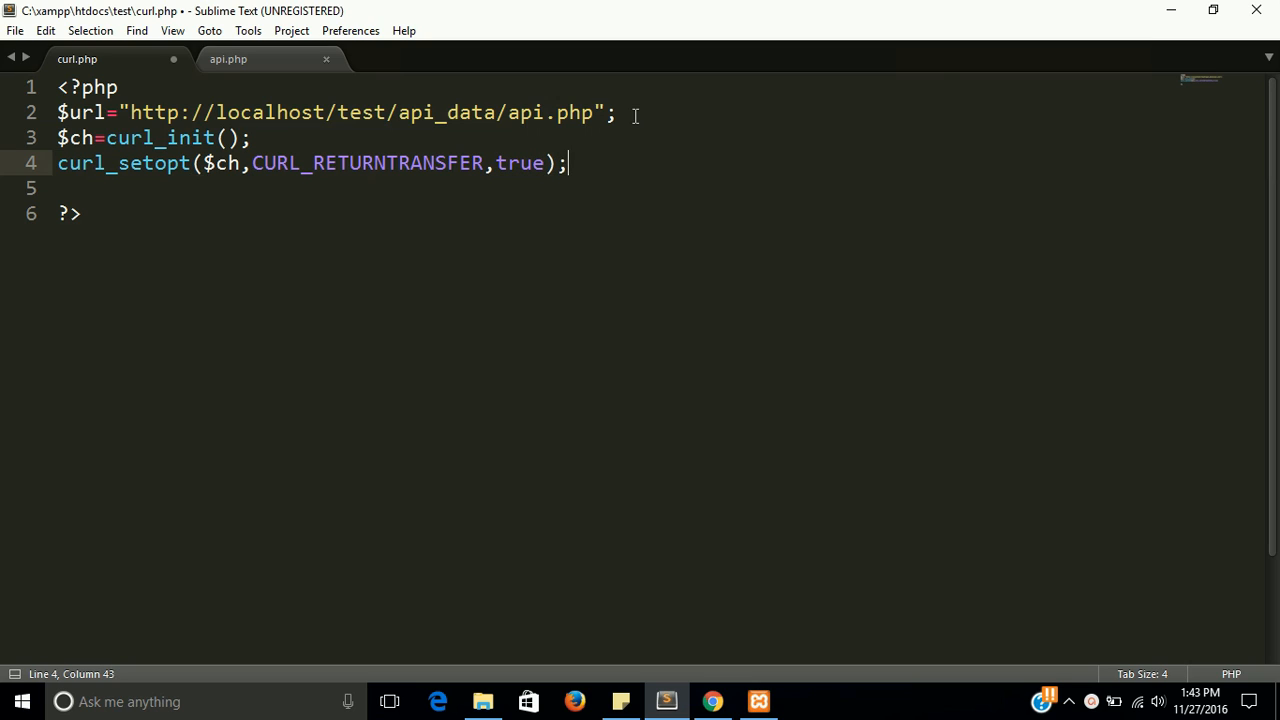
key("Enter")
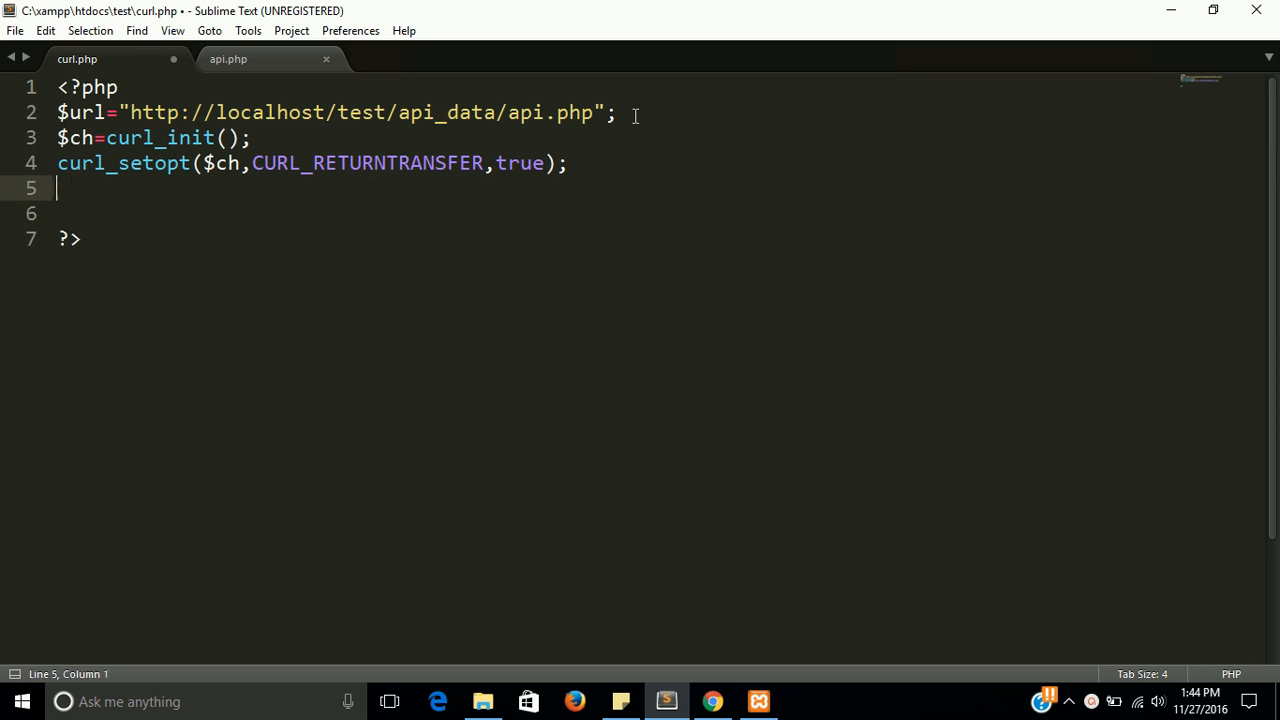
Write curl_steopt($ch,CURL_URL,$url); on line 5 and save curl.php
type("curl")
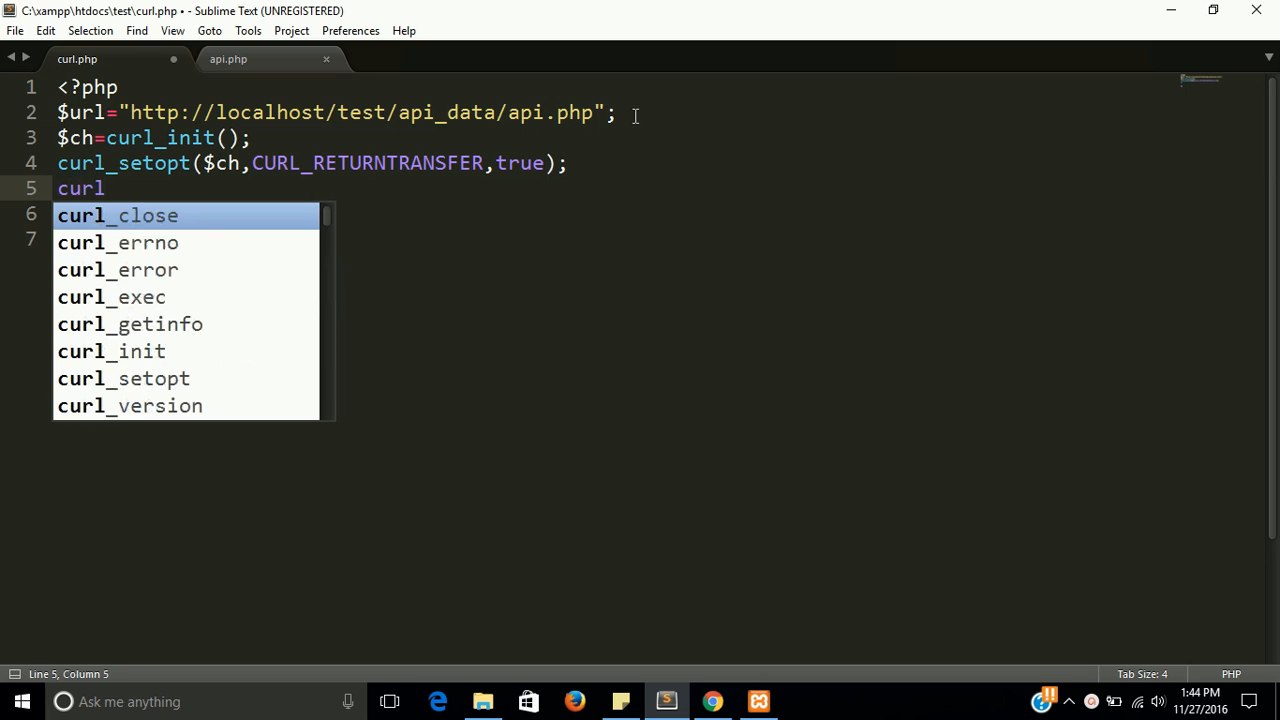
type("_st")
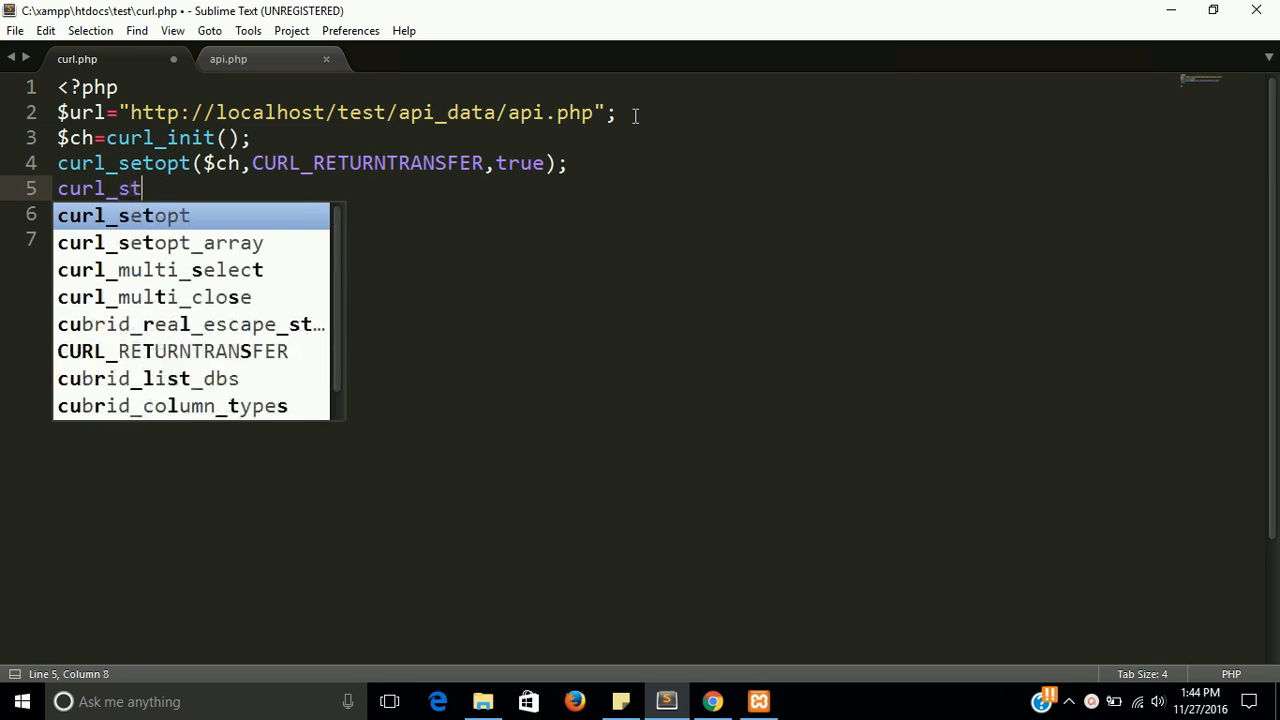
type("eopt(")
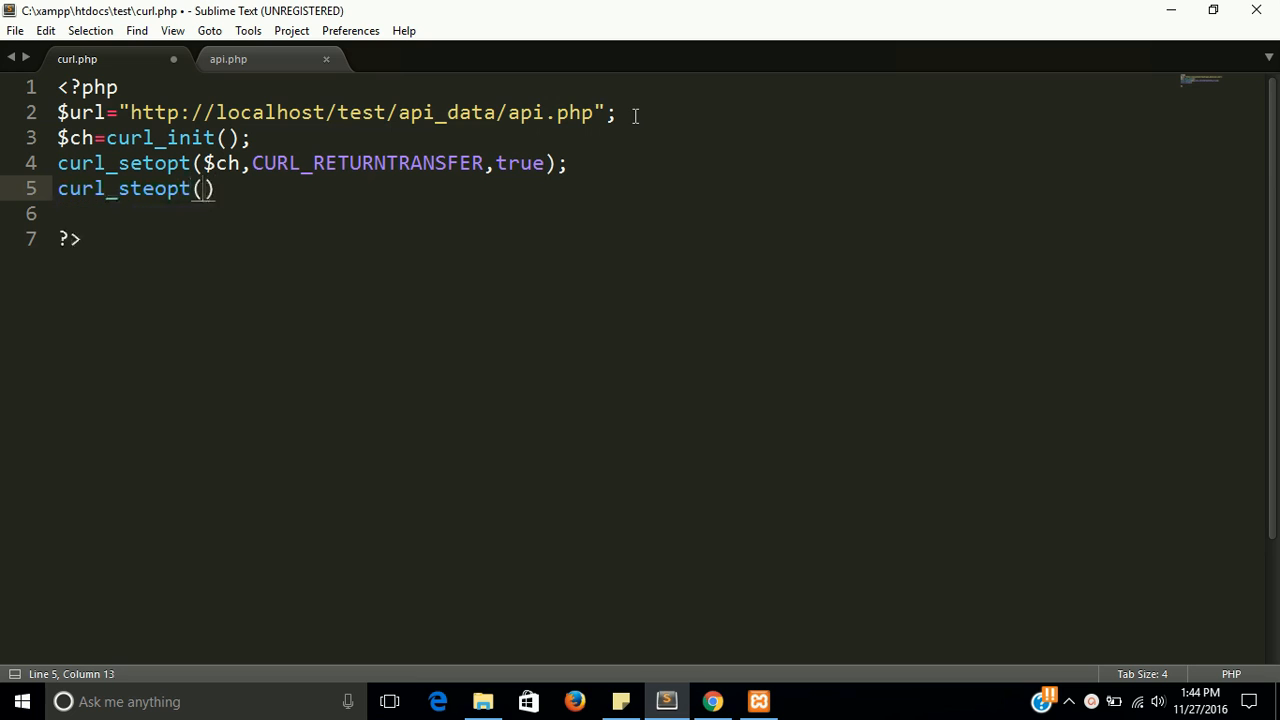
type("$ch")
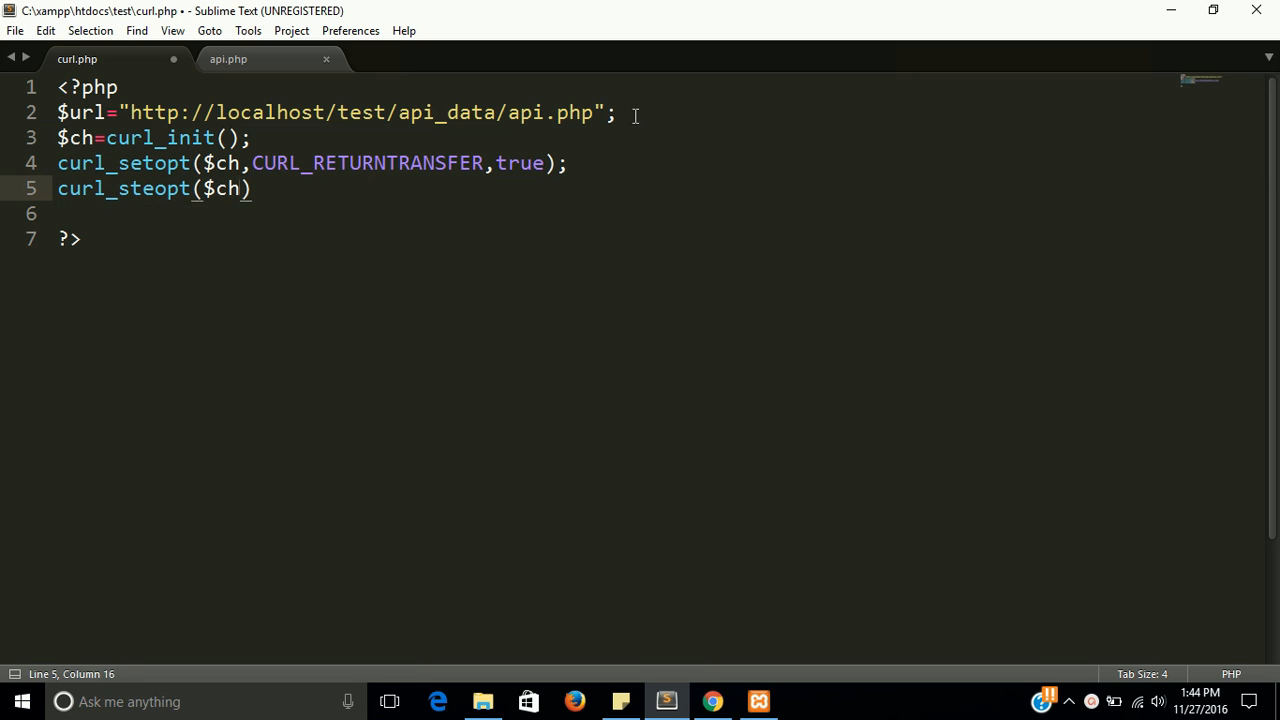
type(",")
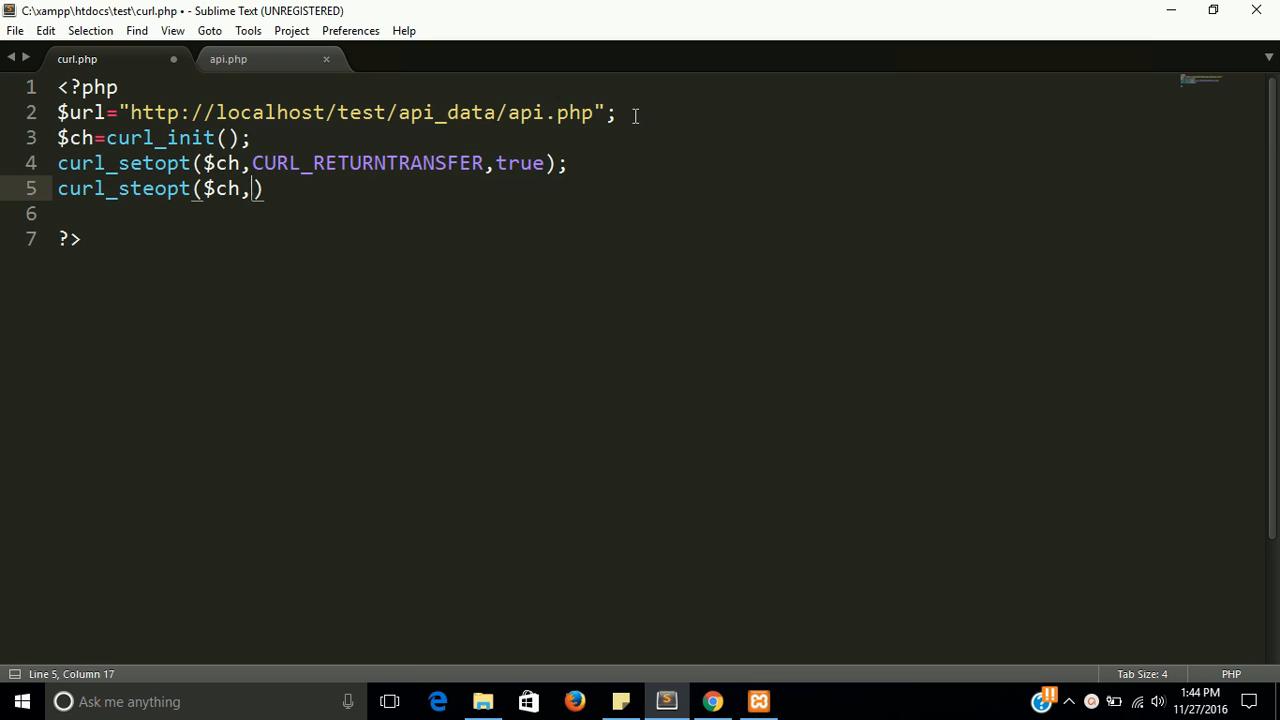
type("CU")
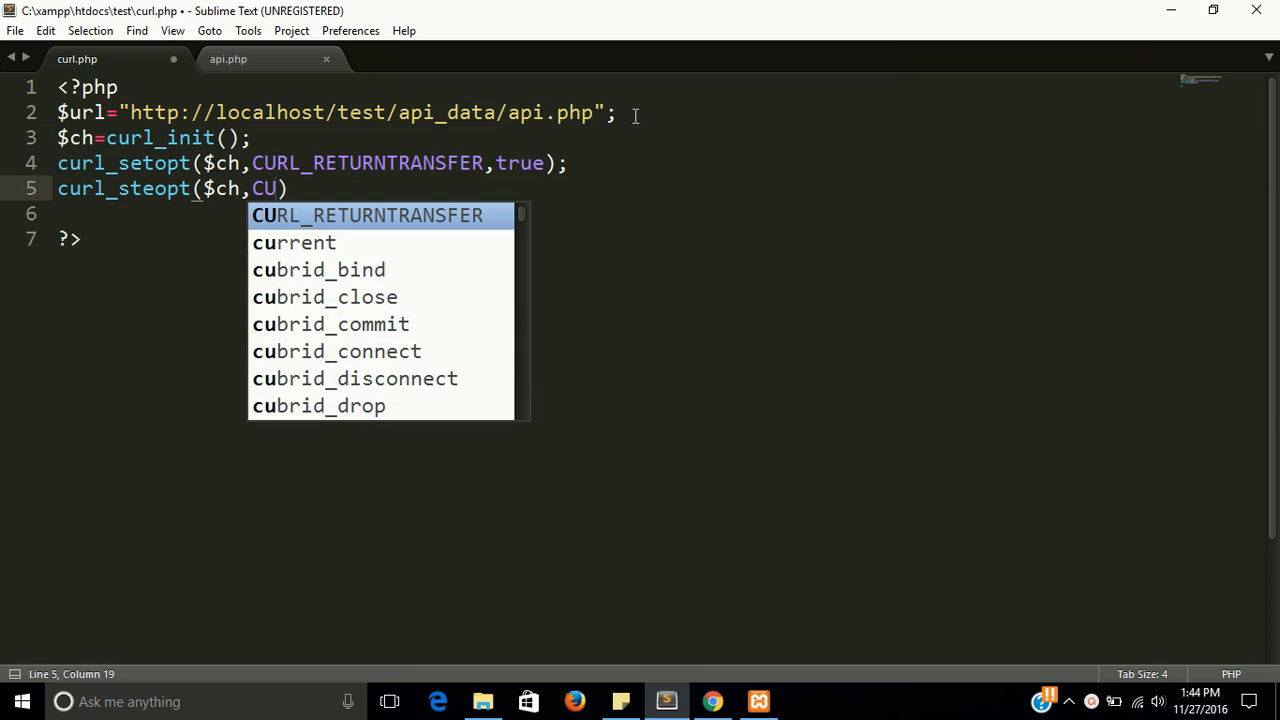
type("R")
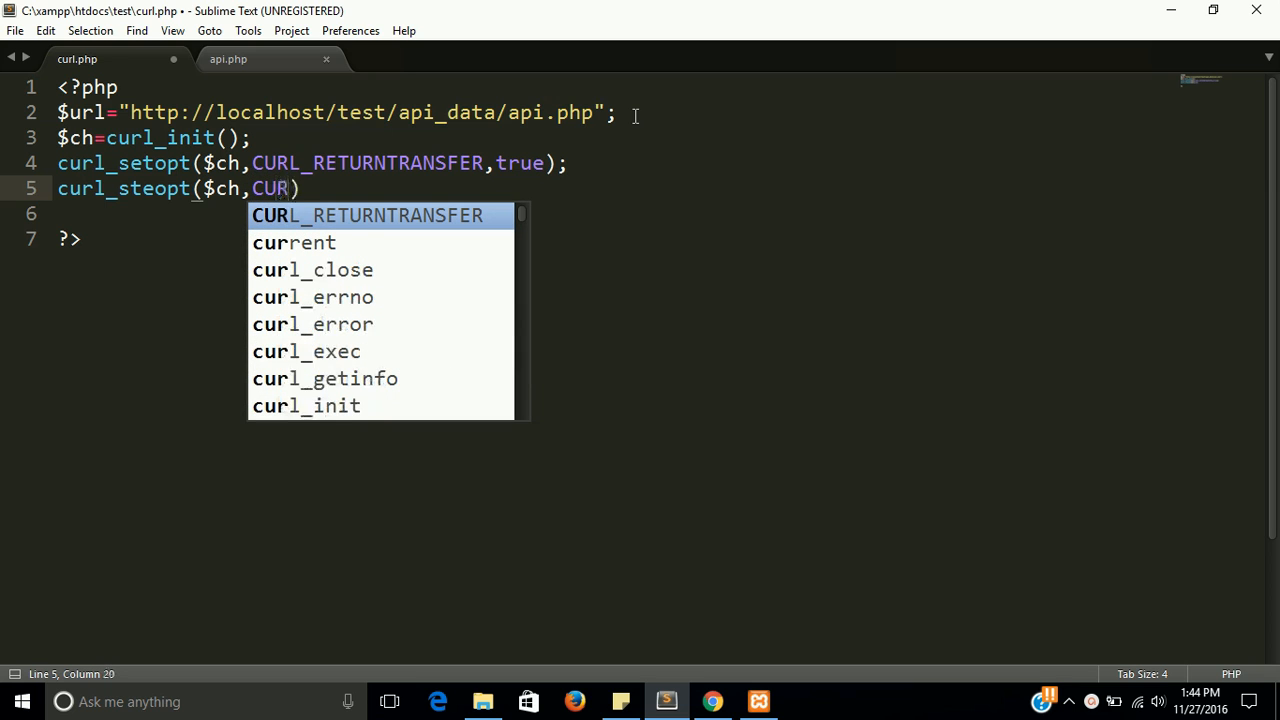
type("L")
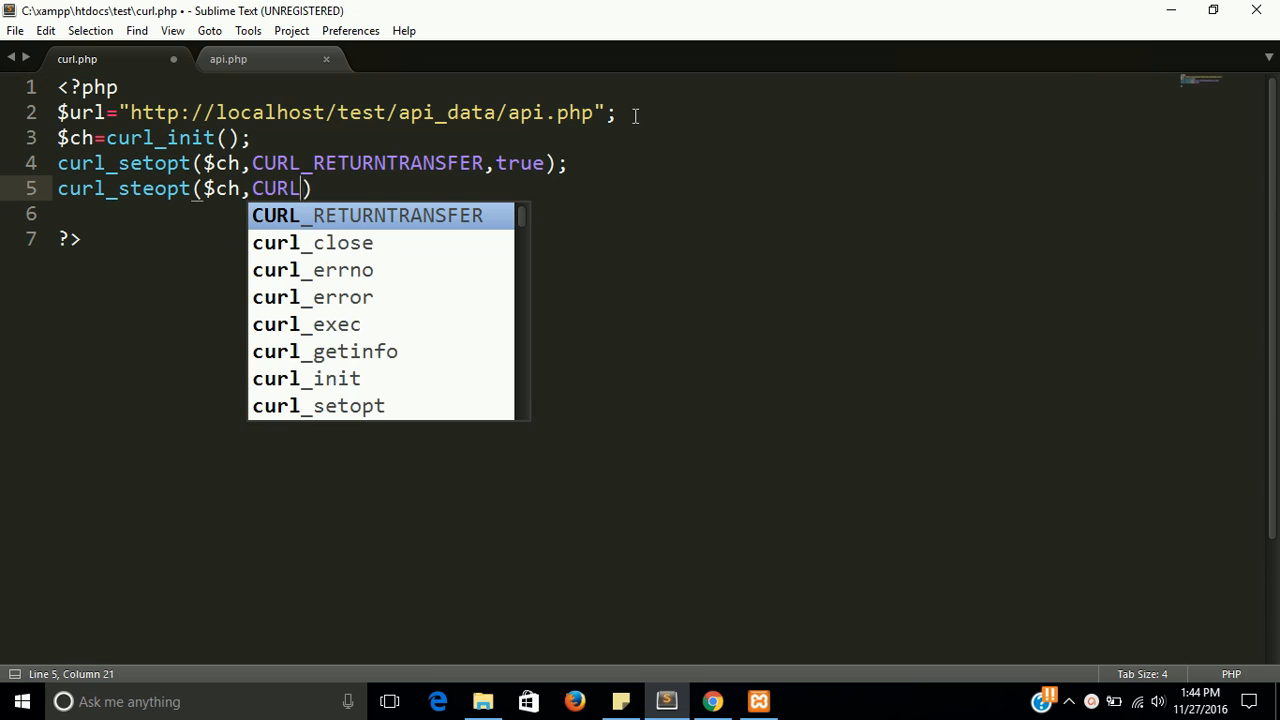
type("_")
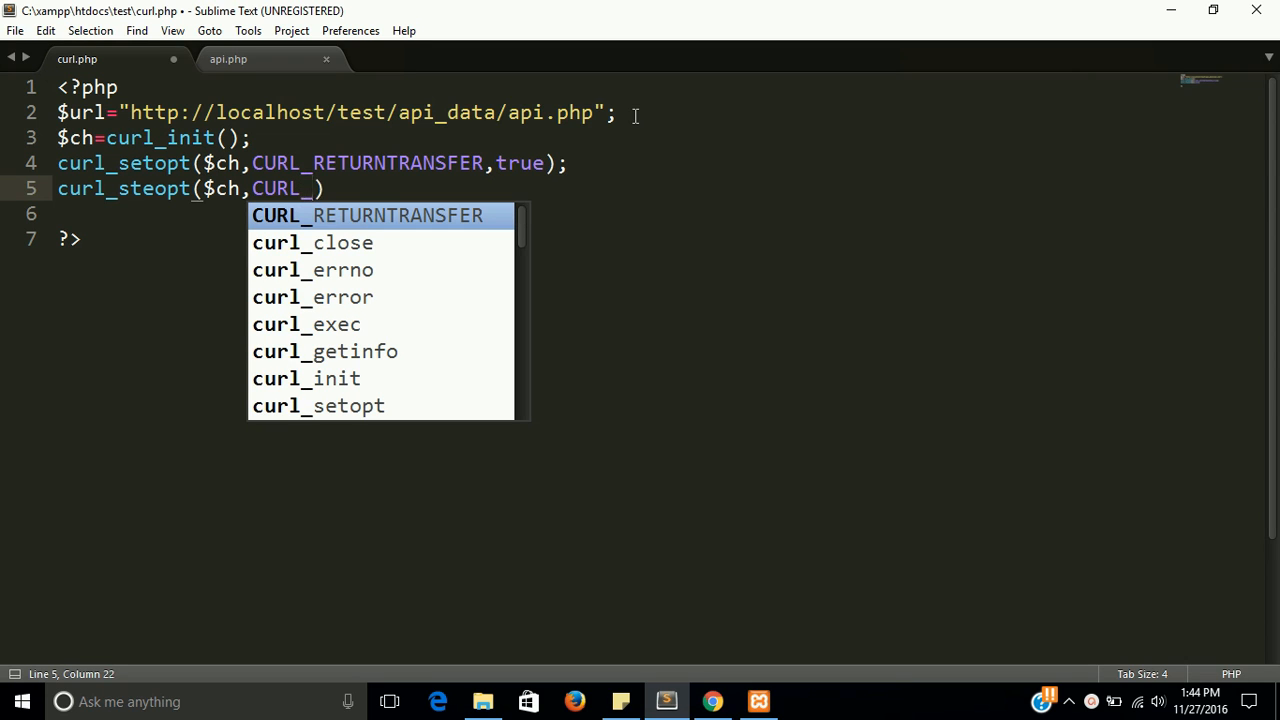
type("UR")
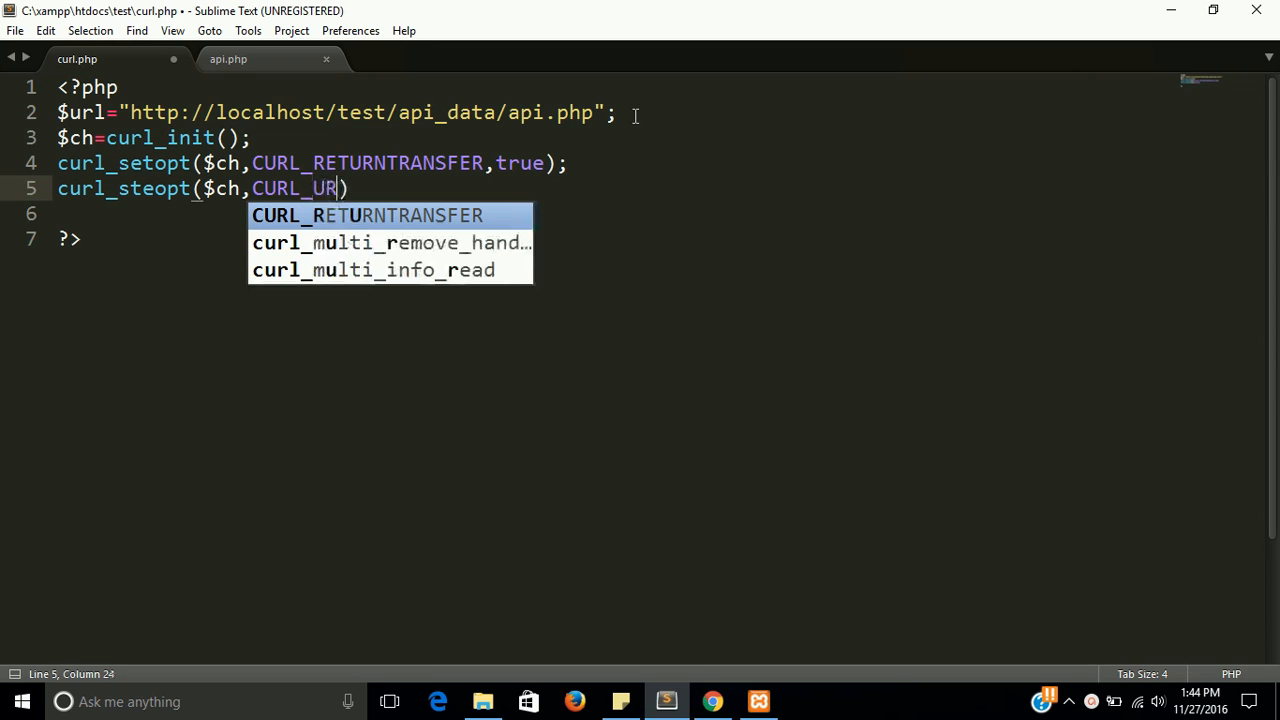
type("L")
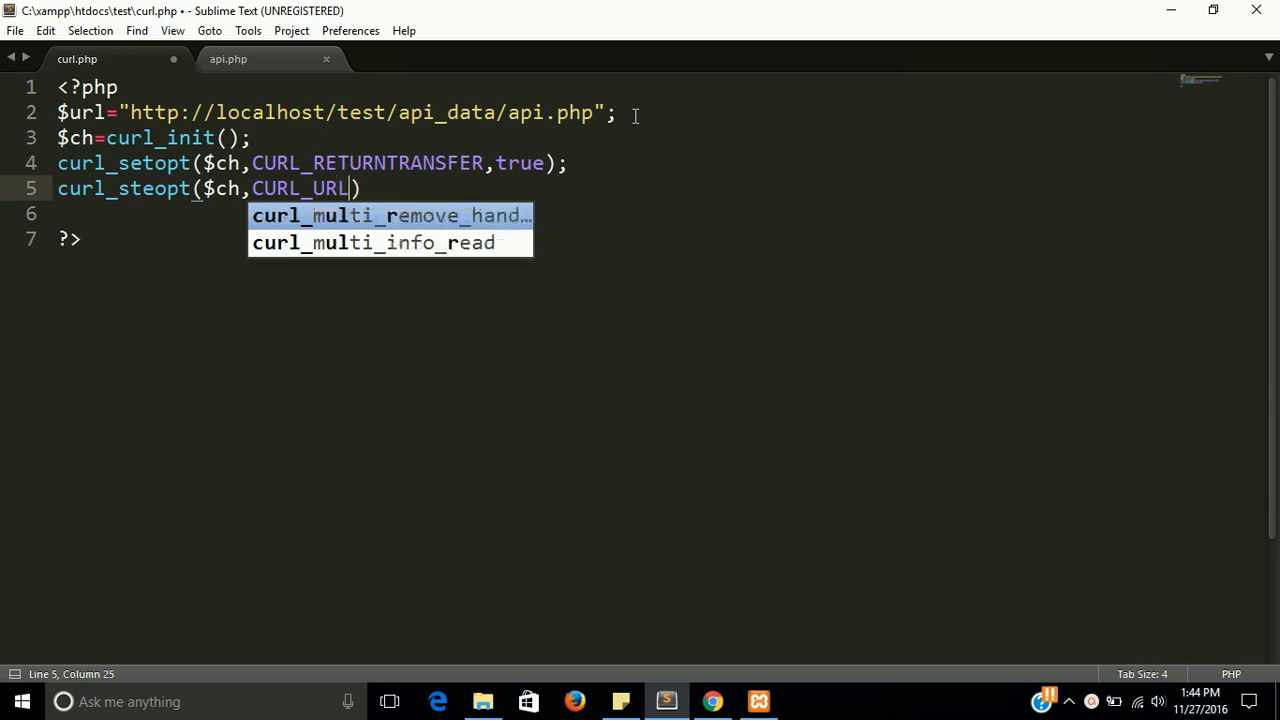
type(",")
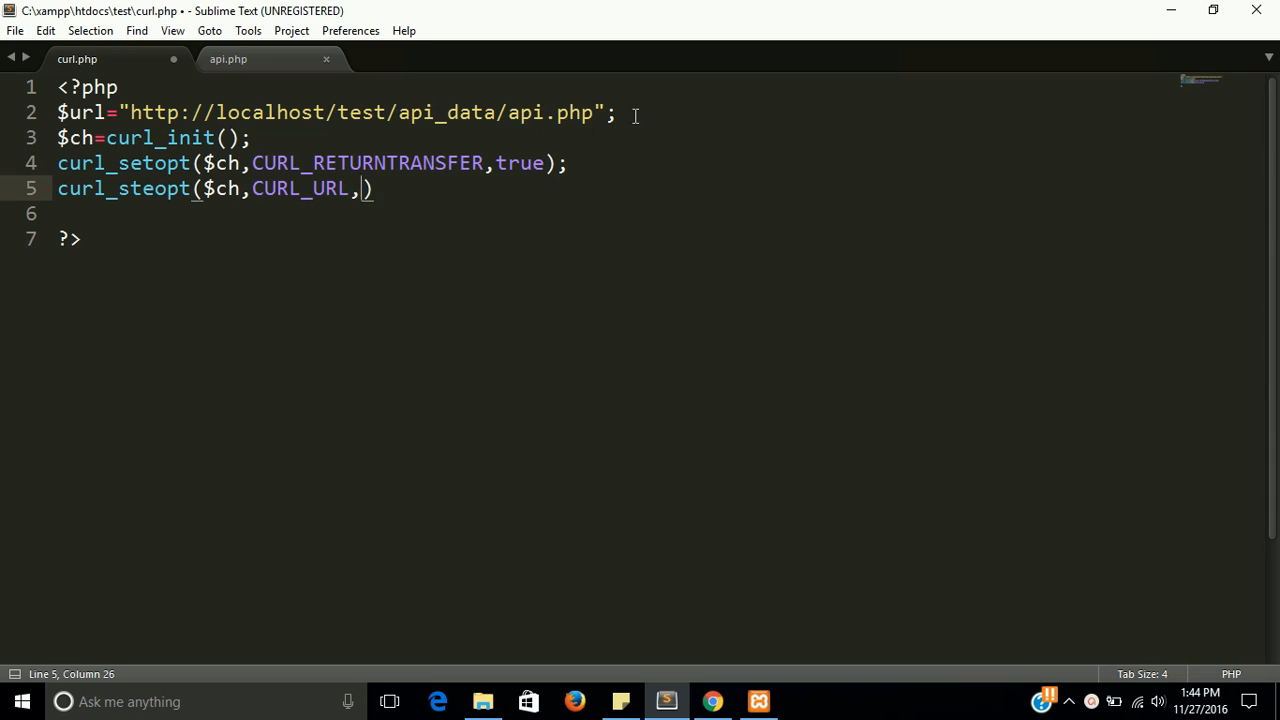
type("$url")
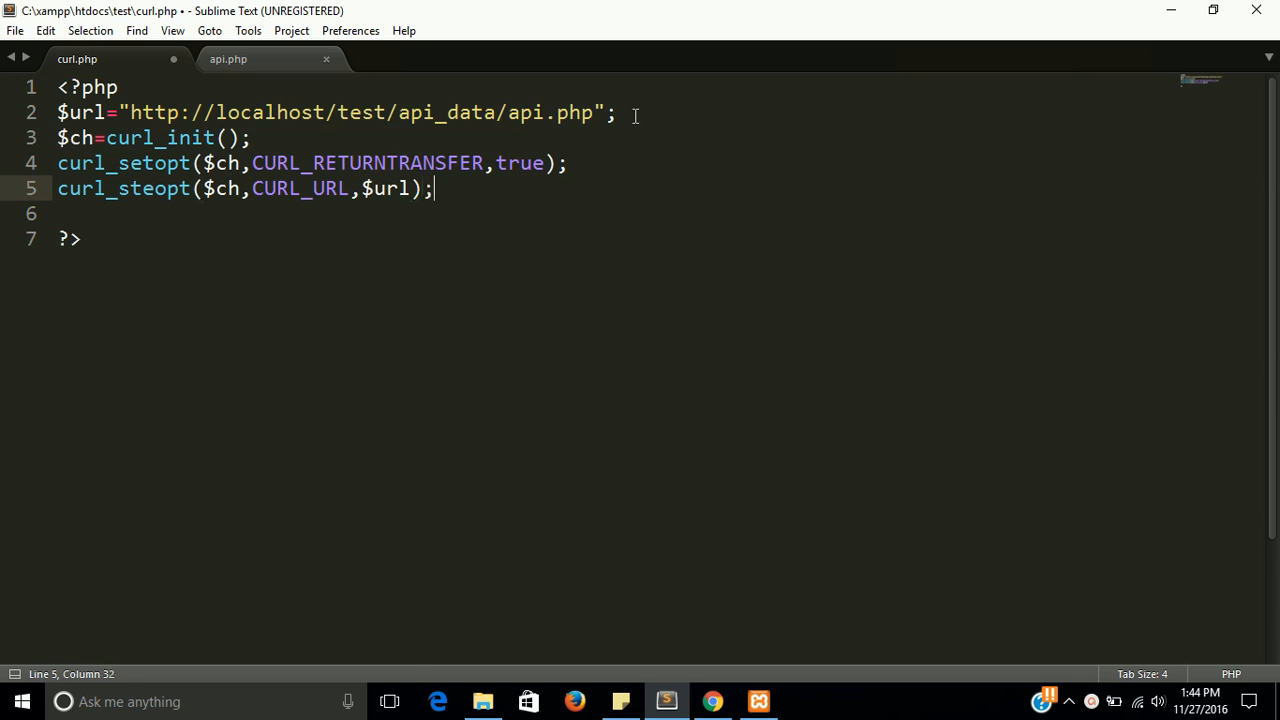
key("ctrl+s")
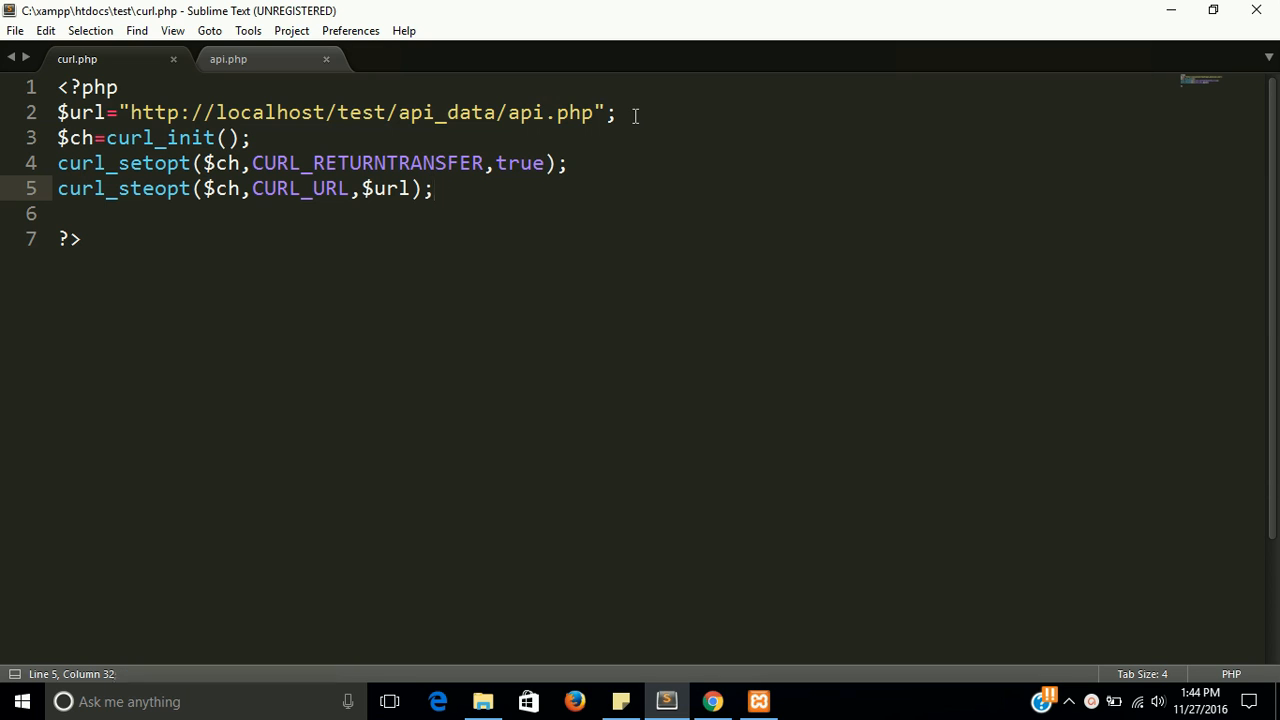
Add echo curl_exec($ch); on line 6 and save the script
key("Enter")
type("echo")
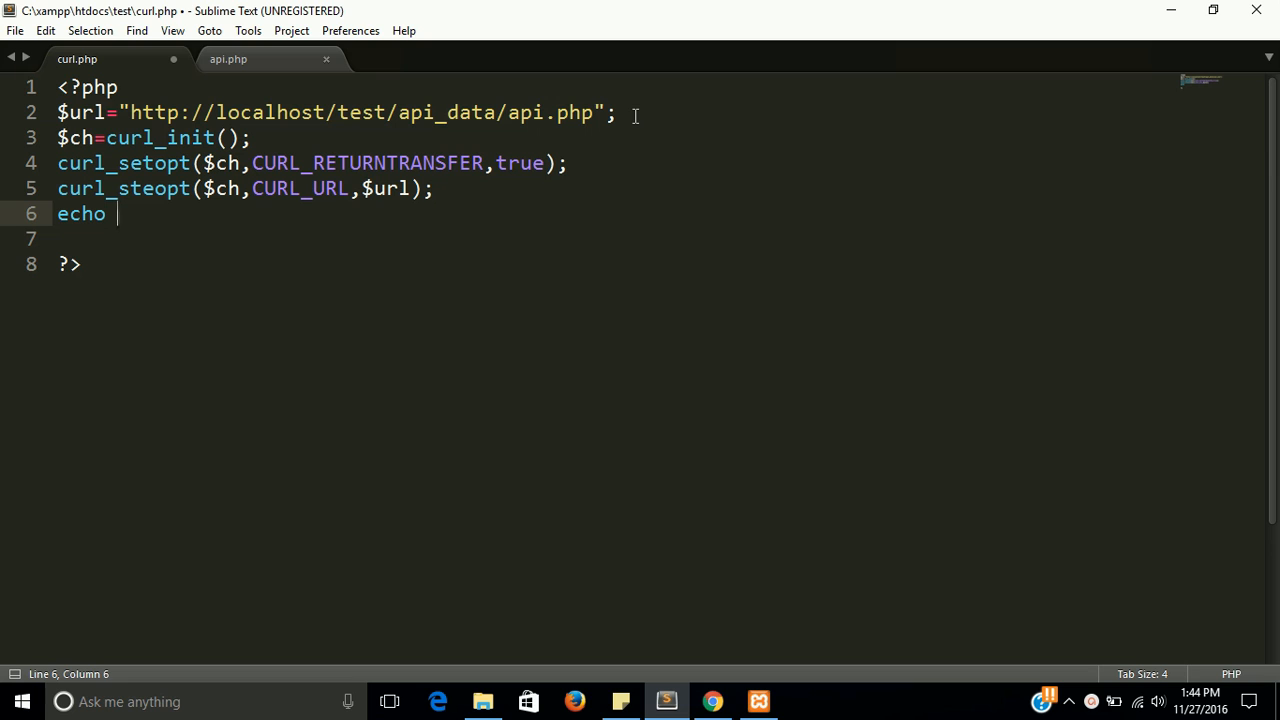
type("cu")
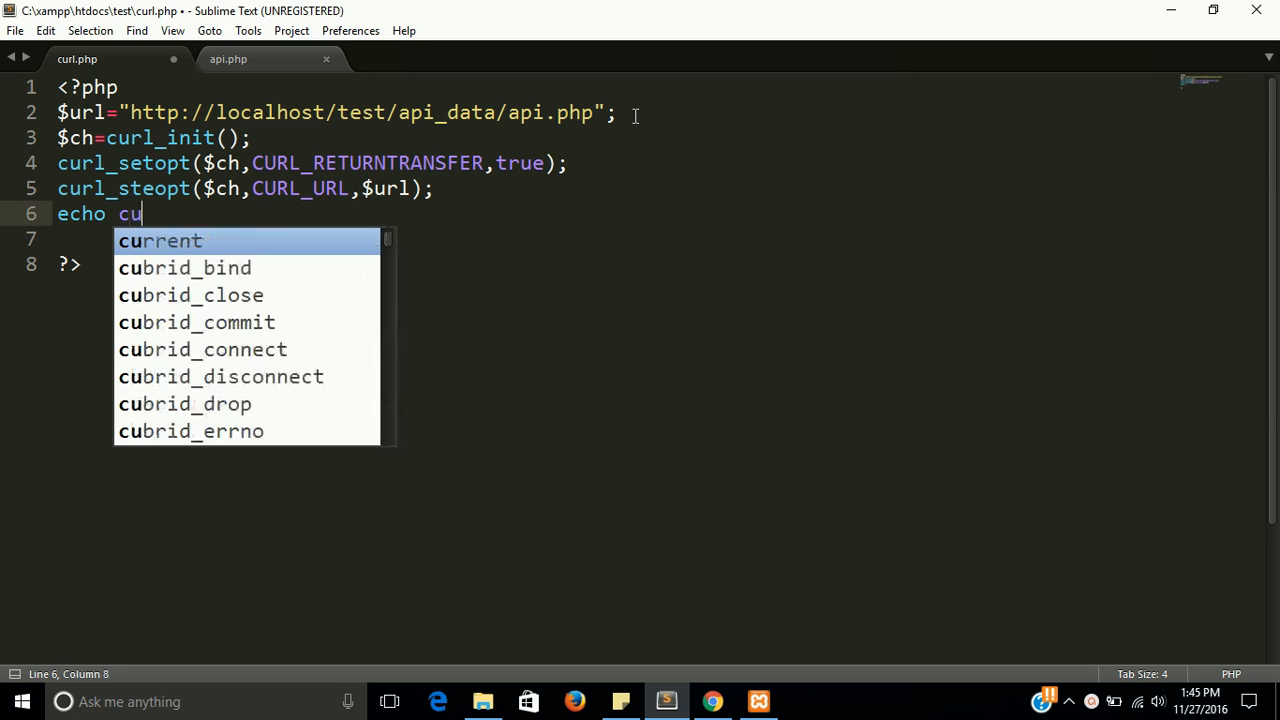
type("rl_")
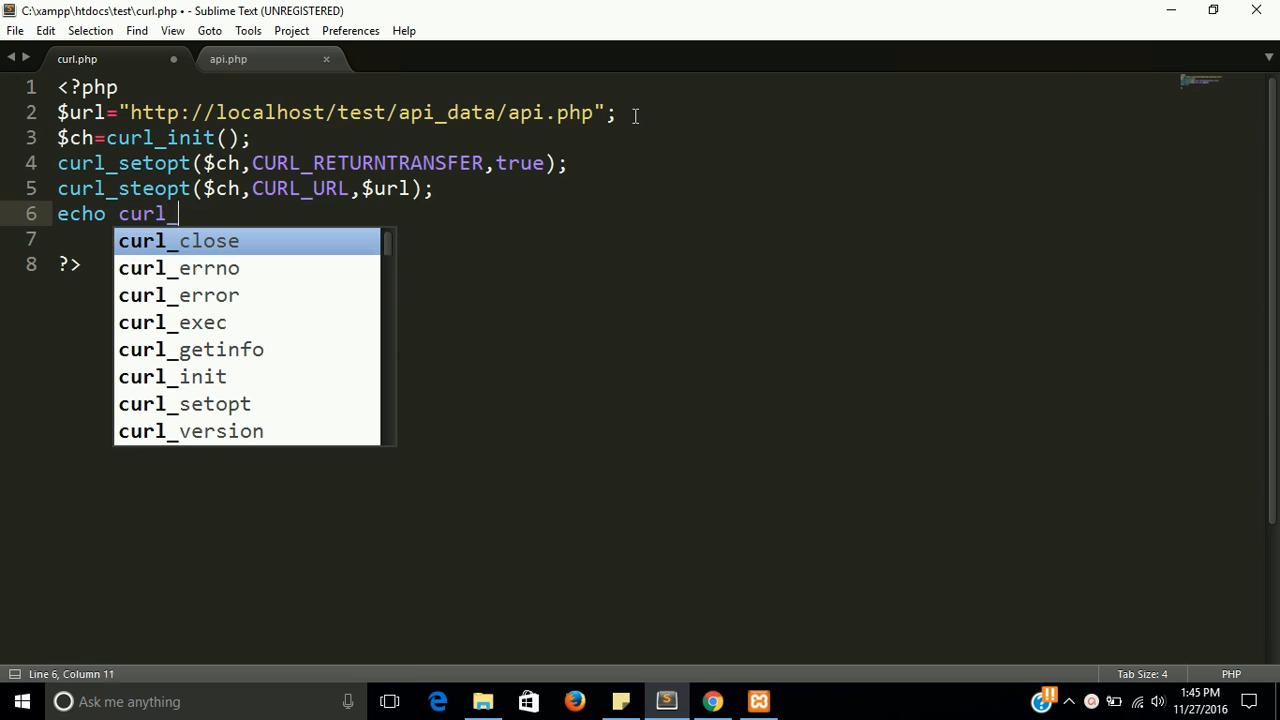
type("e")
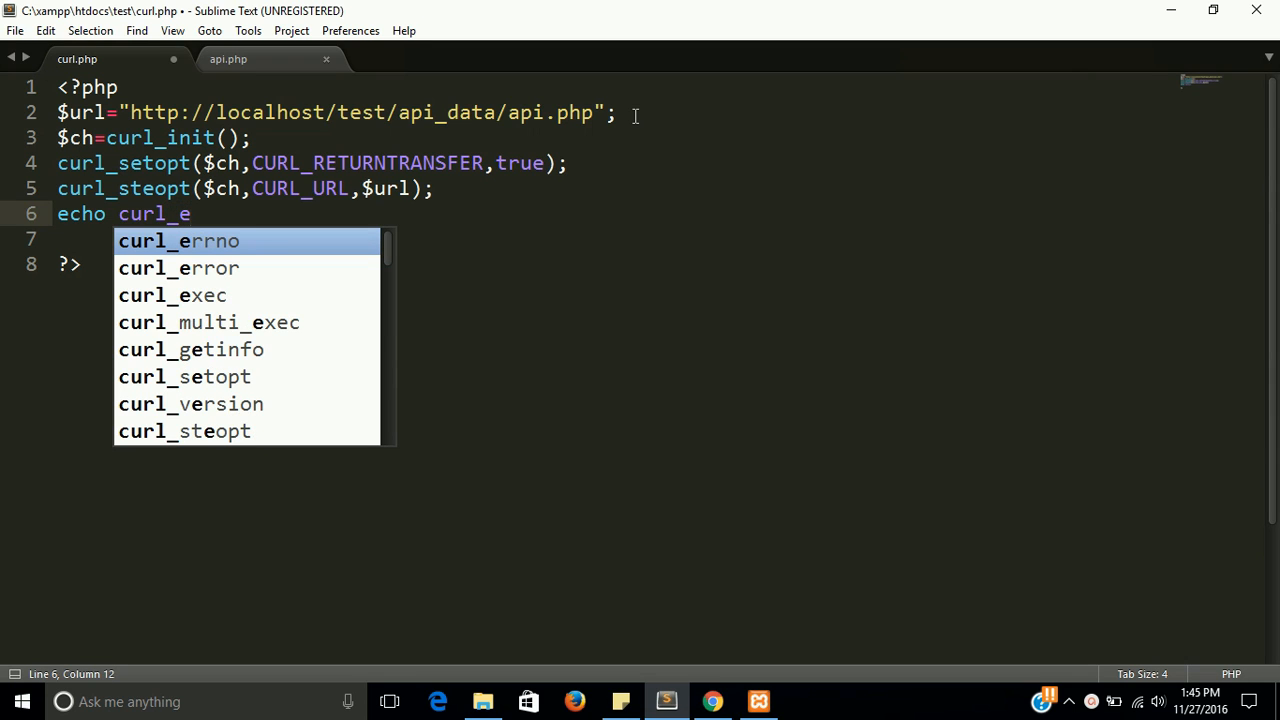
type("xe")
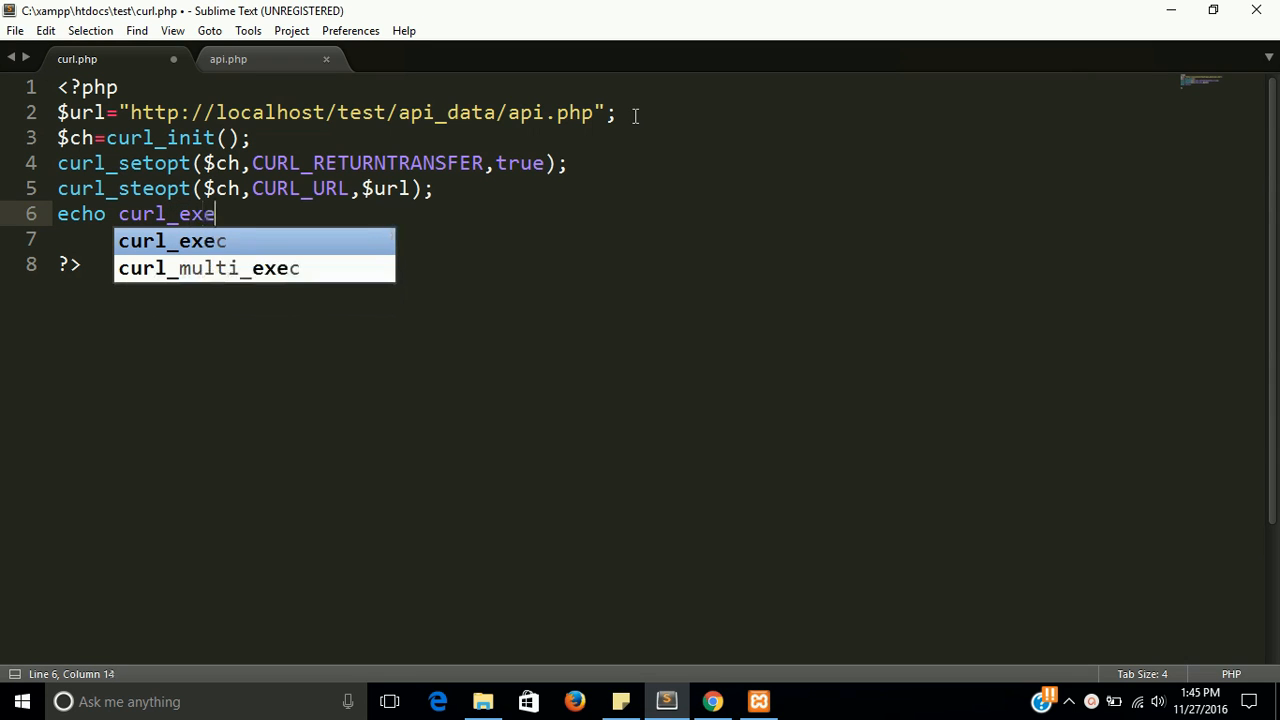
type("c")
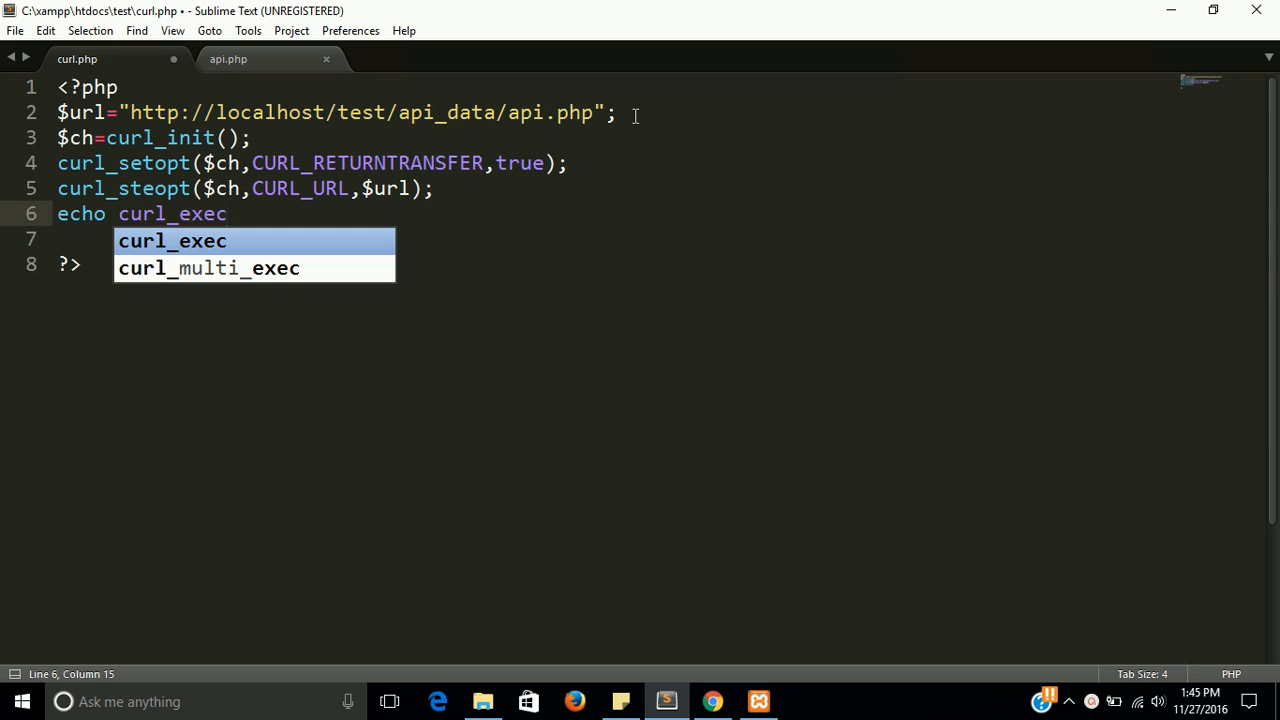
type("(")
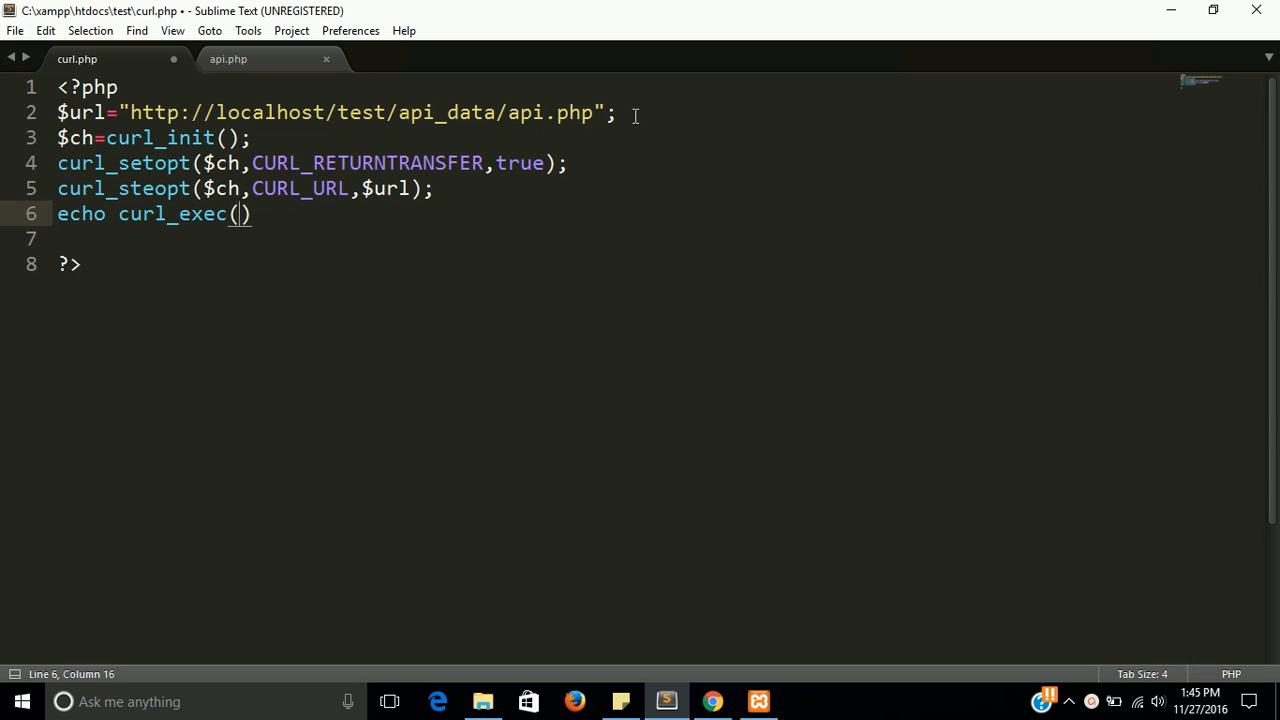
type("$ch")
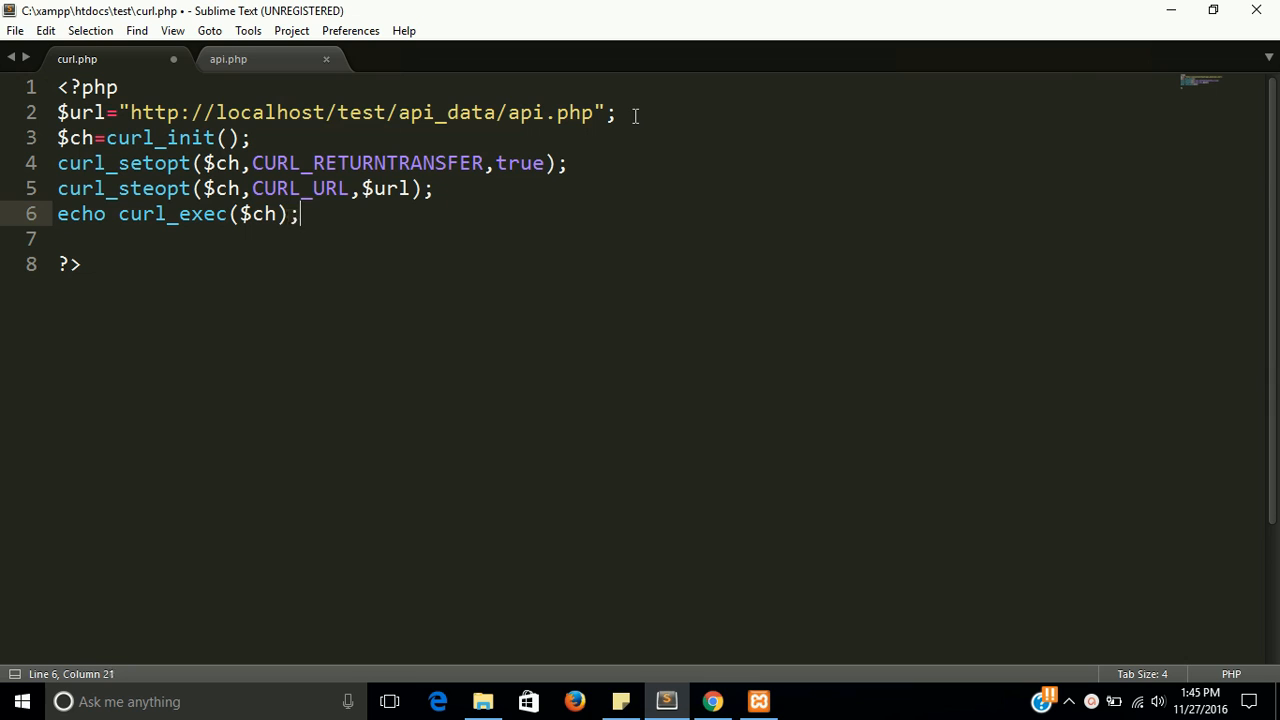
key("ctrl+s")
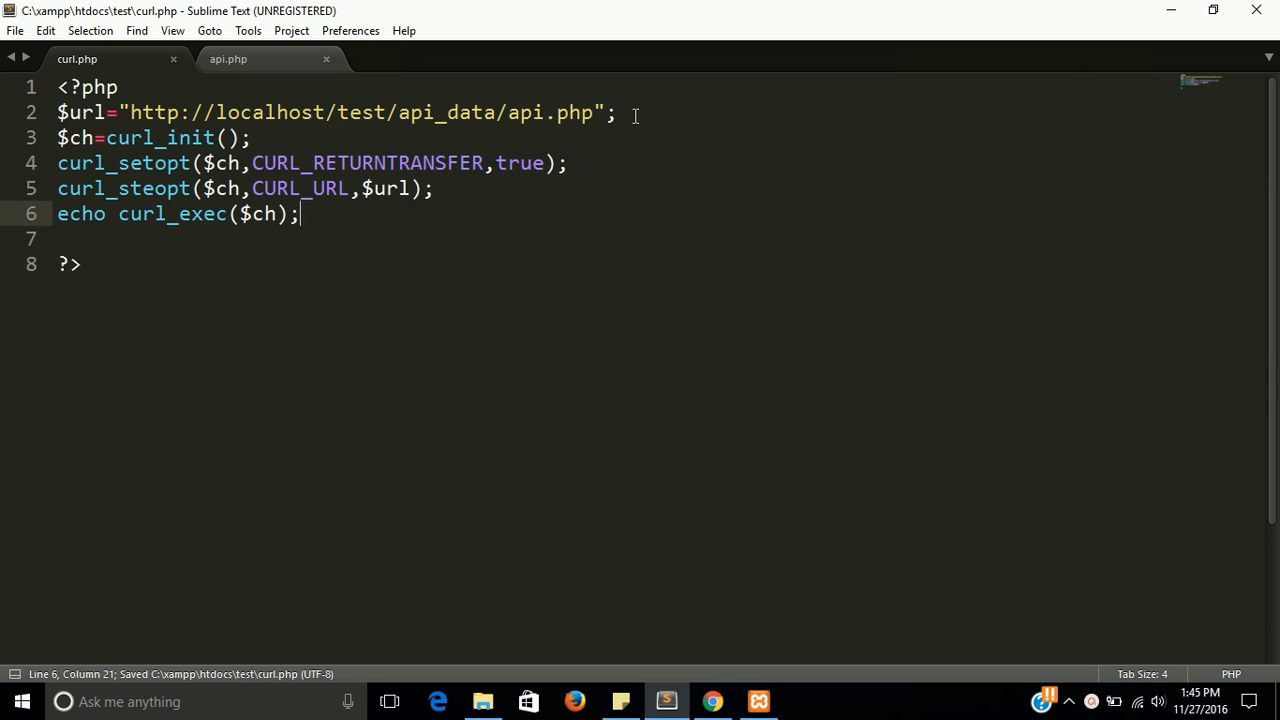
Add curl_close($ch) on line 7 after the echo statement
key("Enter")
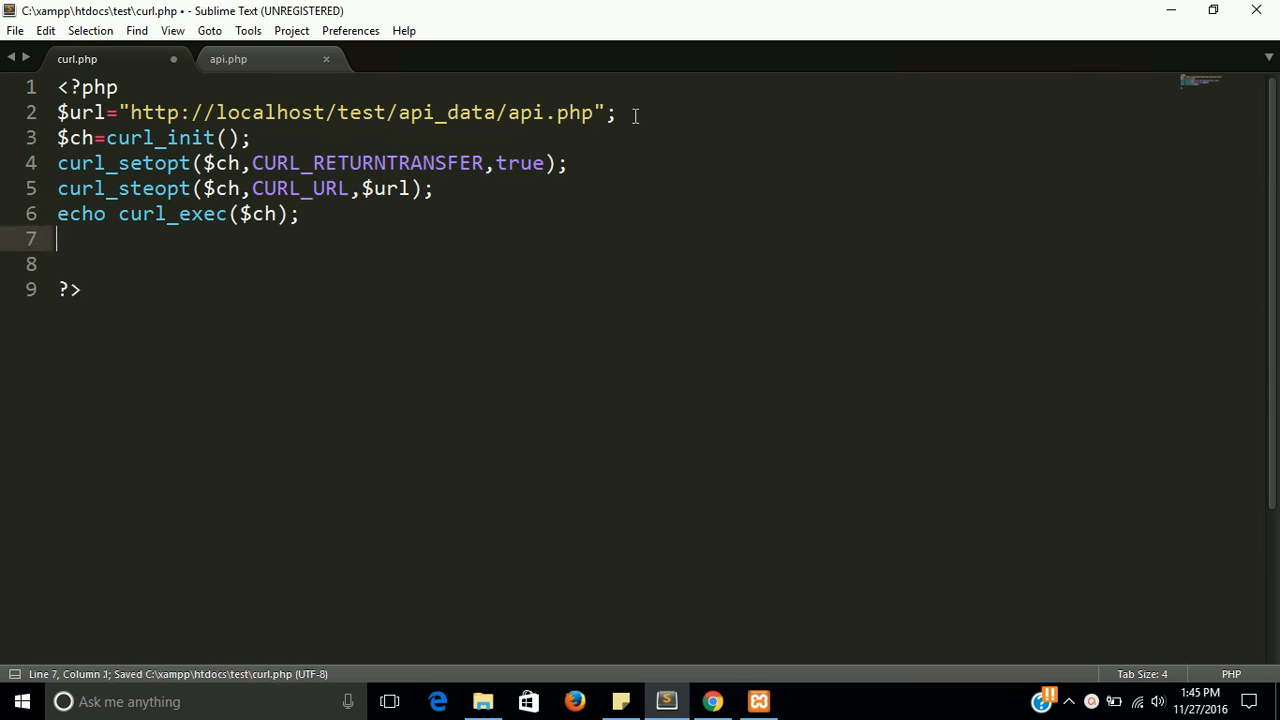
type("c")
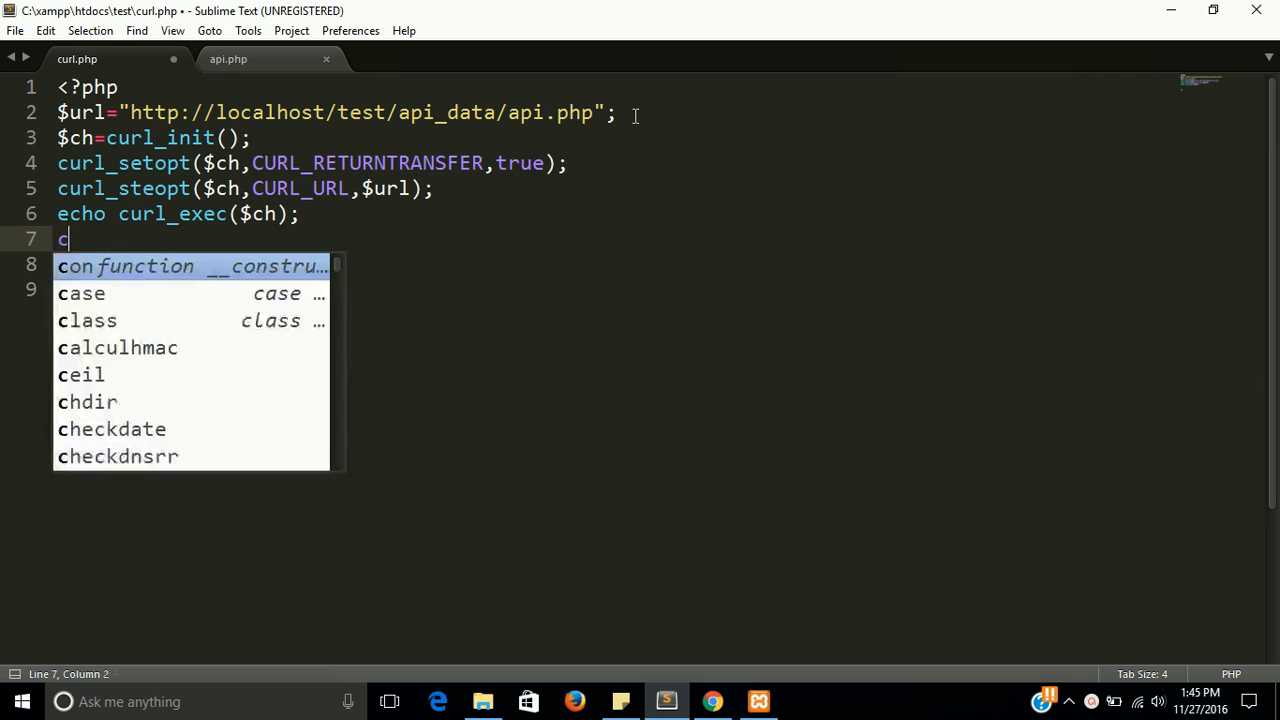
type("url")
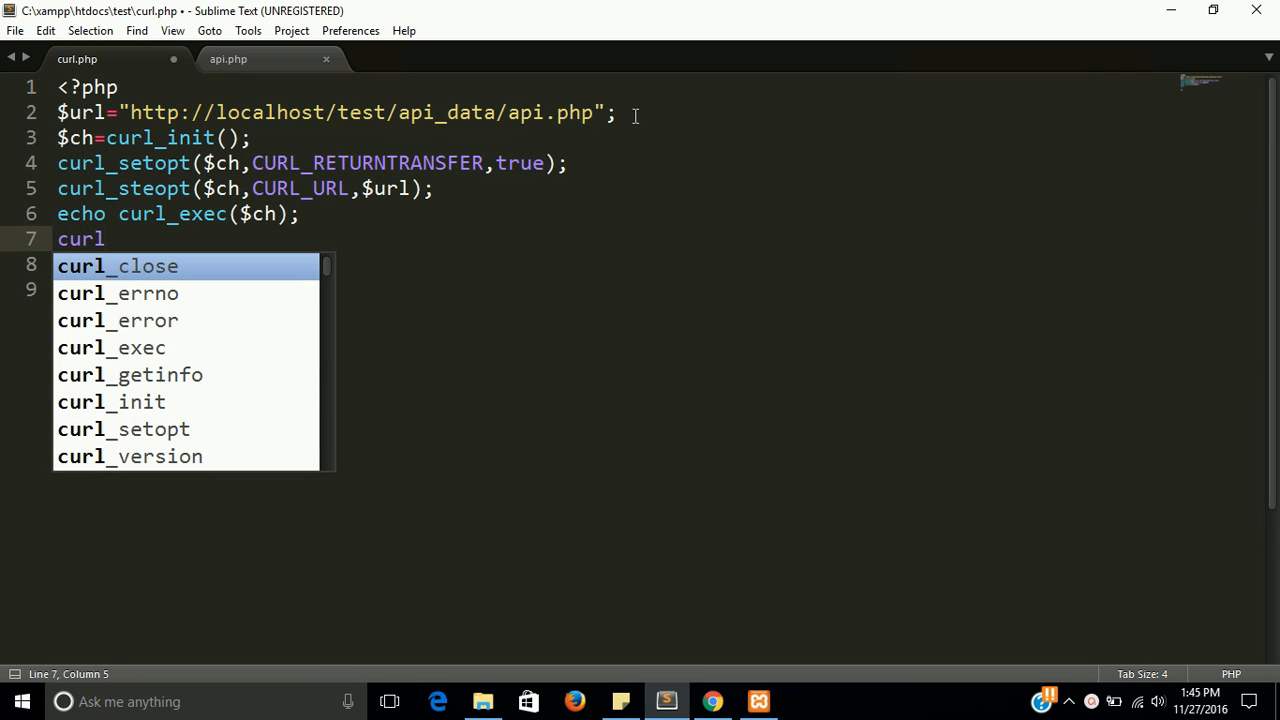
type("_close(")
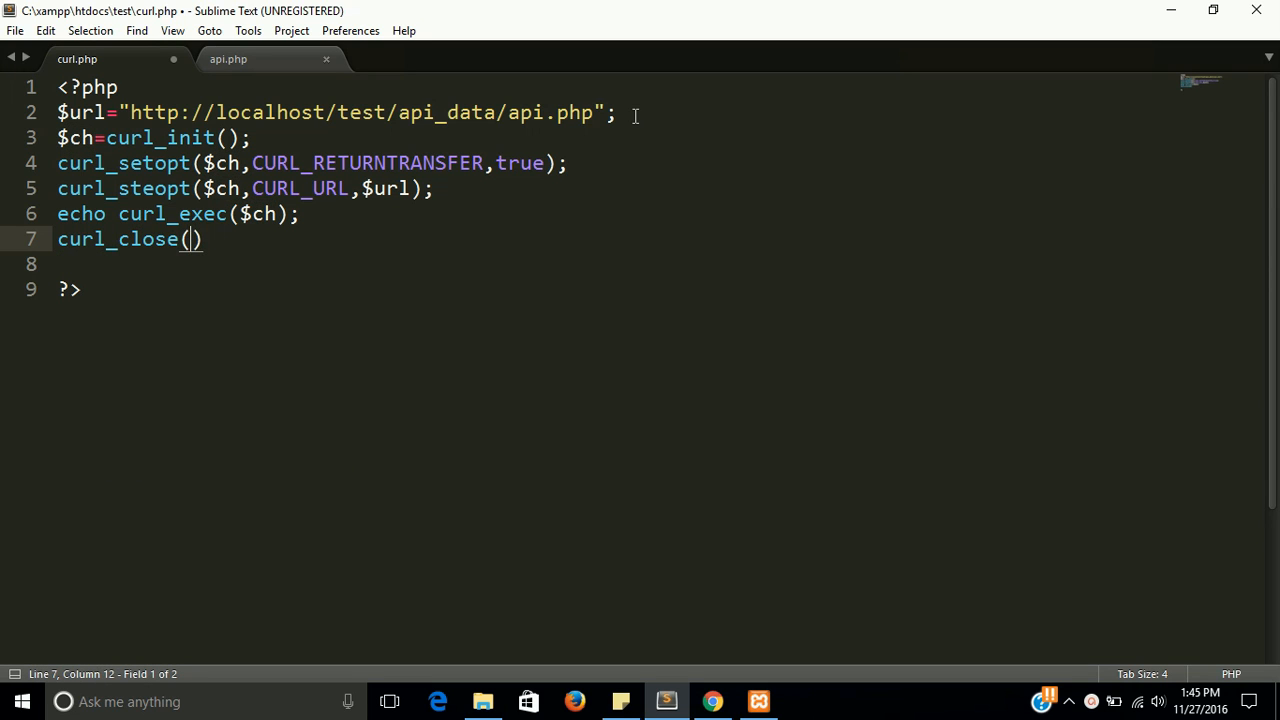
type("$ch")
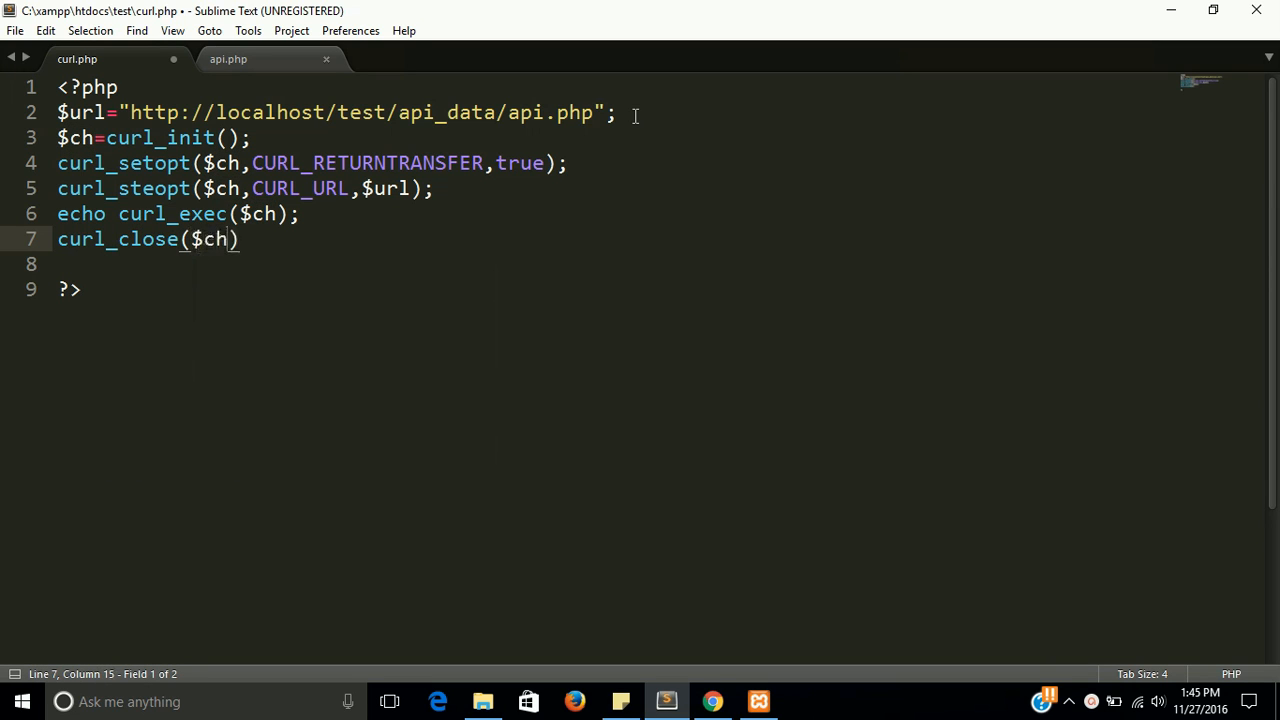
type("l")
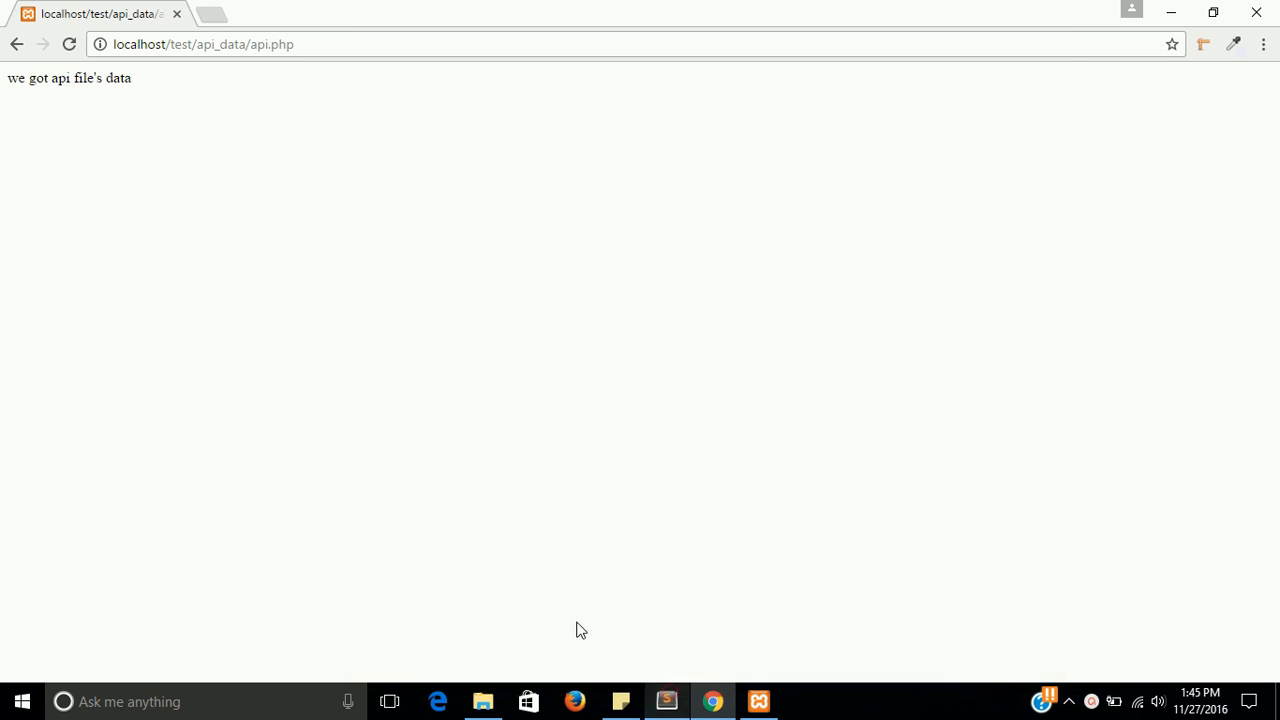
Open a new Chrome tab and start typing a localhost address in the omnibox
left_click(196, 16)
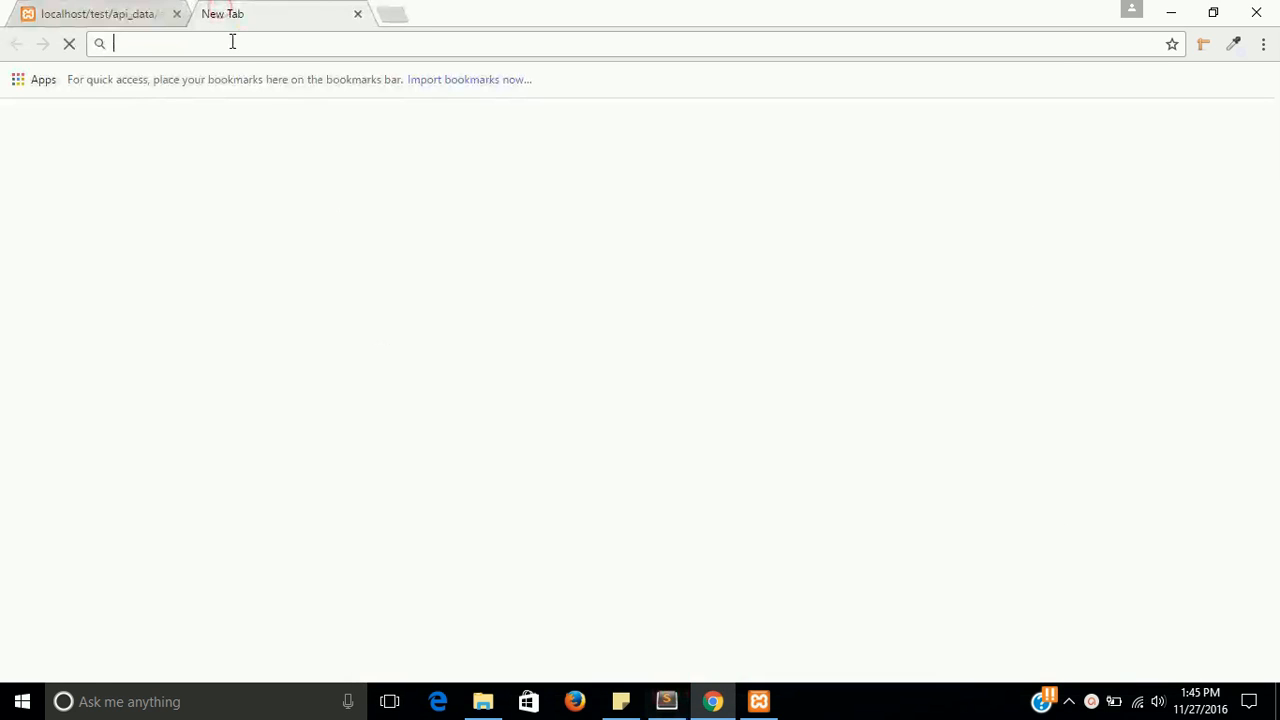
type("localhost/chl-ci/")
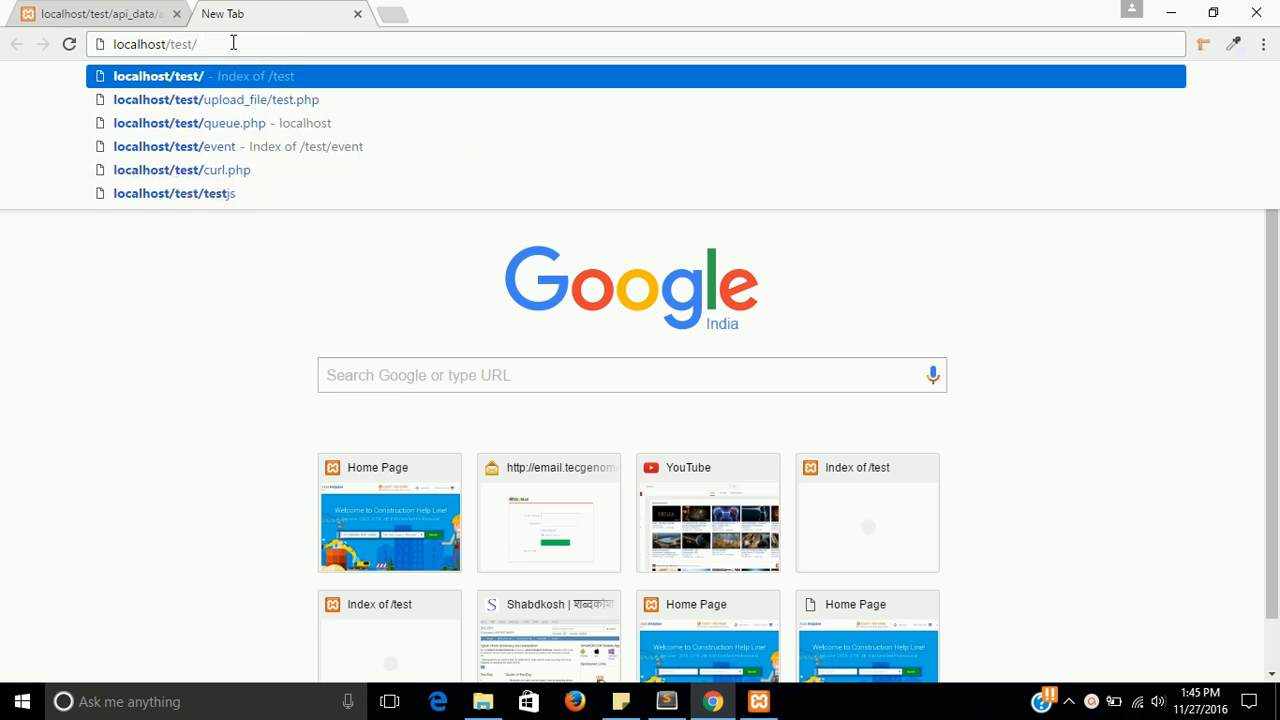
Load localhost/test/curl.php in Chrome, which reports undefined CURL_RETURNTRANSFER and curl_steopt errors
left_click(666, 700)
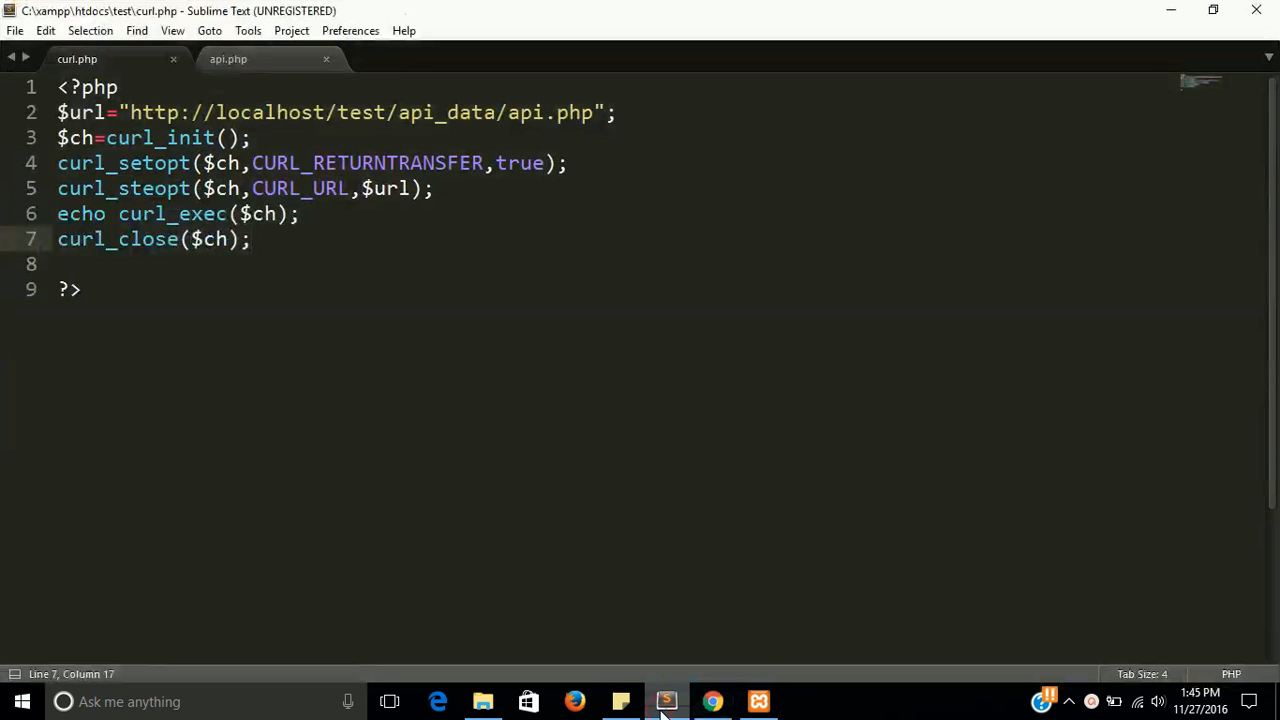
left_click(712, 700)
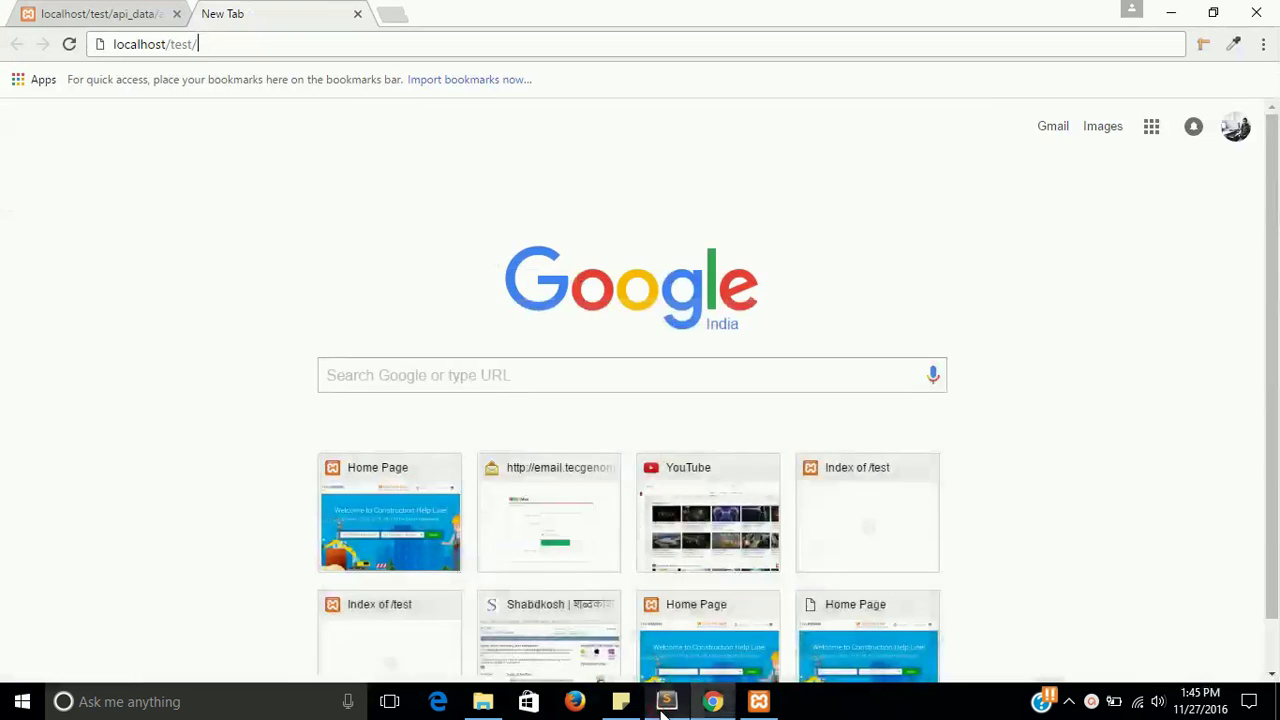
type("curl")
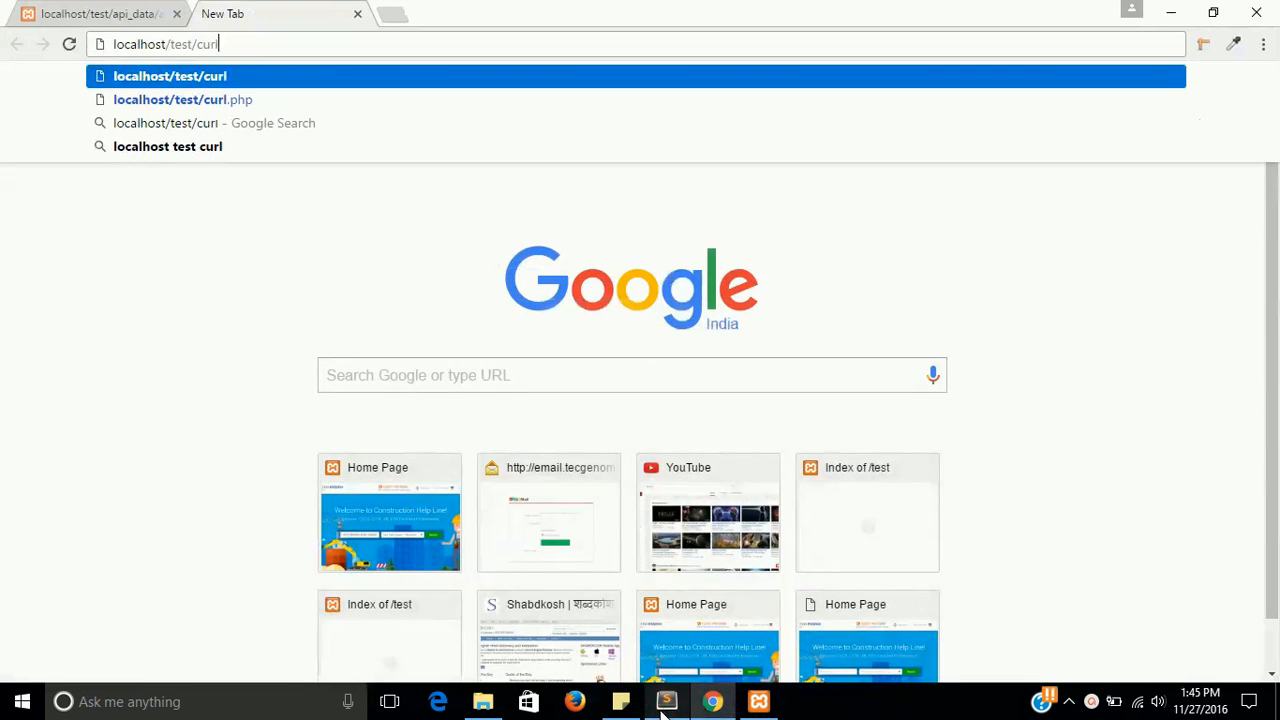
type(".php")
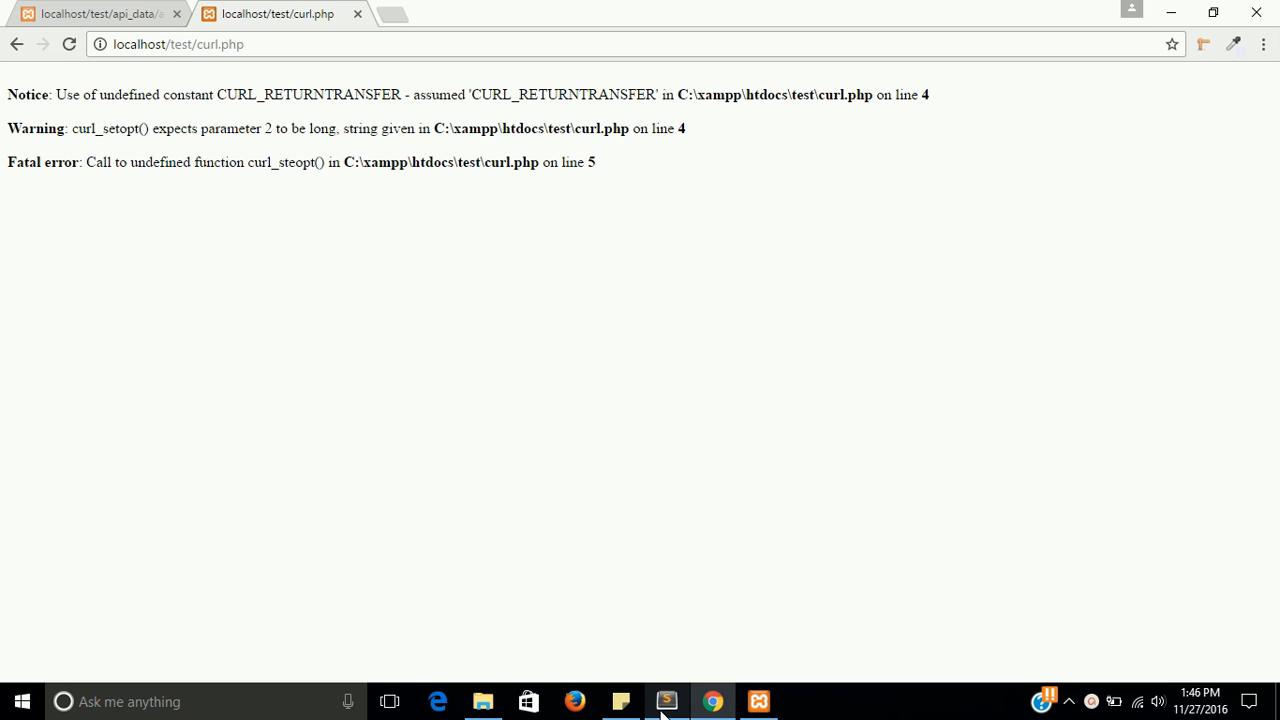
mouse_move(672, 688)
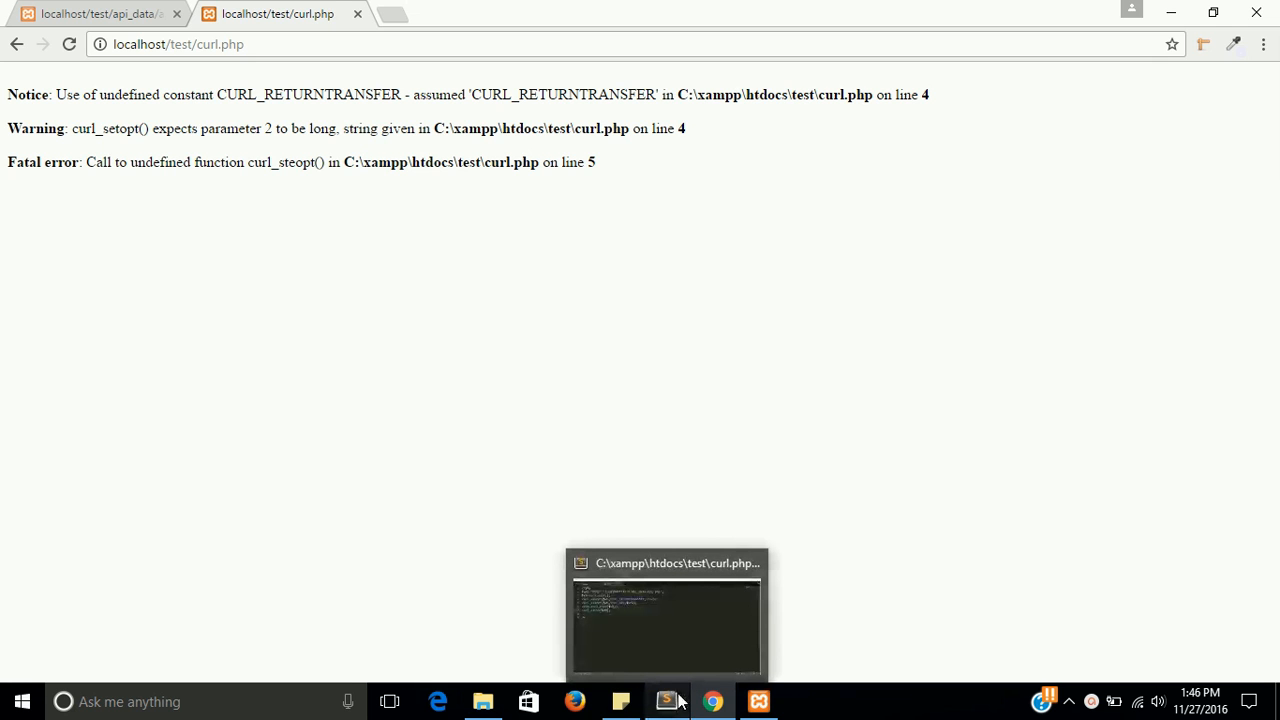
Save the curl_setopt fix and replace the CURL_URL constant with CURLOPT_URL in curl.php
left_click(668, 700)
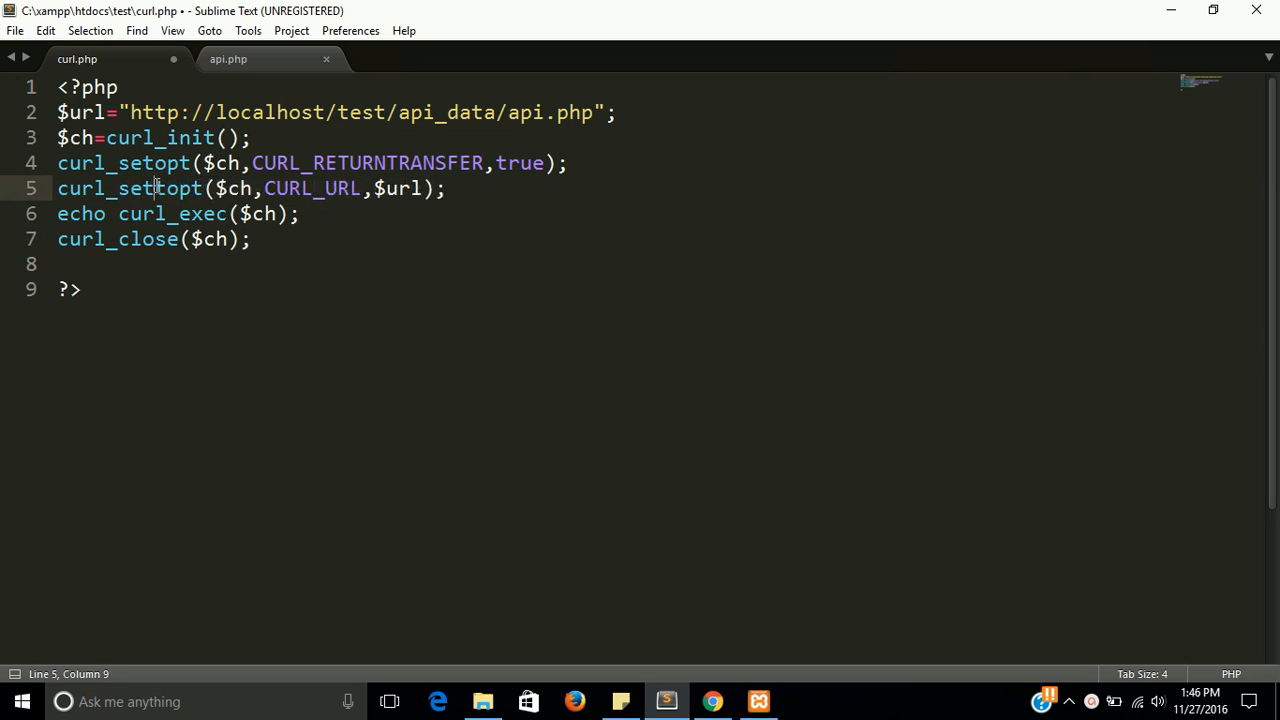
key("ctrl+s")
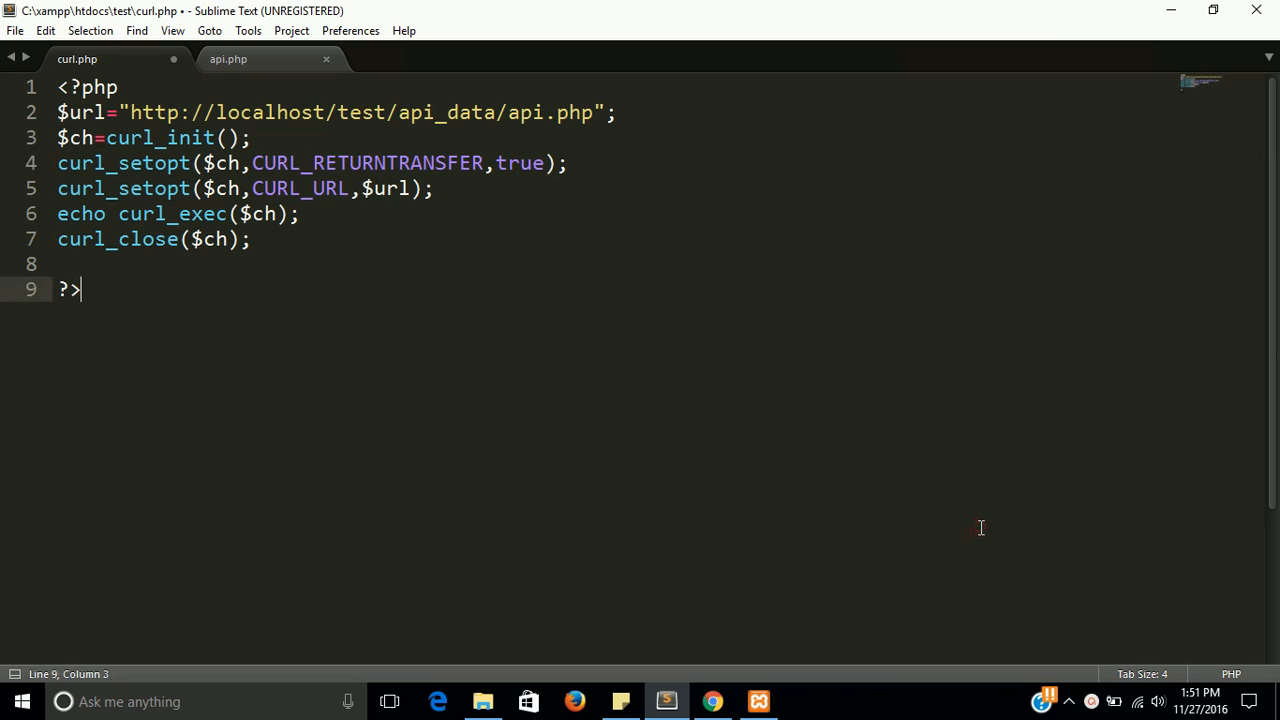
double_click(300, 188)
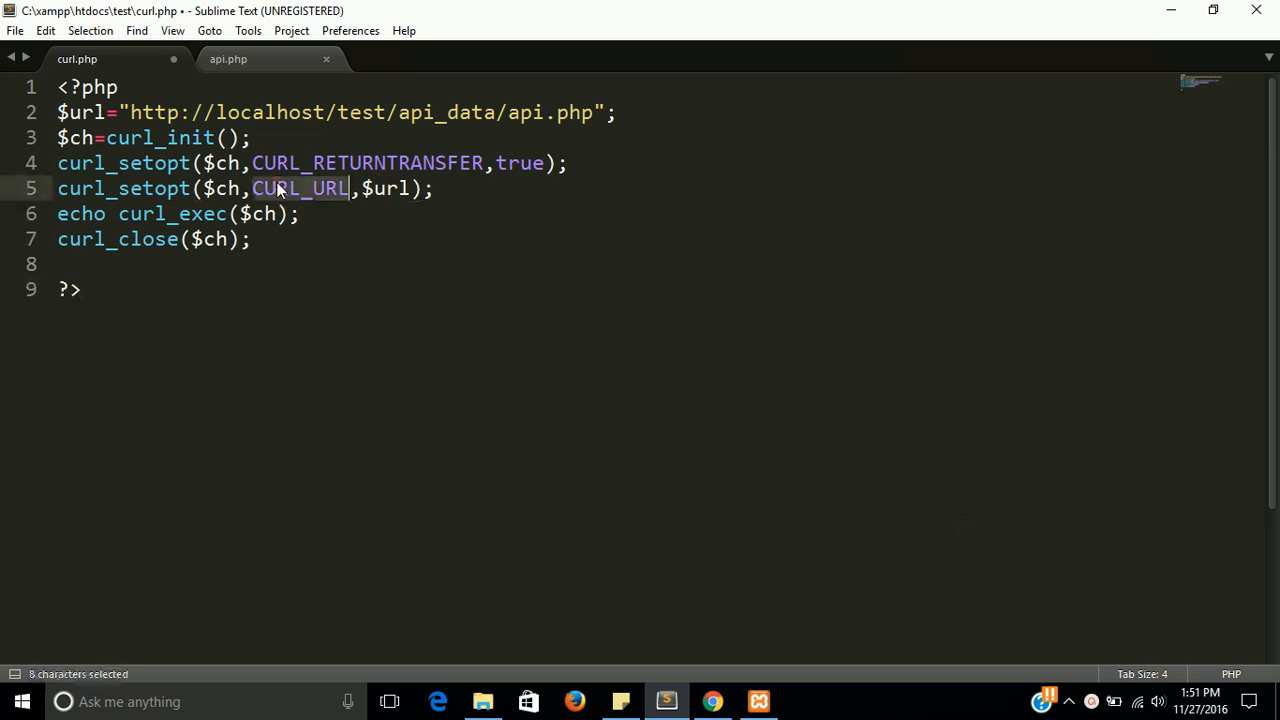
type("CURLOPT")
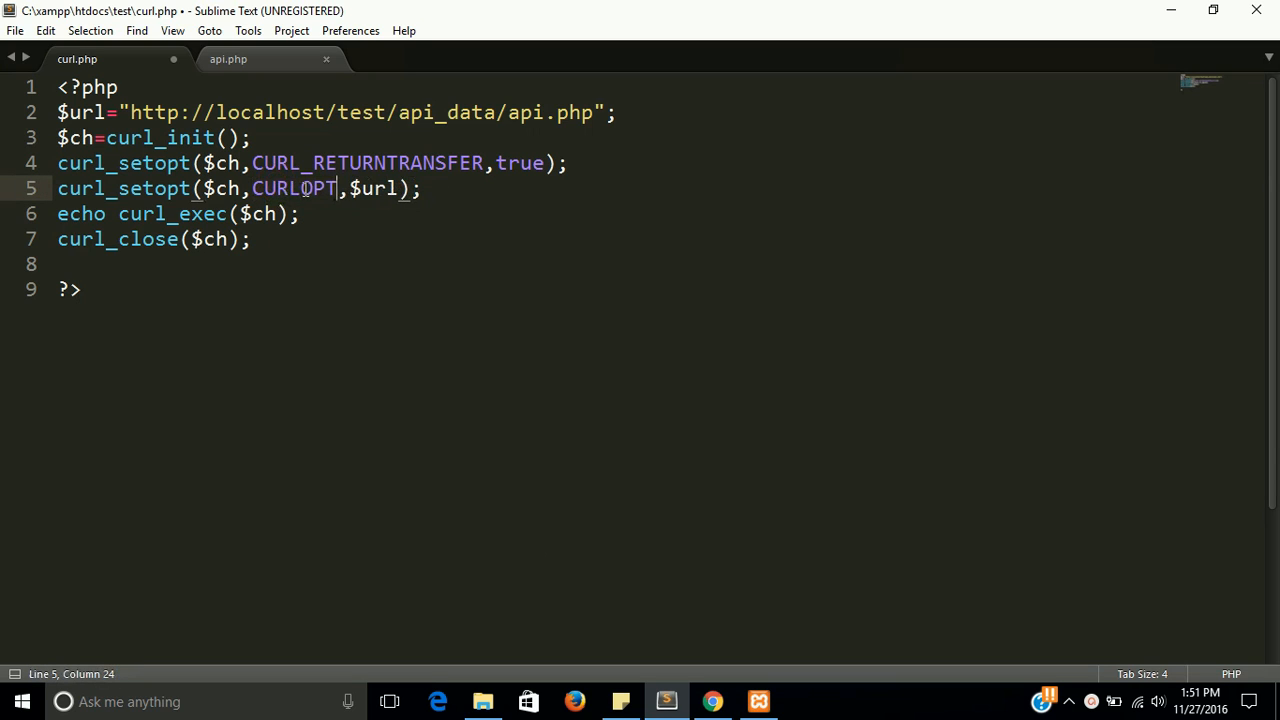
type("_")
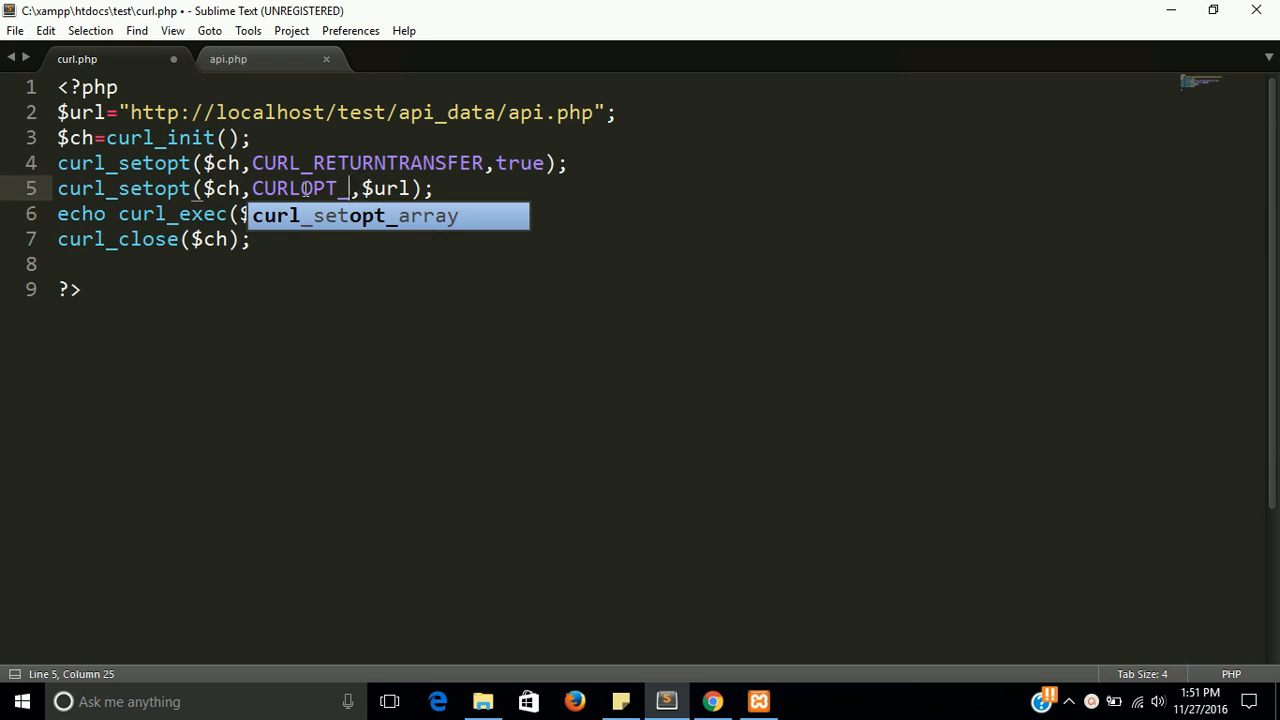
type("URL")
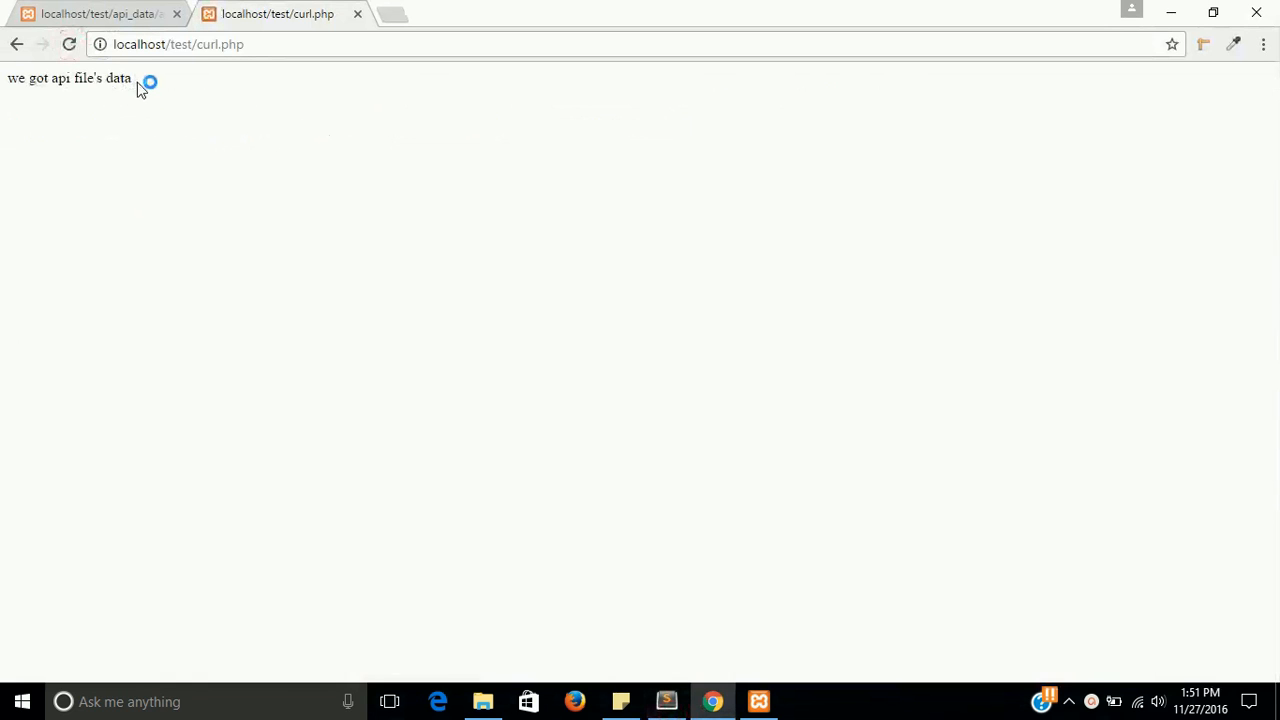
Compare the "we got api file's data" message across the curl.php and api.php pages
triple_click(70, 80)
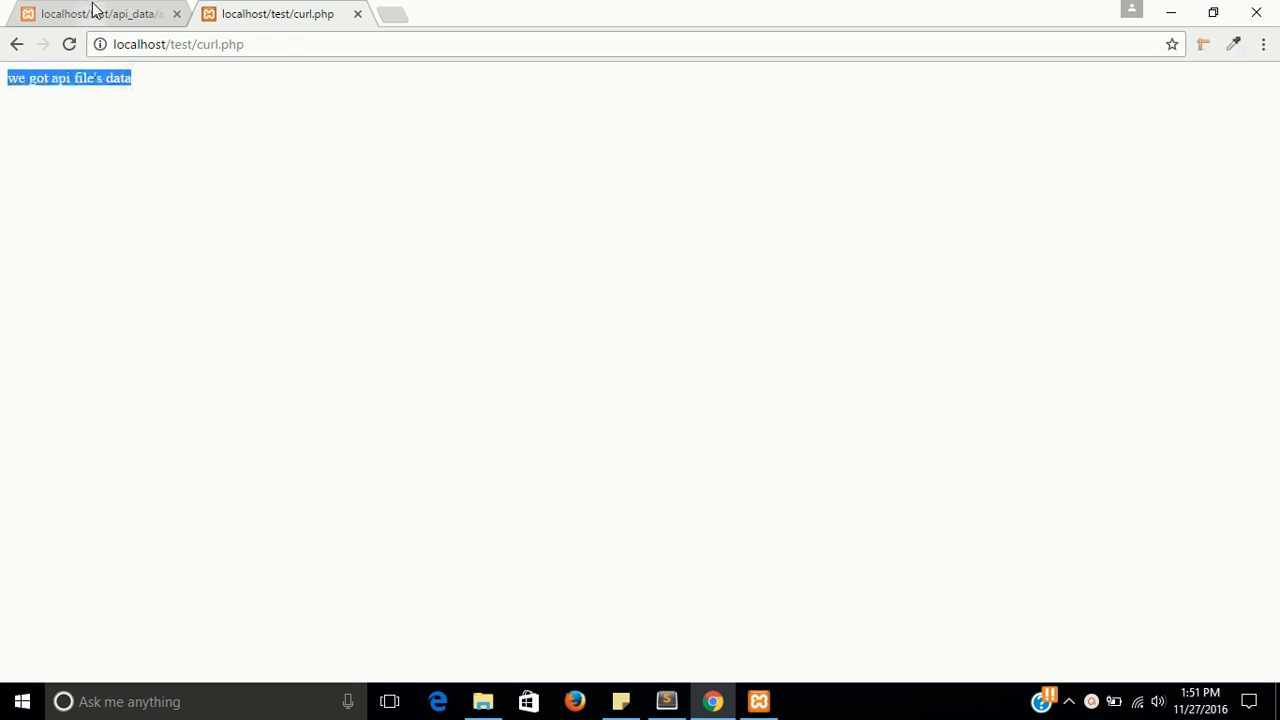
left_click(100, 14)
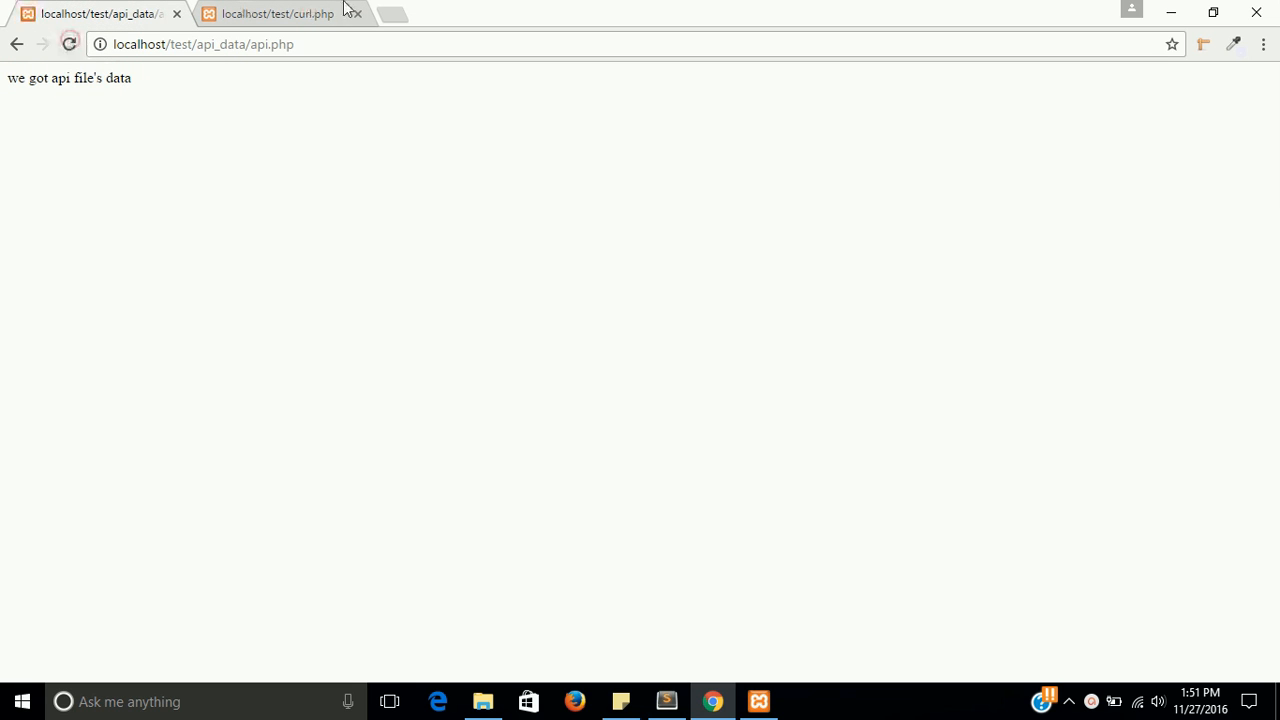
left_click(280, 14)
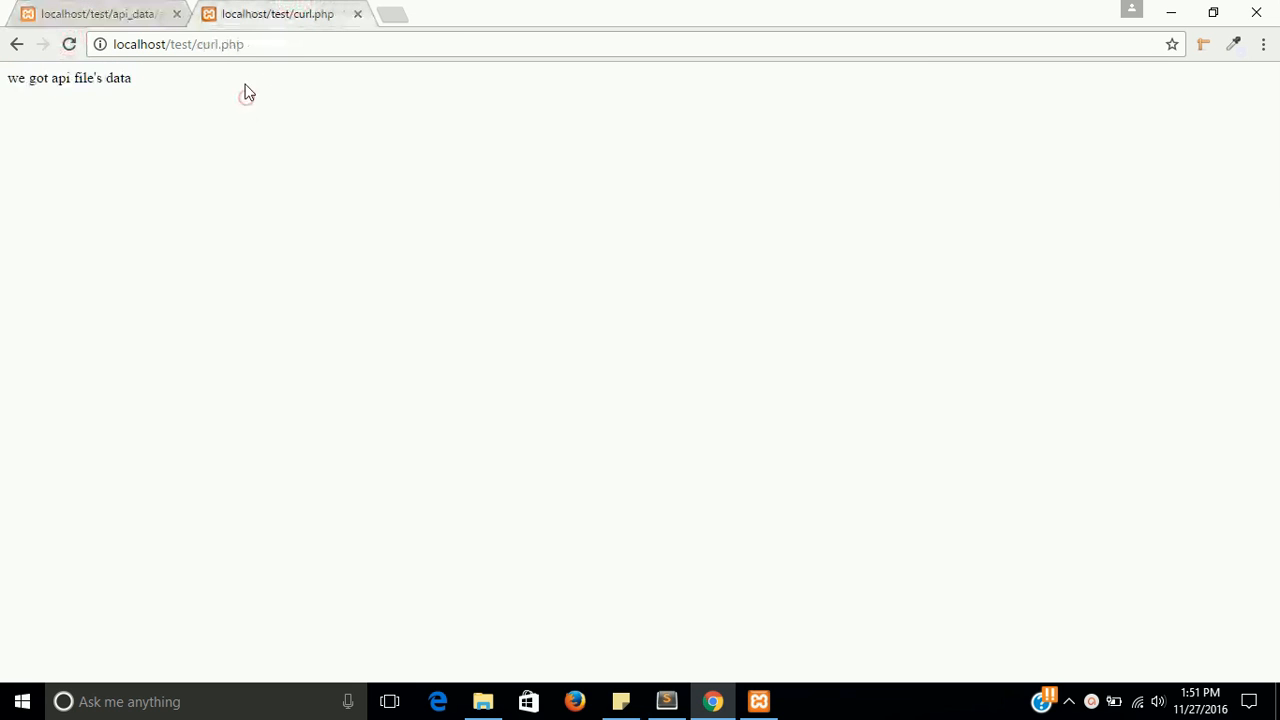
left_click(104, 14)
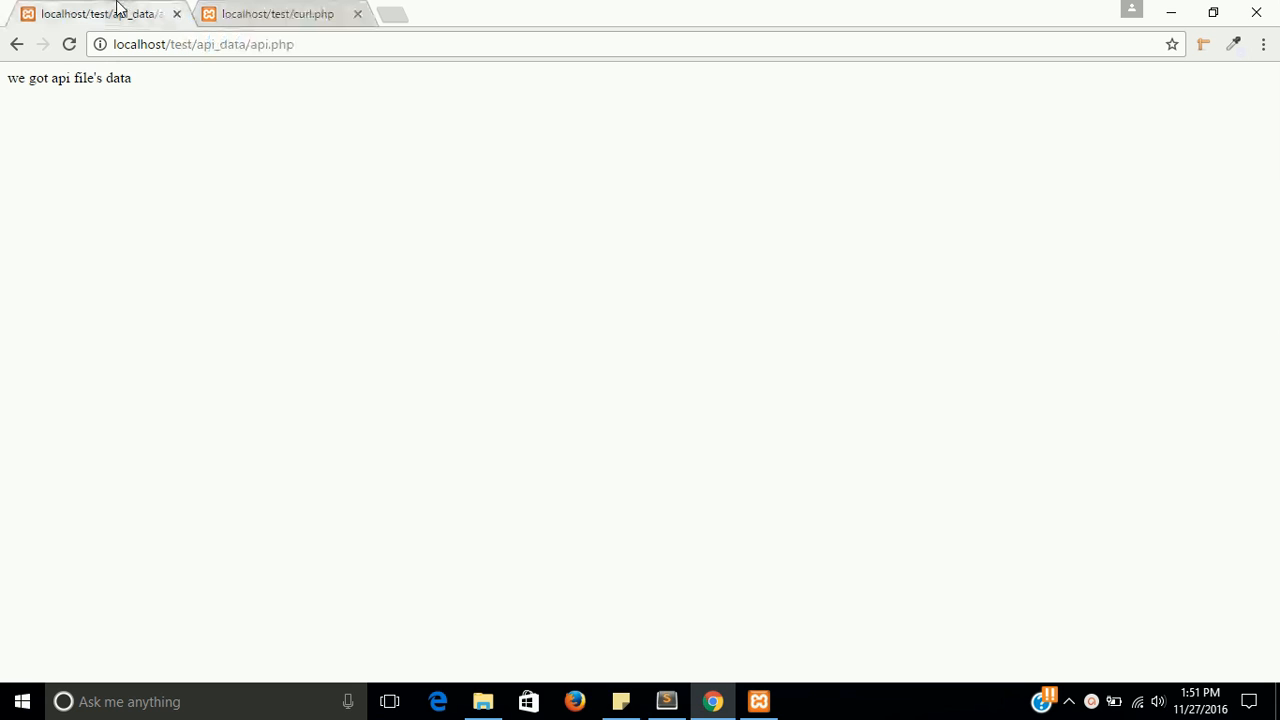
double_click(264, 44)
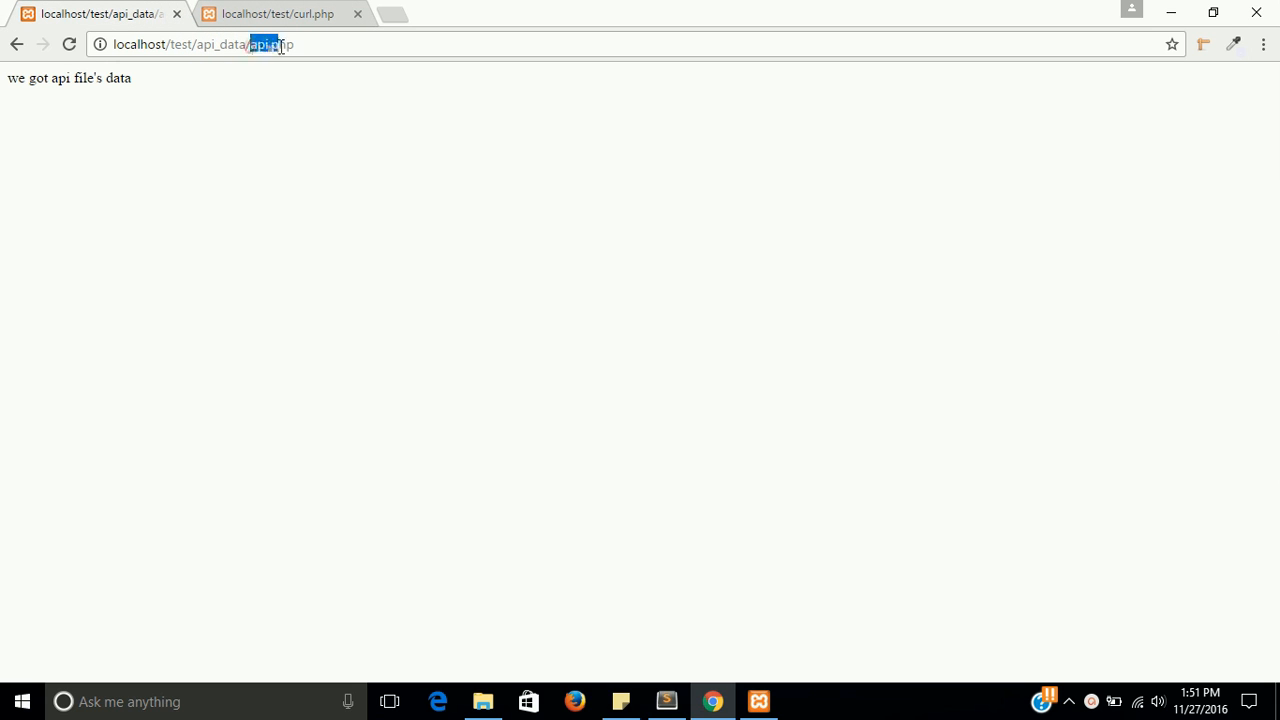
mouse_move(666, 700)
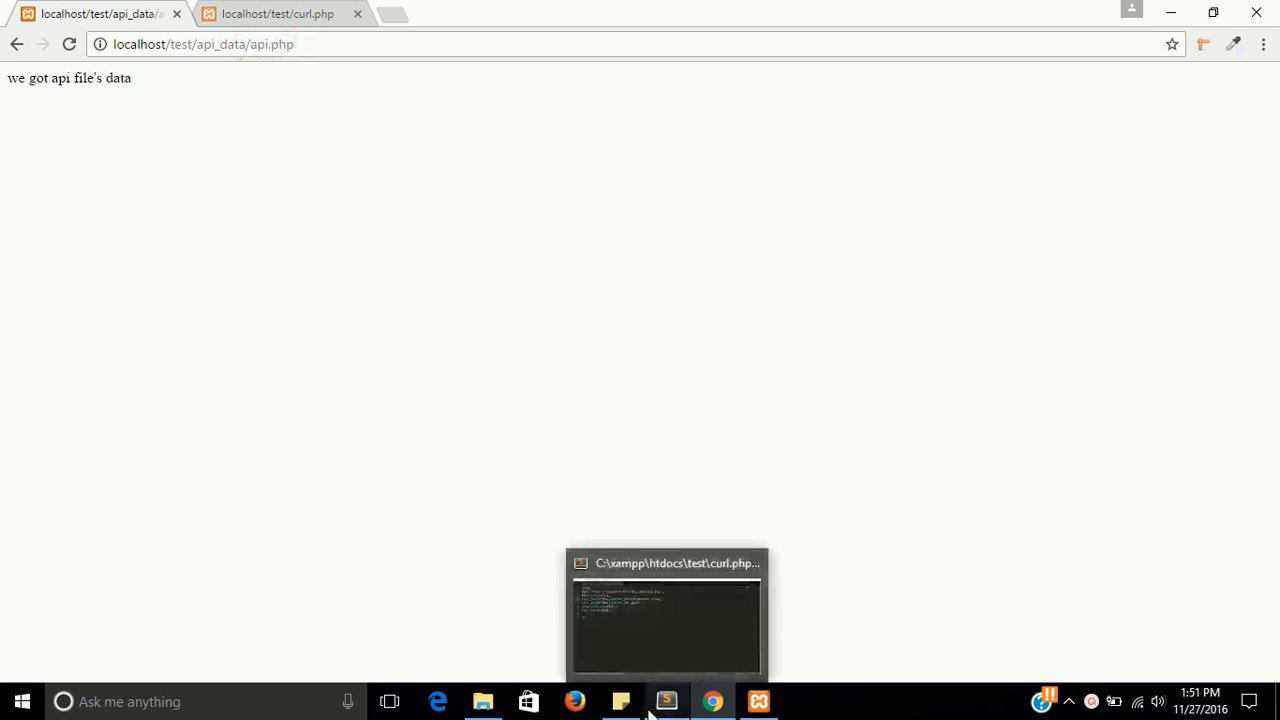
Extend api.php's echo message with "i am using with rest" before the closing quote
left_click(666, 700)
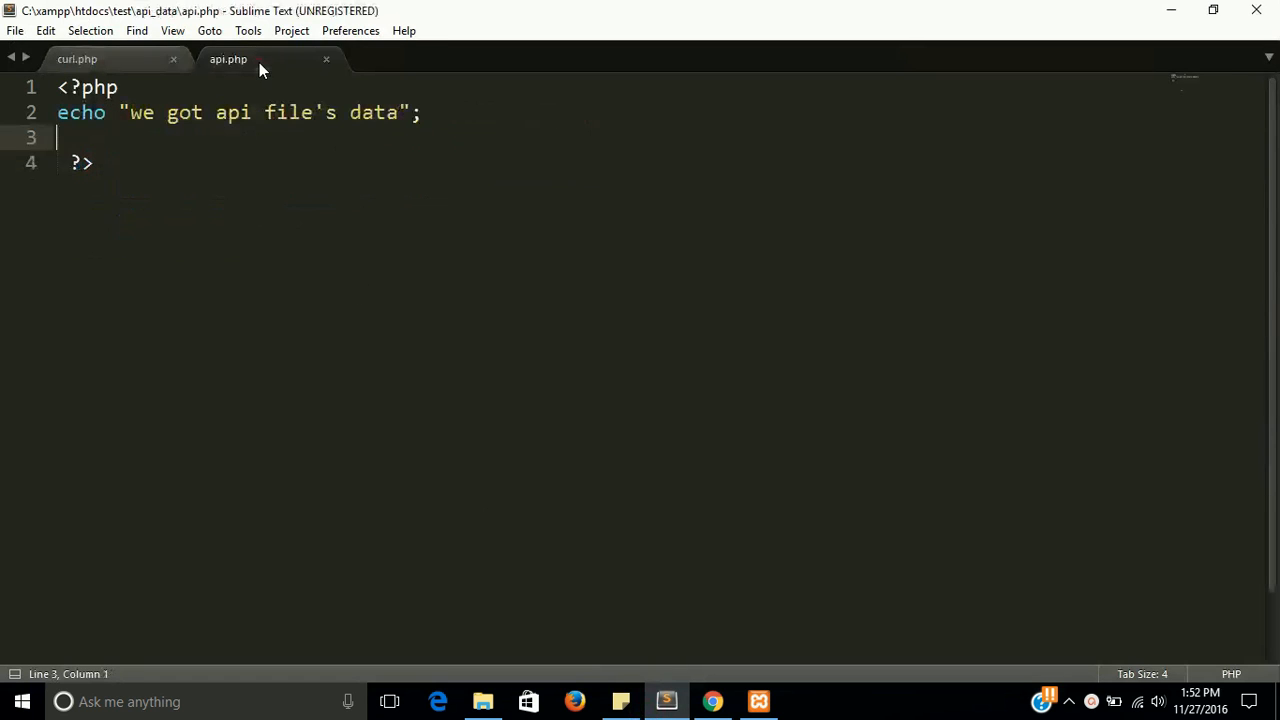
left_click(400, 112)
type(" and")
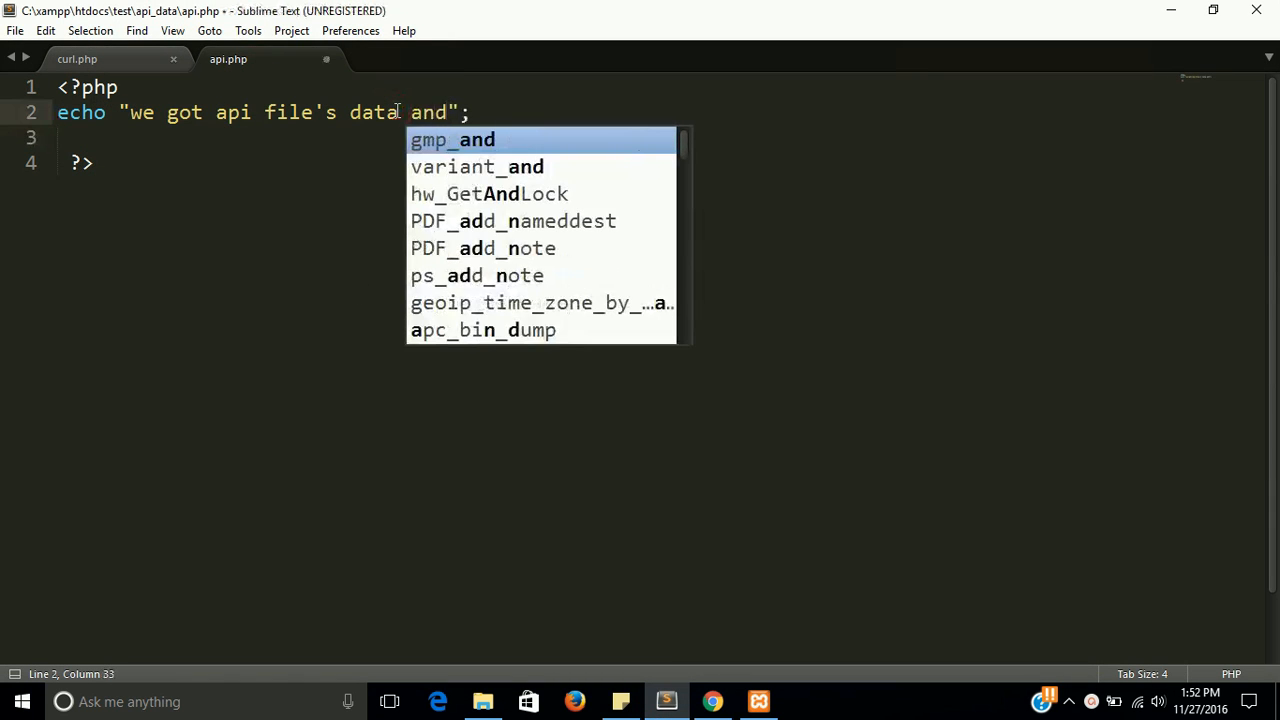
type("i am")
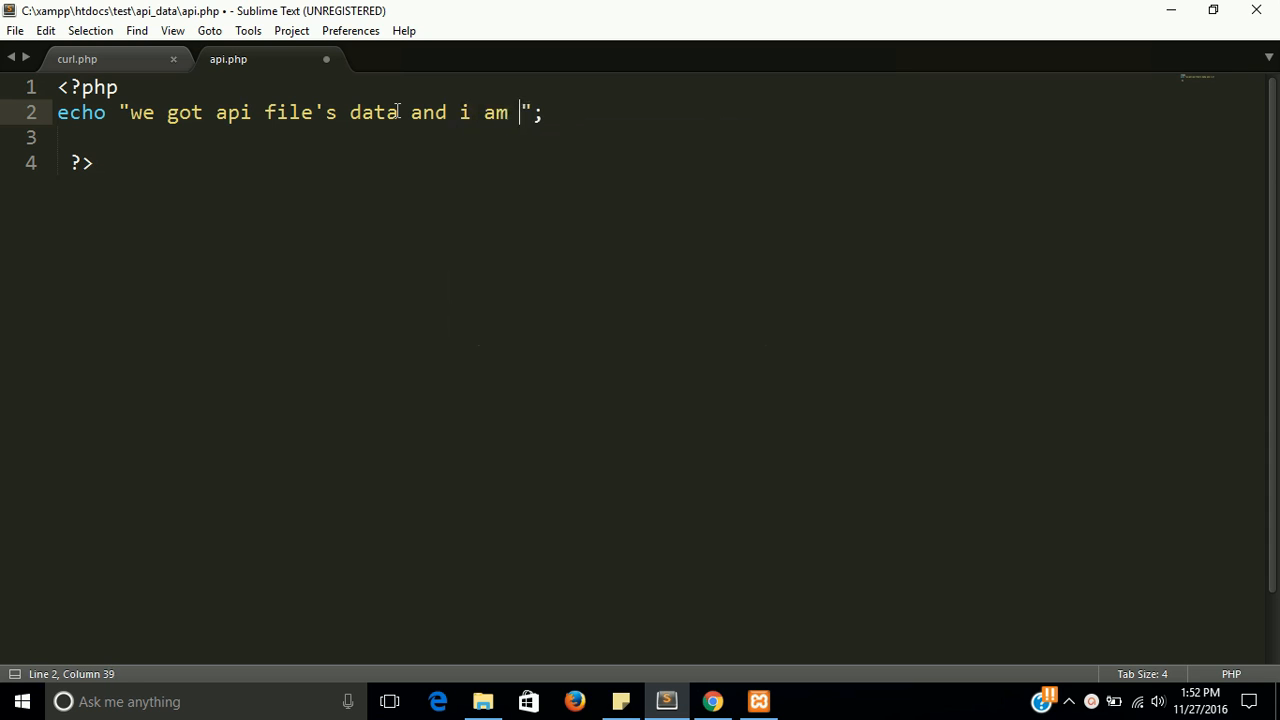
type("using")
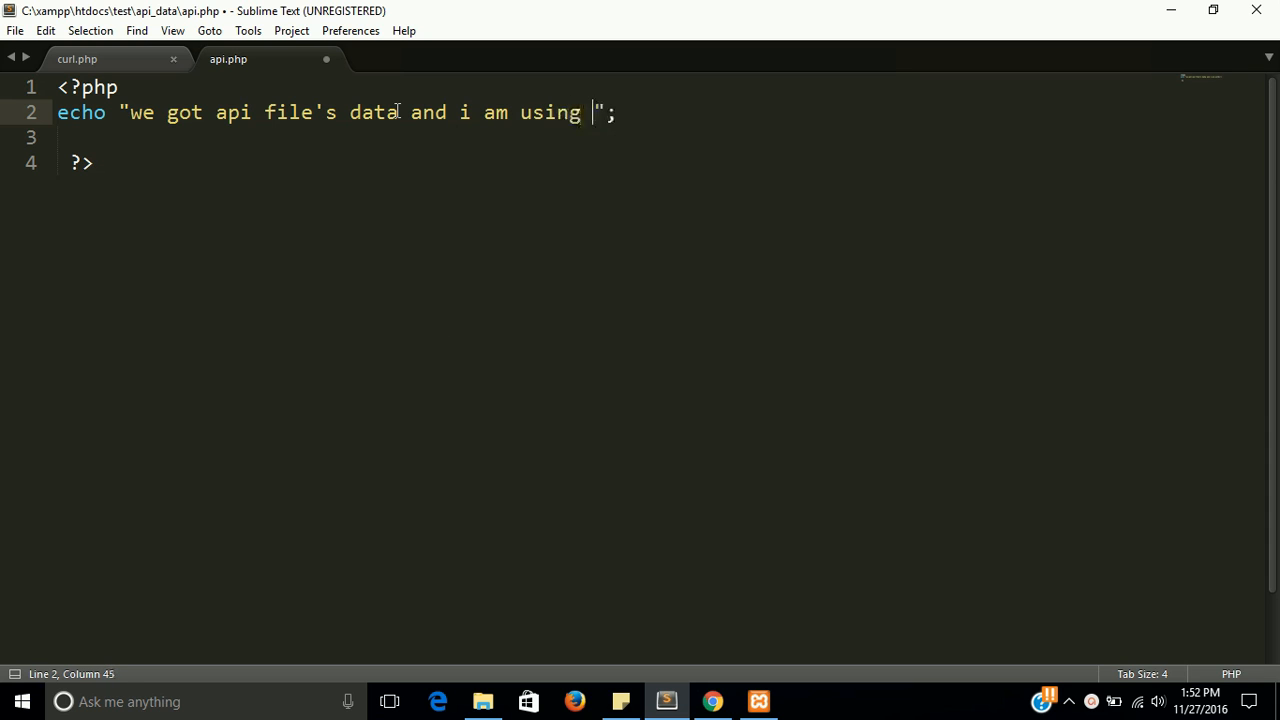
type("wit")
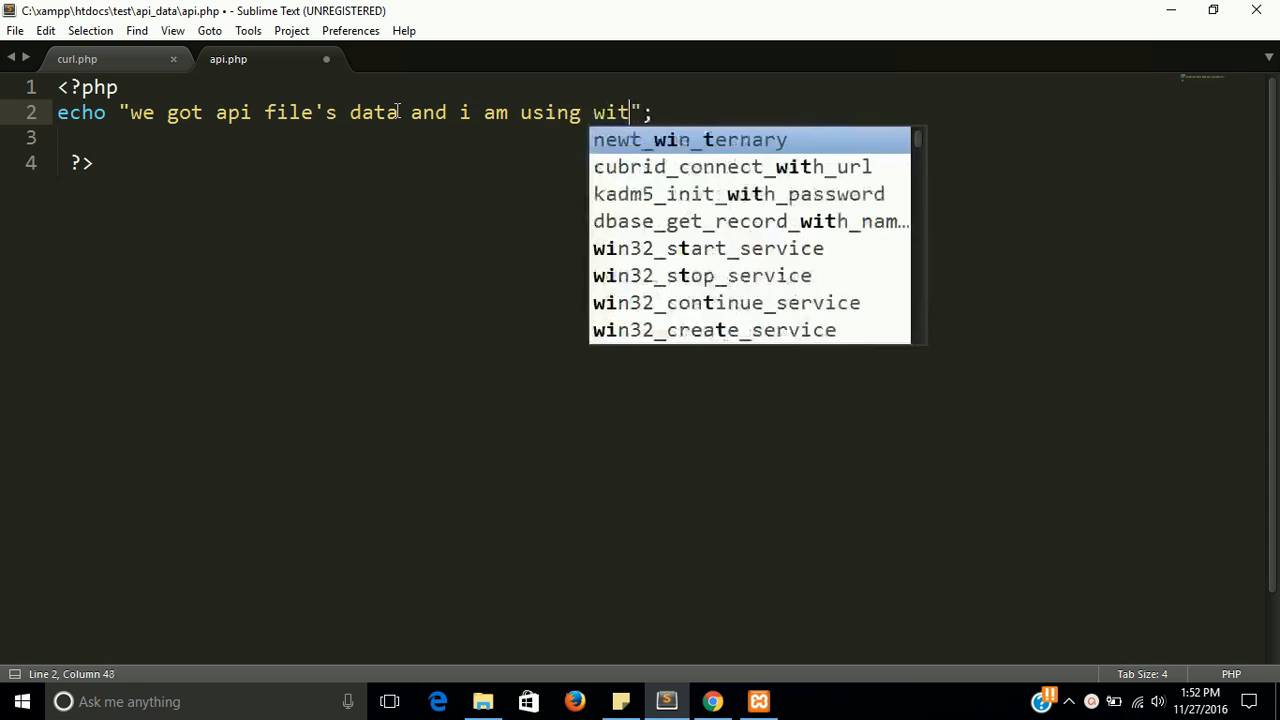
type("h rest")
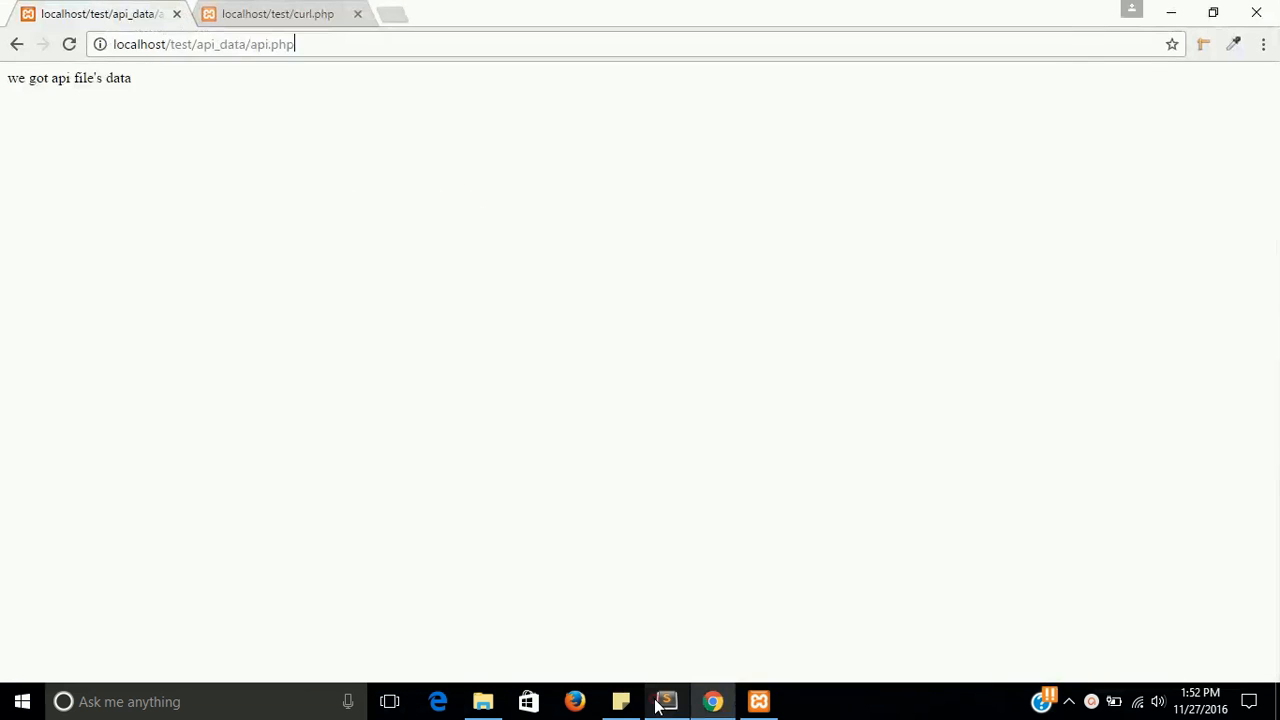
Reload curl.php to show the updated message ending "using with rest api"
left_click(280, 12)
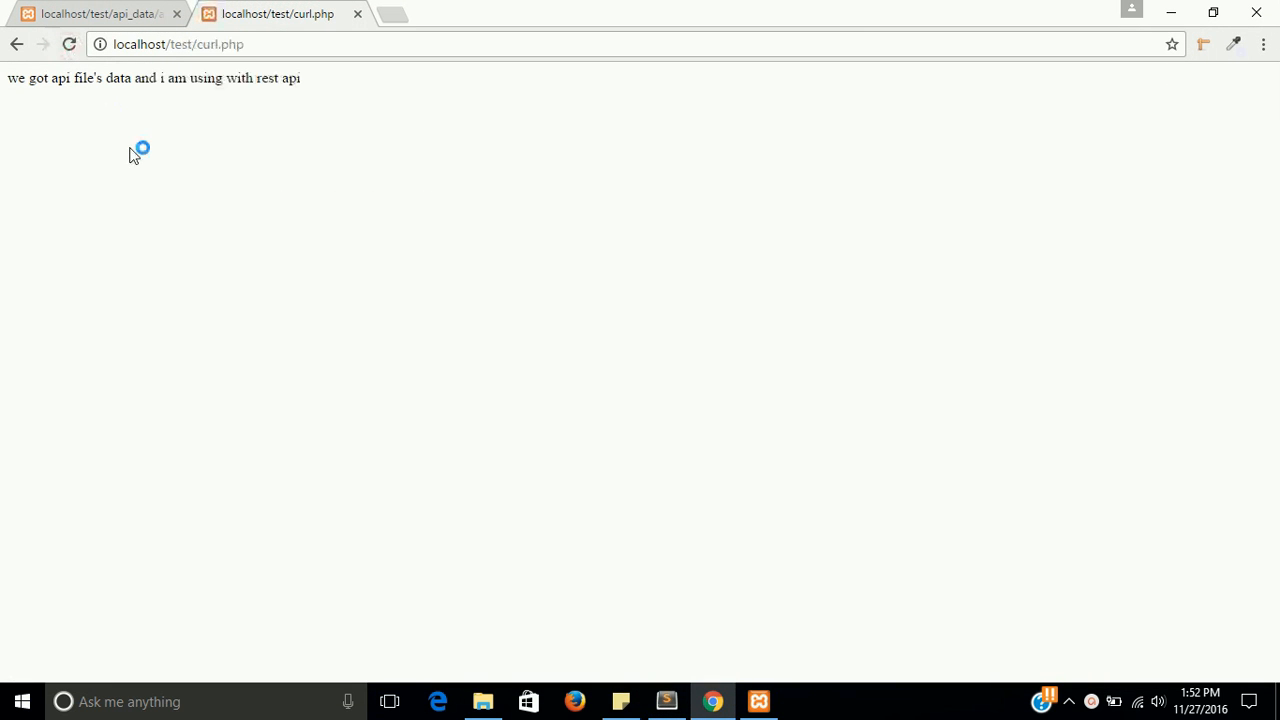
left_click(666, 700)
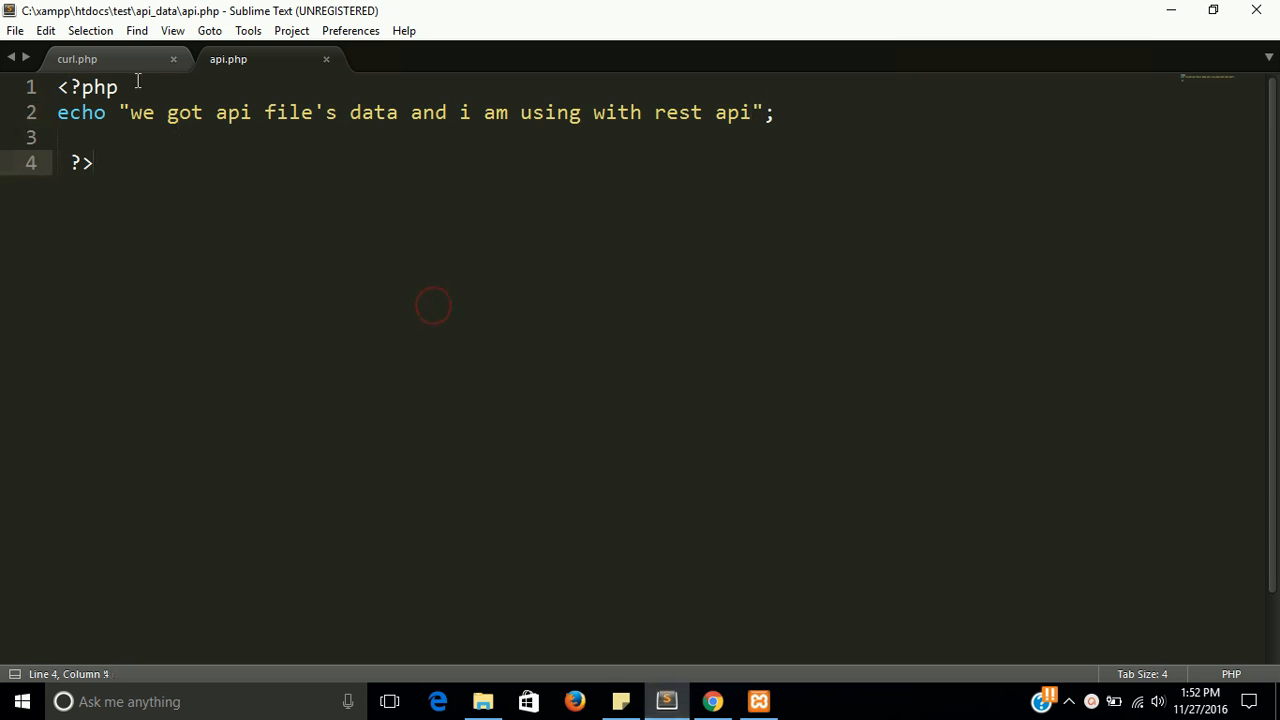
left_click(76, 58)
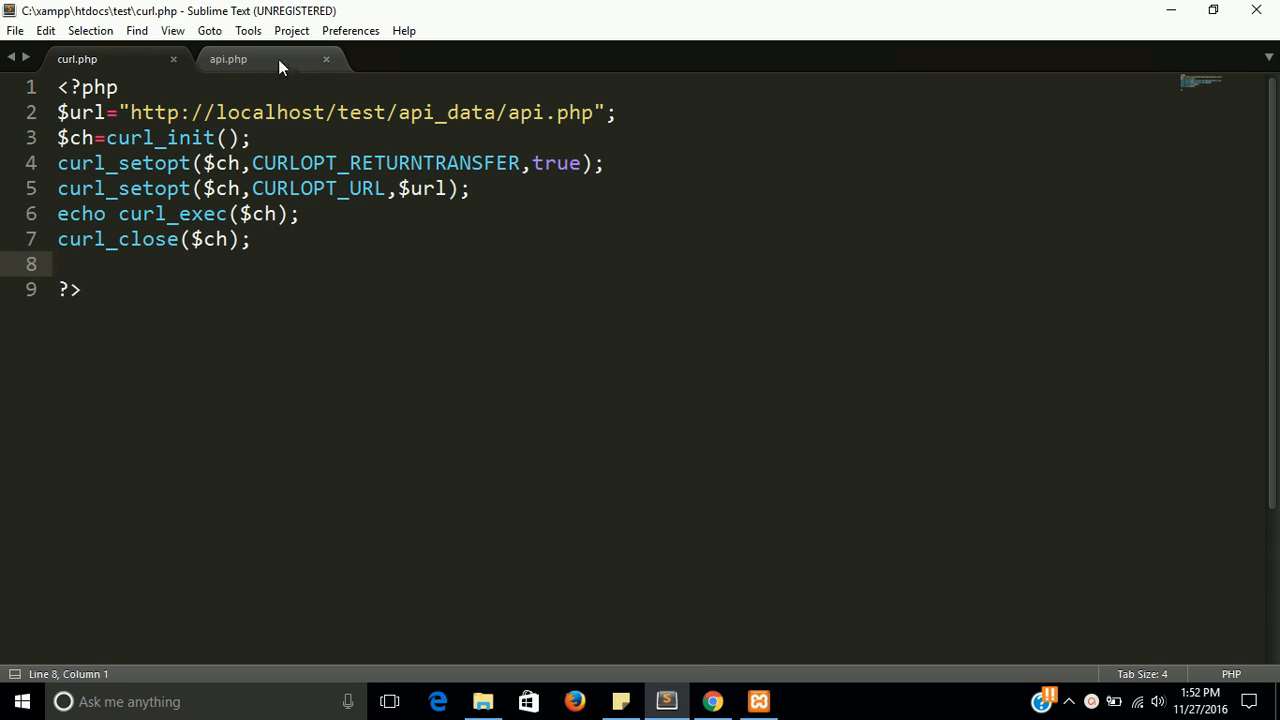
left_click(248, 58)
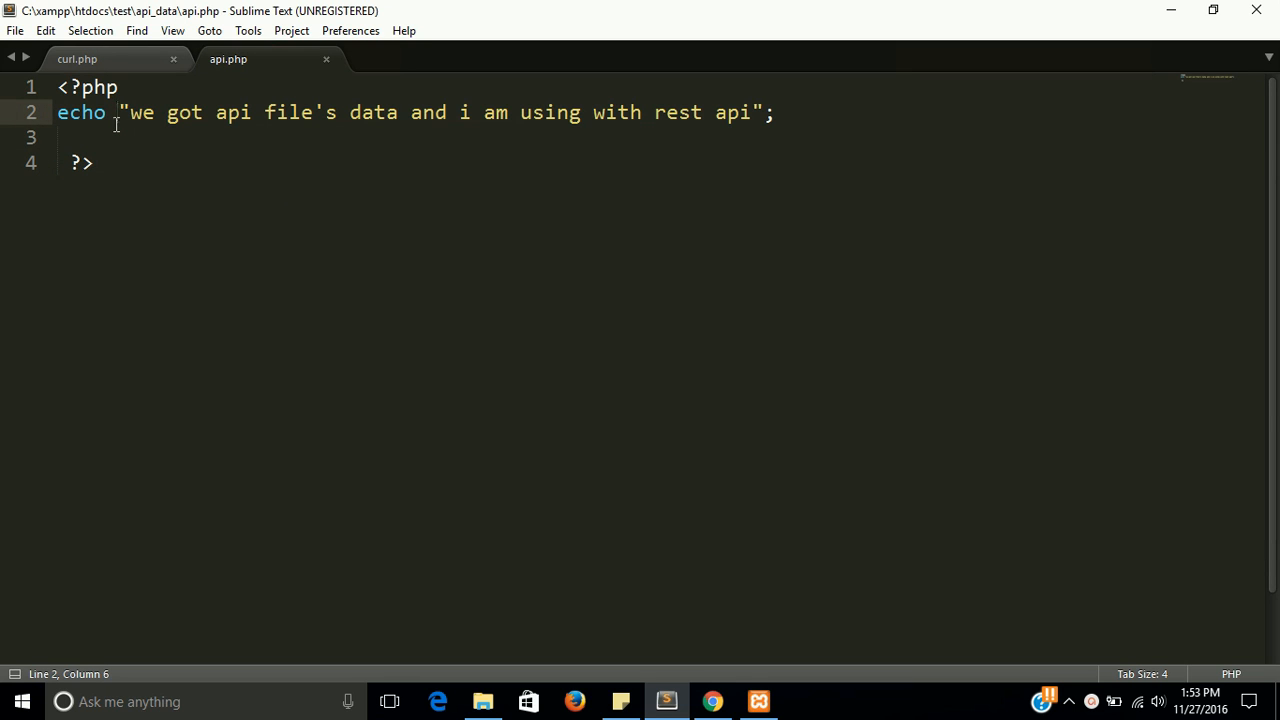
left_click(76, 60)
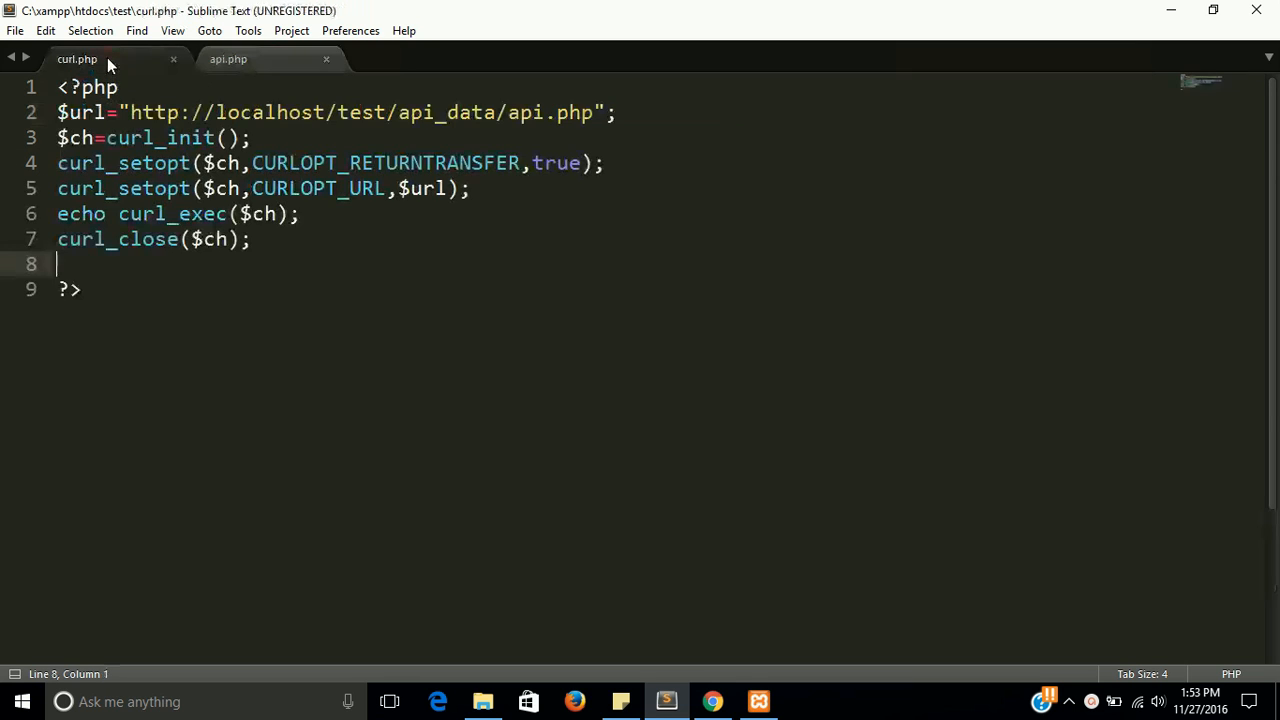
mouse_move(268, 240)
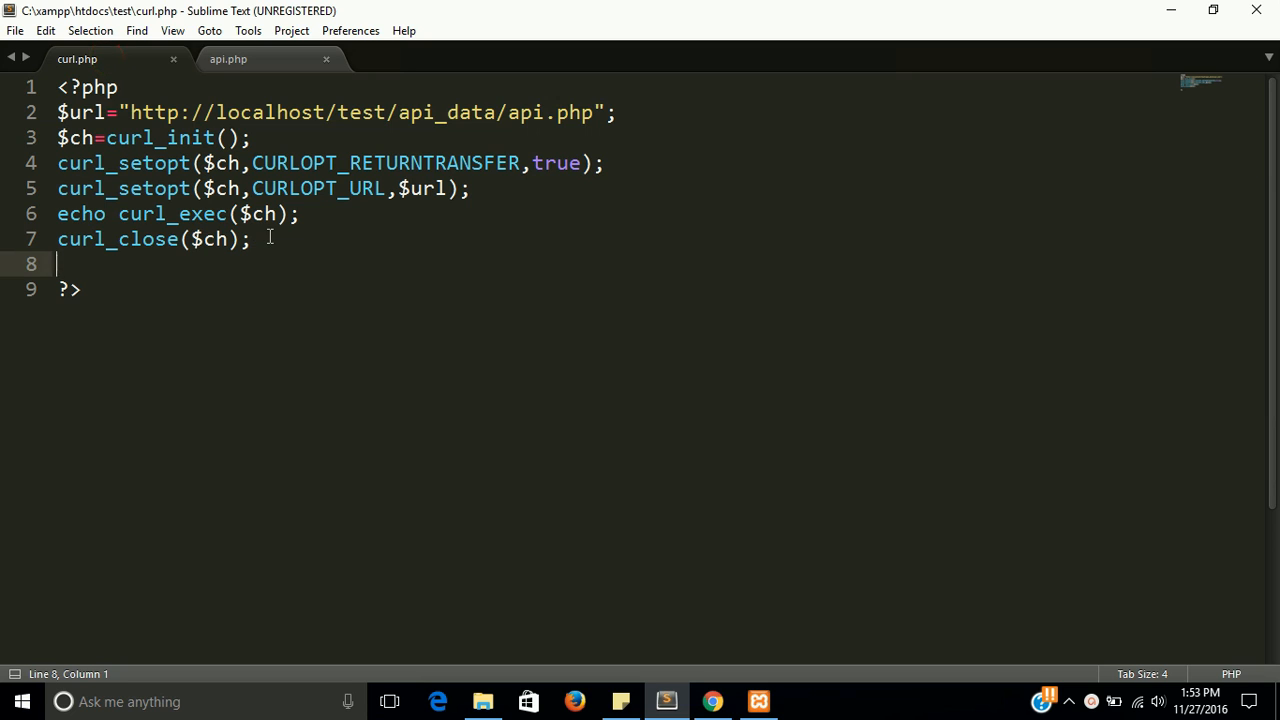
left_click(248, 58)
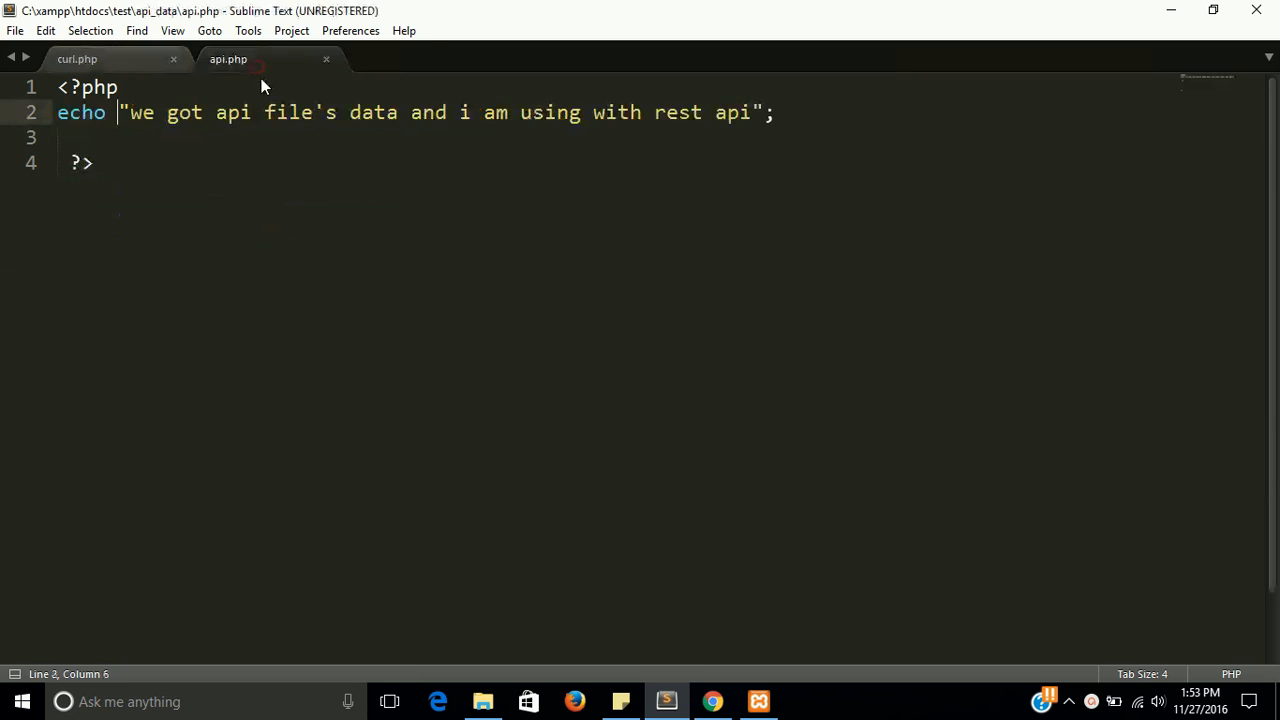
left_click(92, 162)
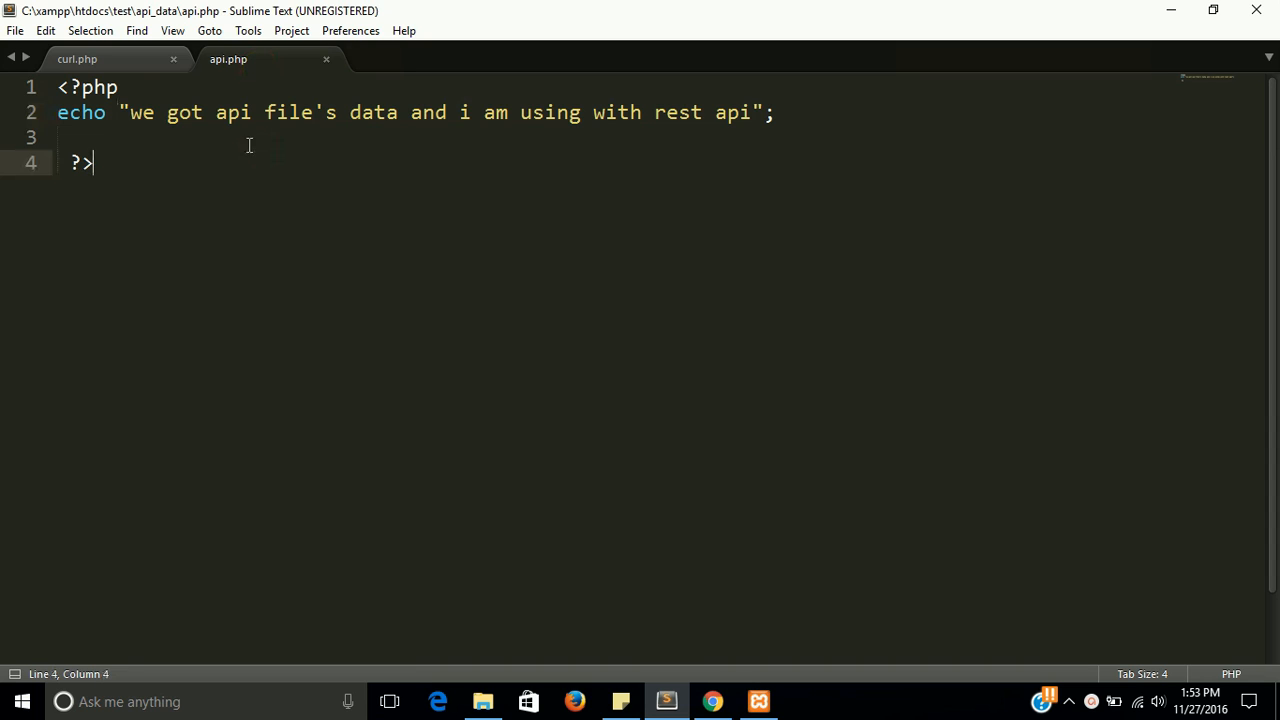
mouse_move(82, 70)
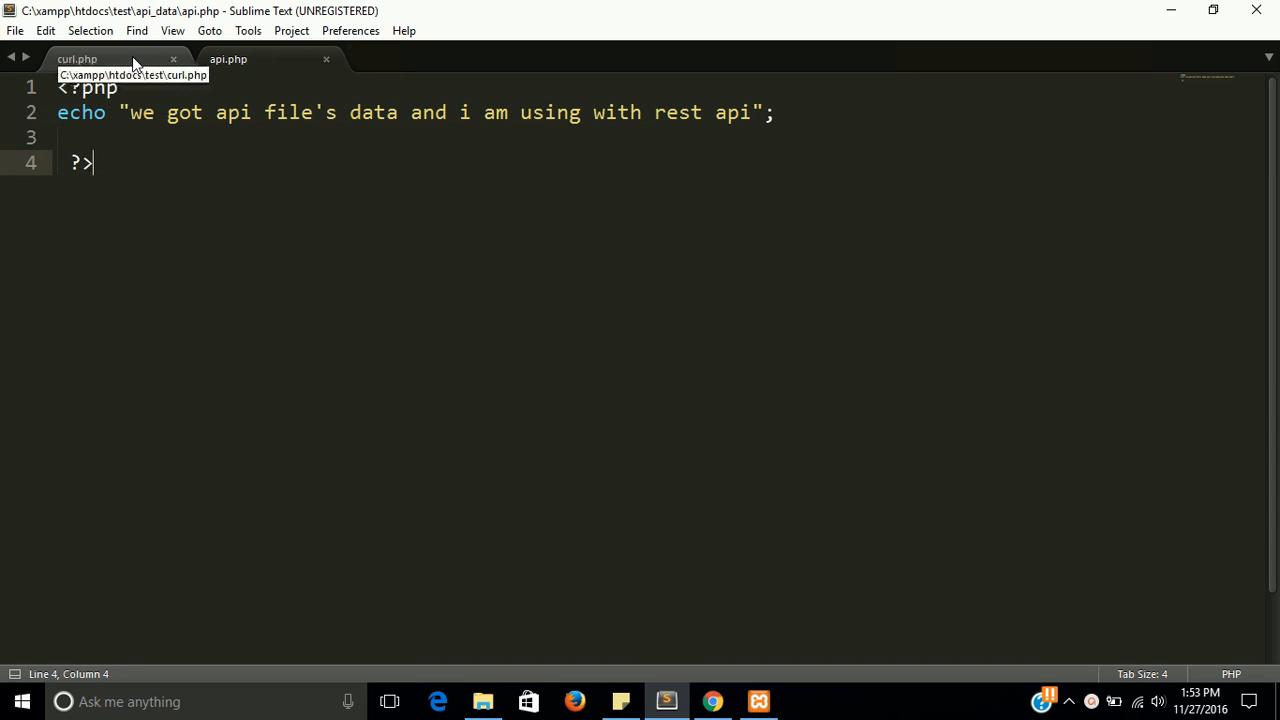
left_click(96, 56)
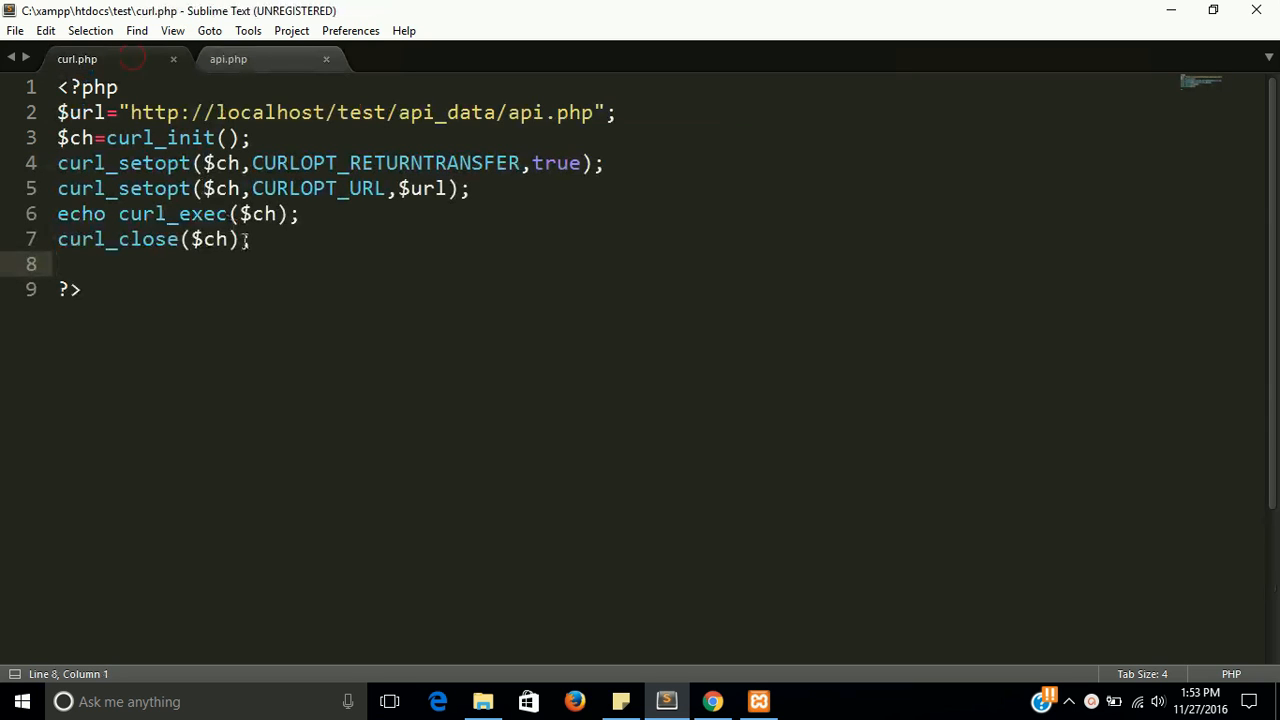
mouse_move(266, 282)
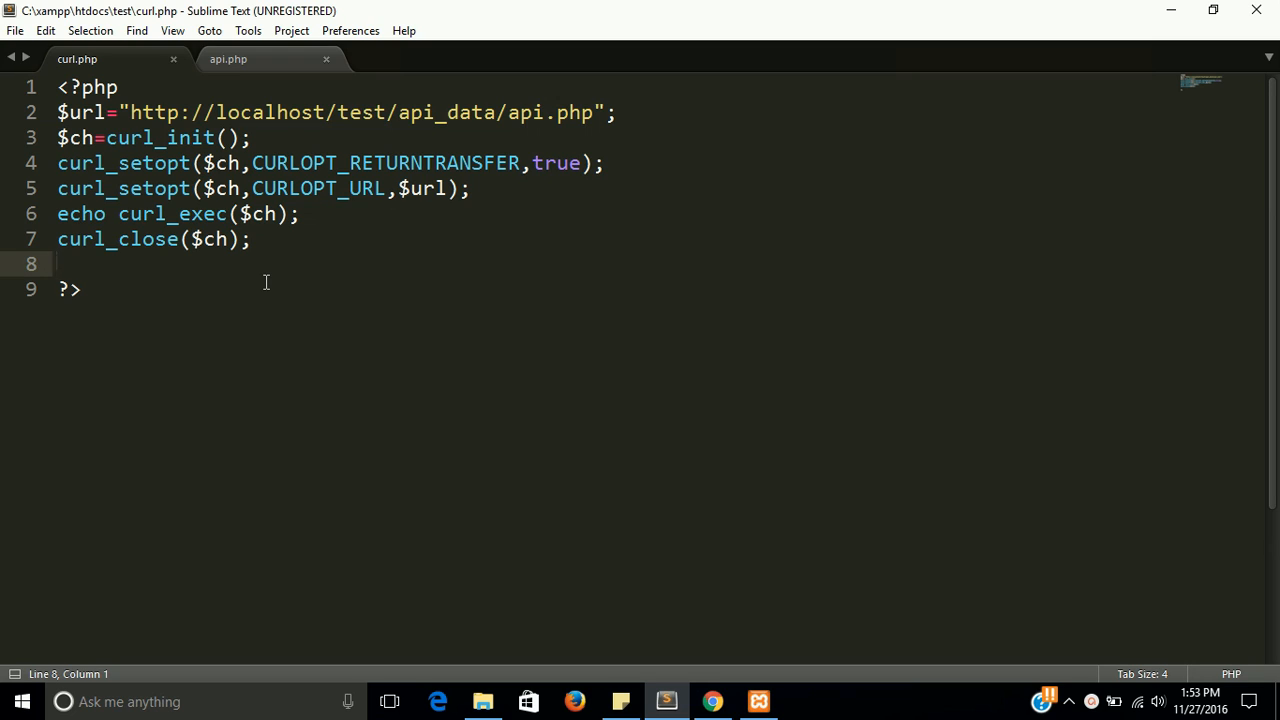
mouse_move(238, 76)
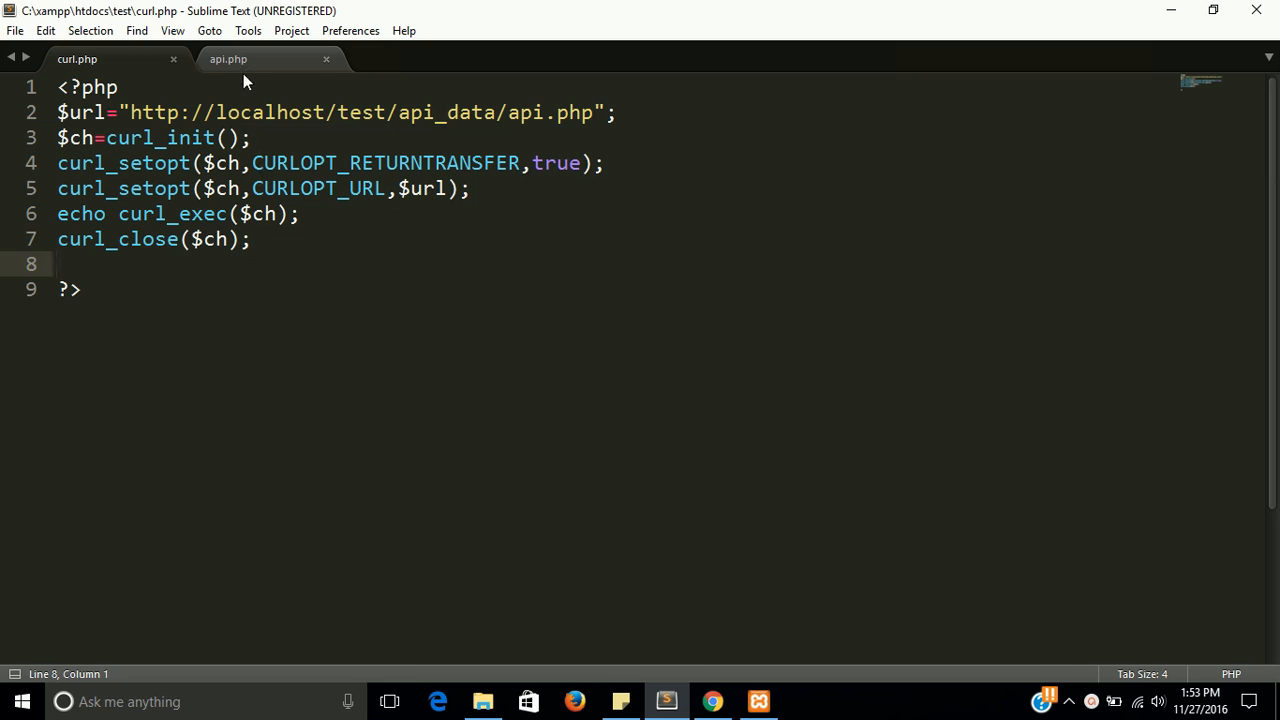
key("ctrl+n")
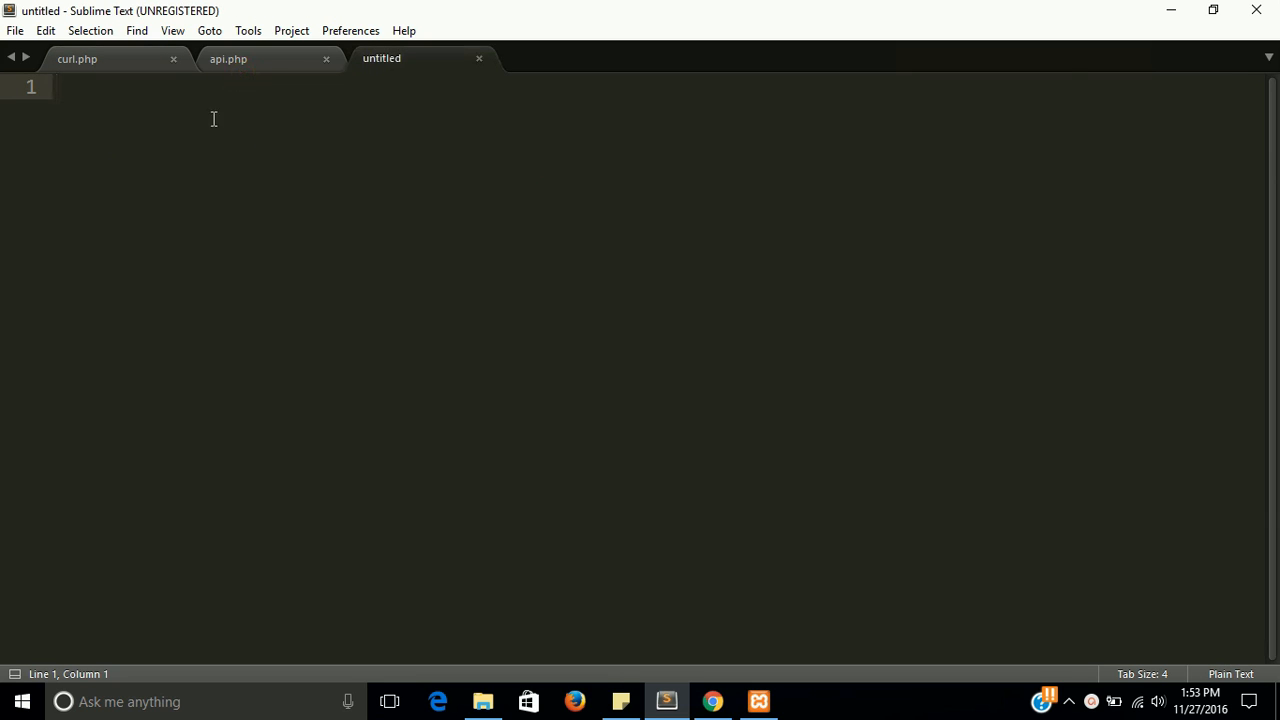
left_click(228, 58)
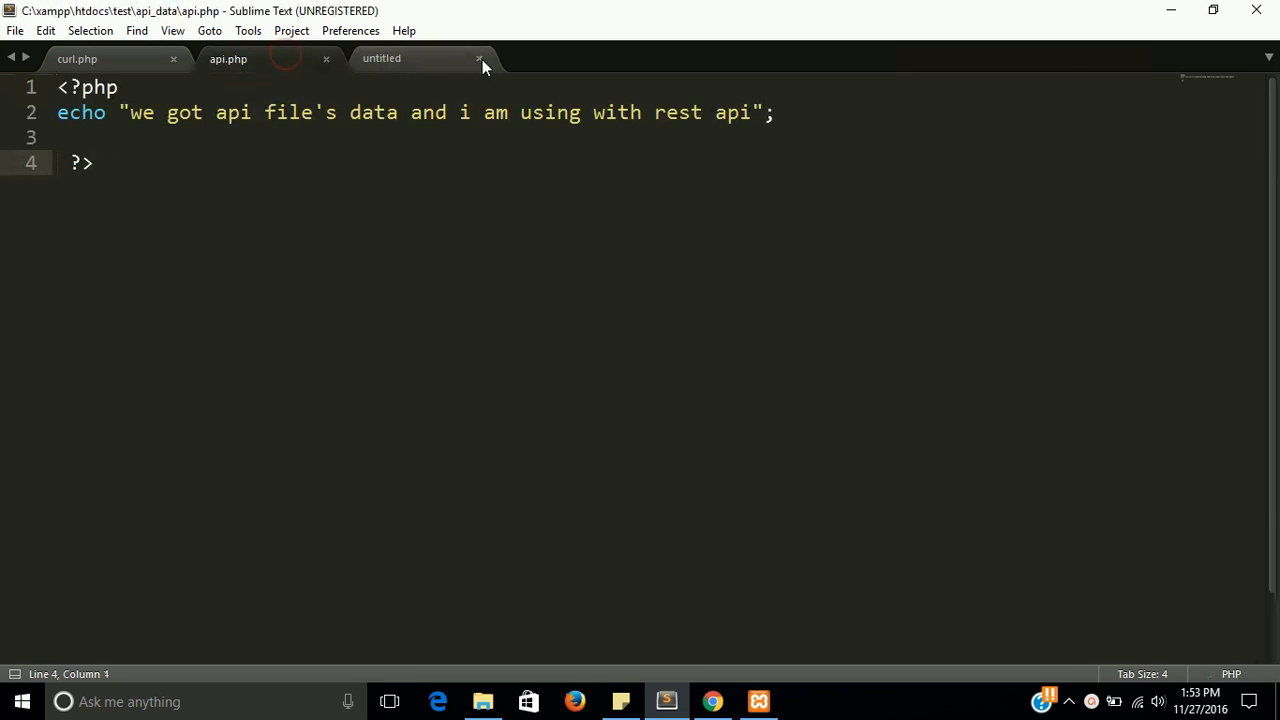
left_click(480, 58)
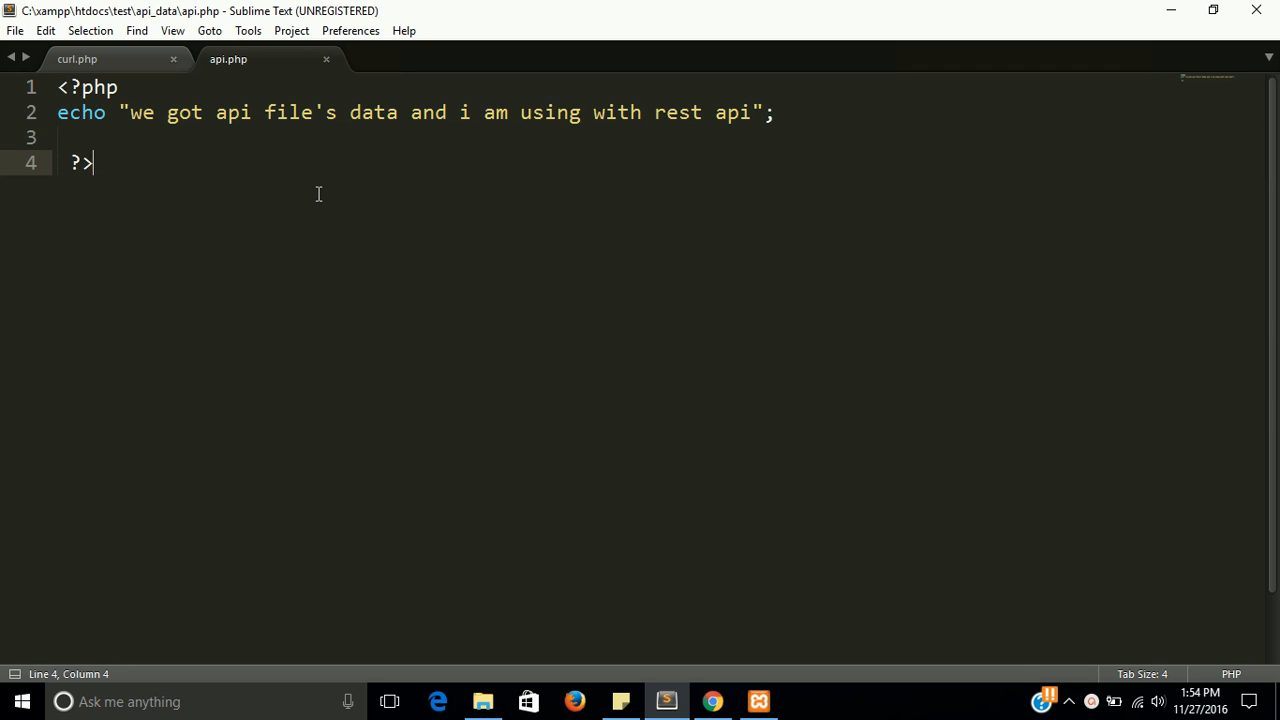
mouse_move(168, 124)
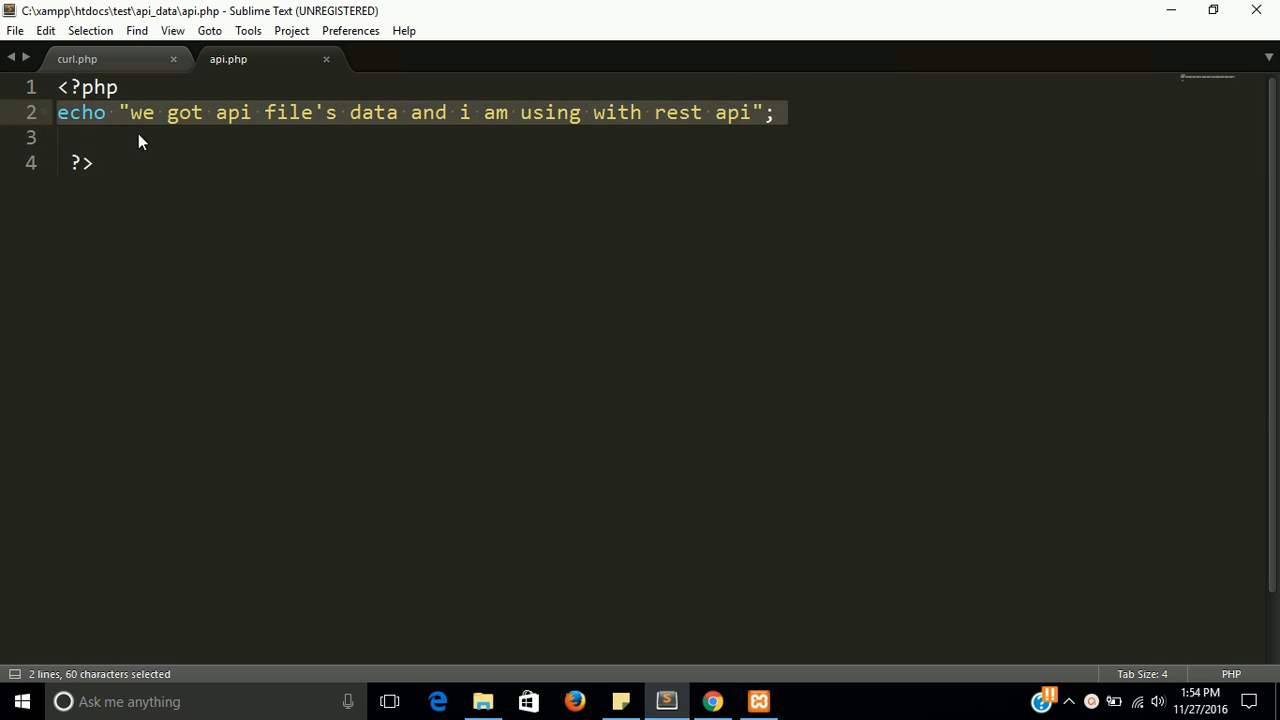
left_click(76, 60)
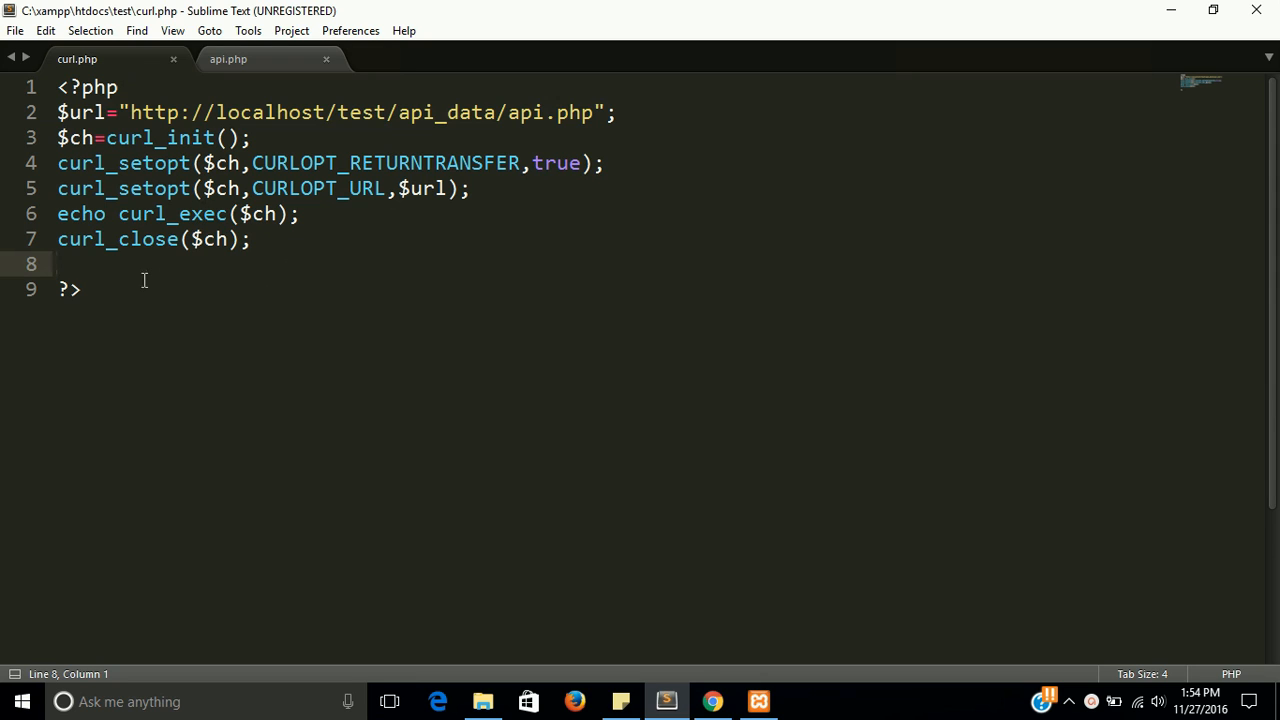
left_click(228, 60)
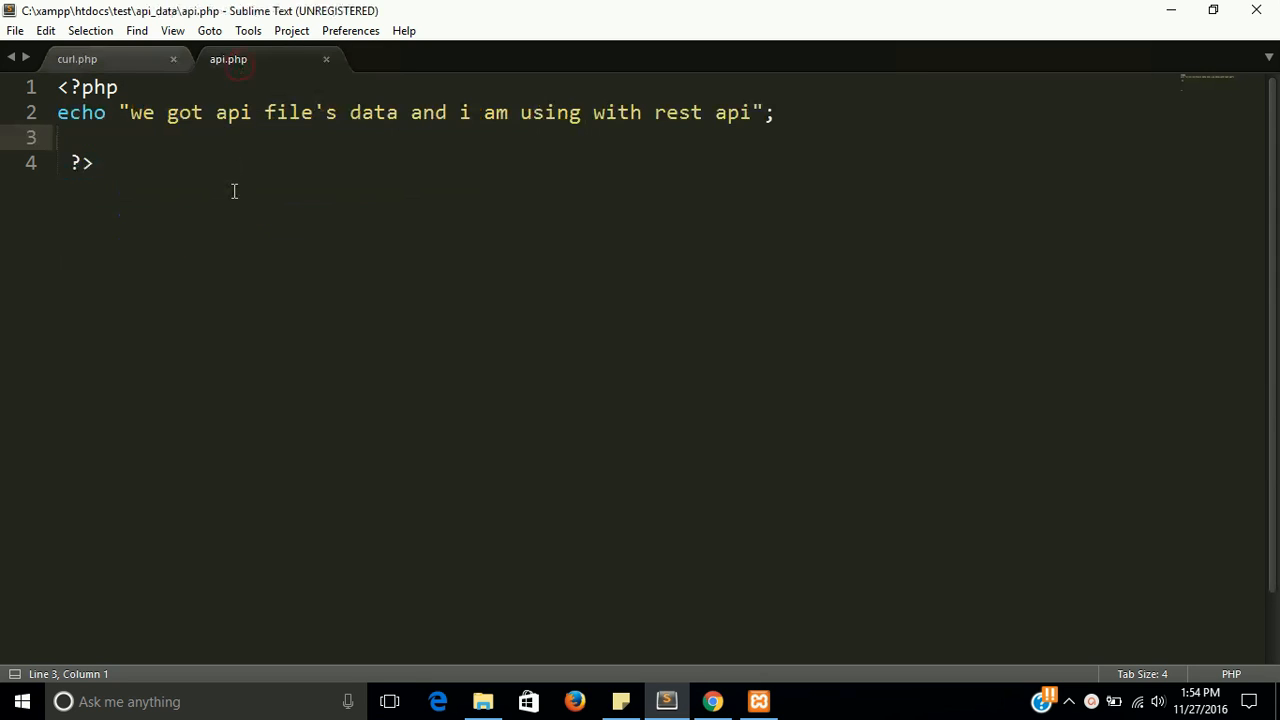